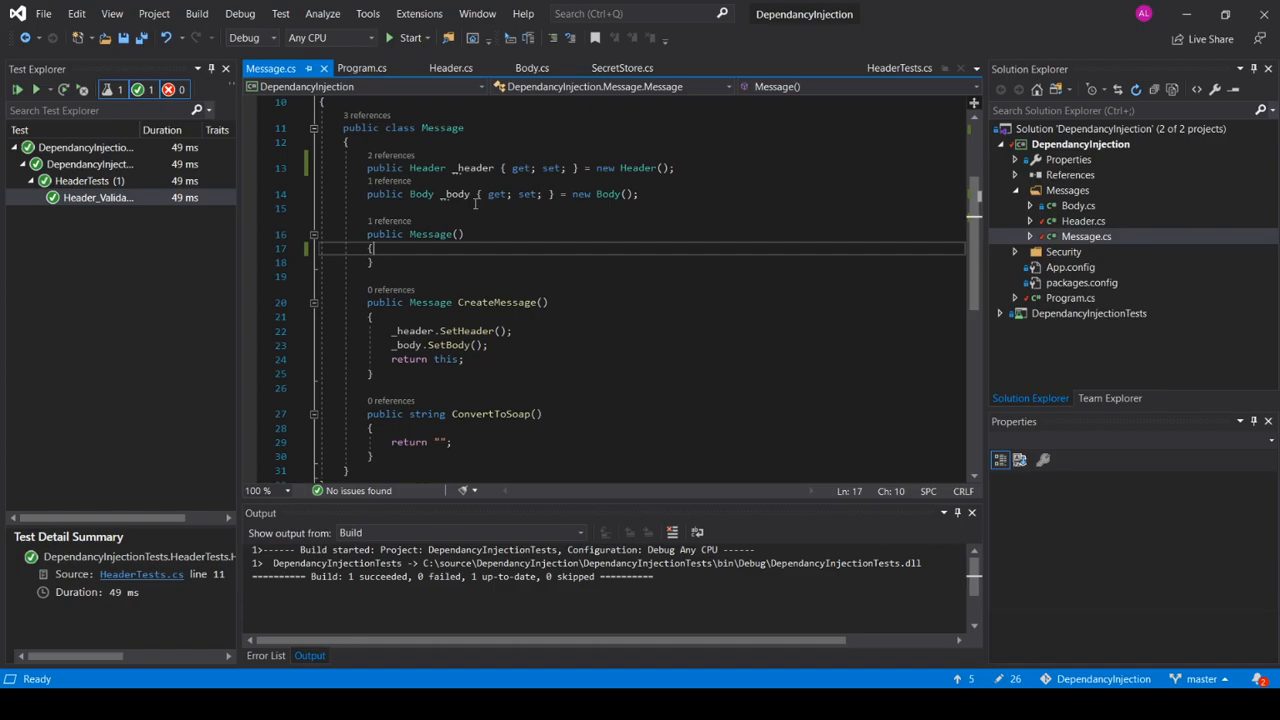
mouse_move(420, 204)
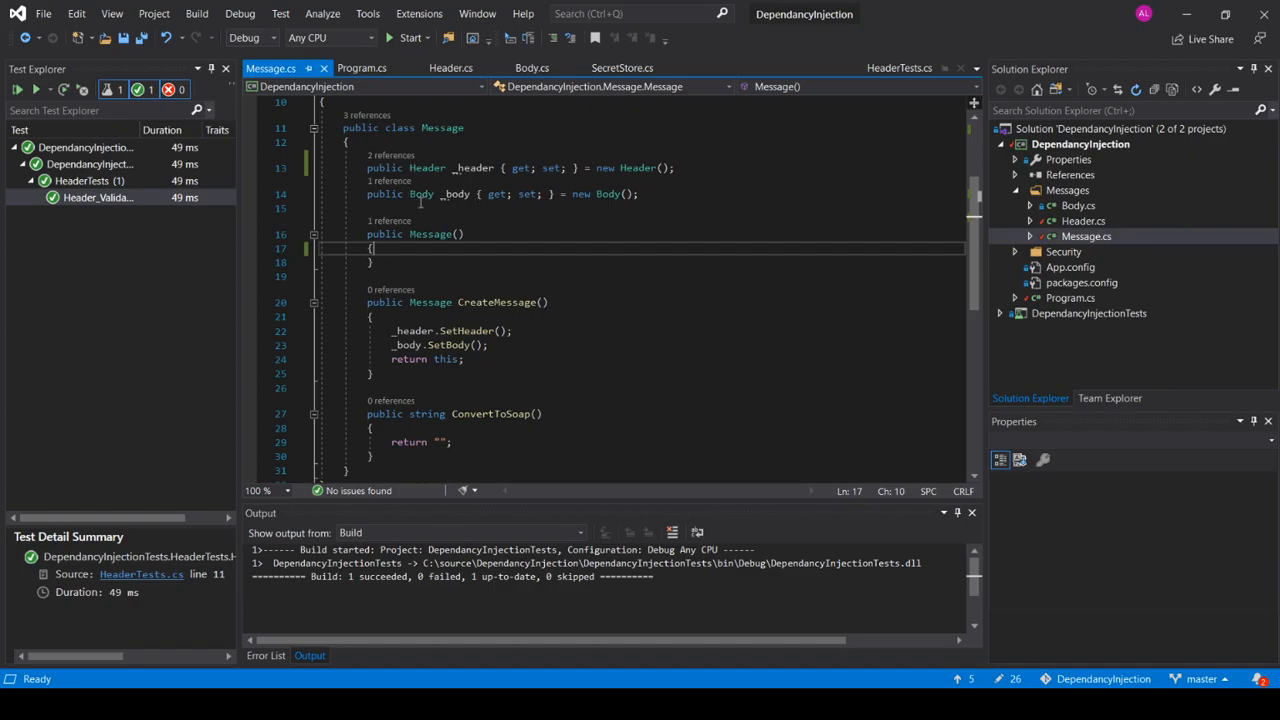
Locate the SetHeader call inside Message's CreateMessage method
scroll(down, 3)
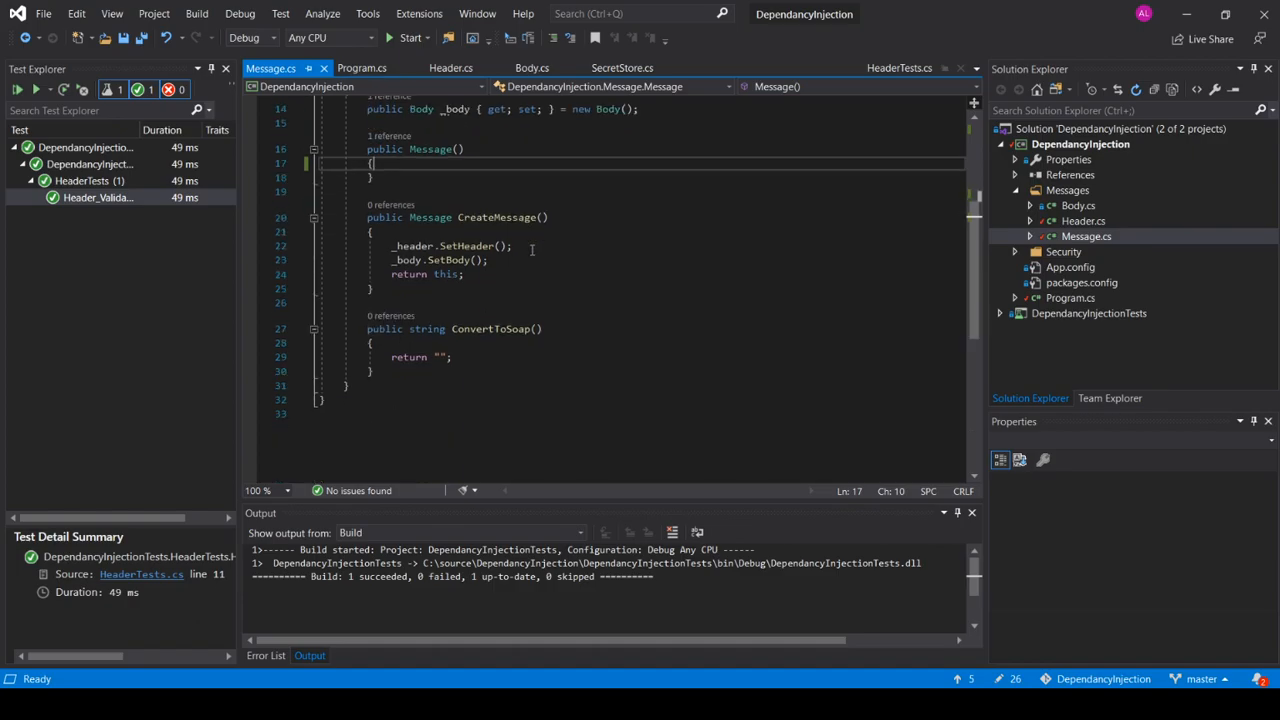
double_click(496, 216)
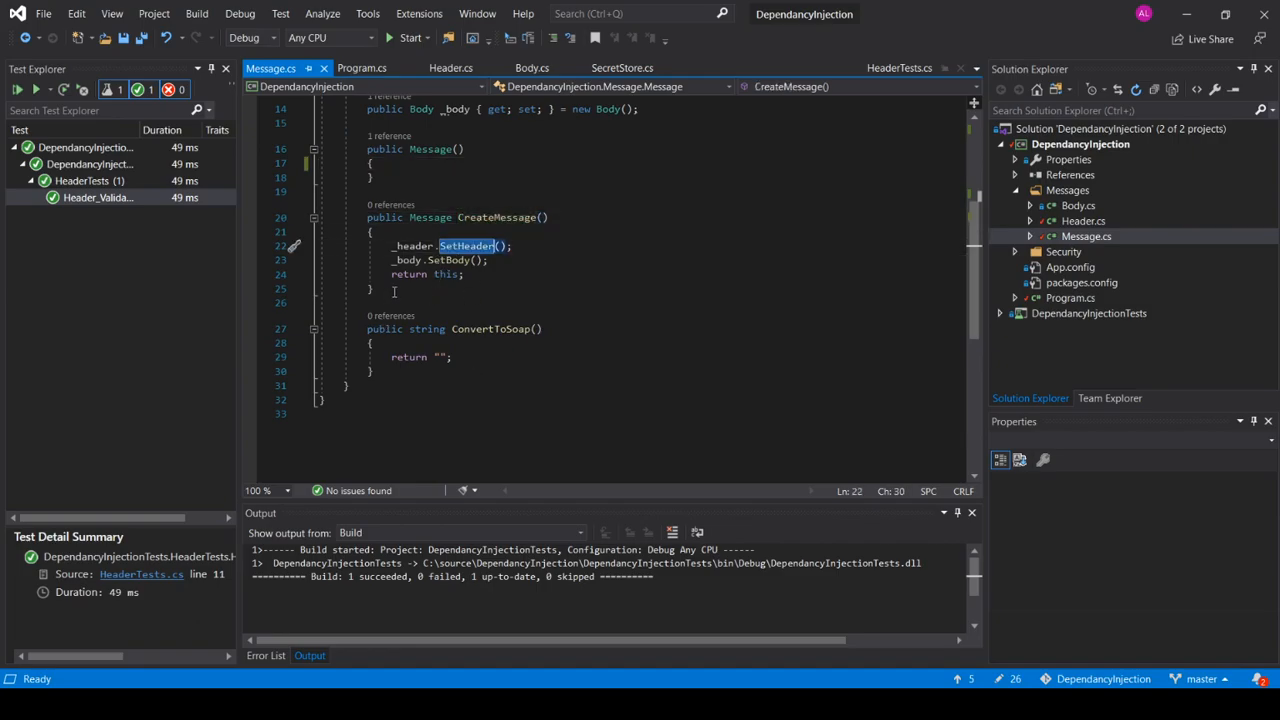
scroll(up, 3)
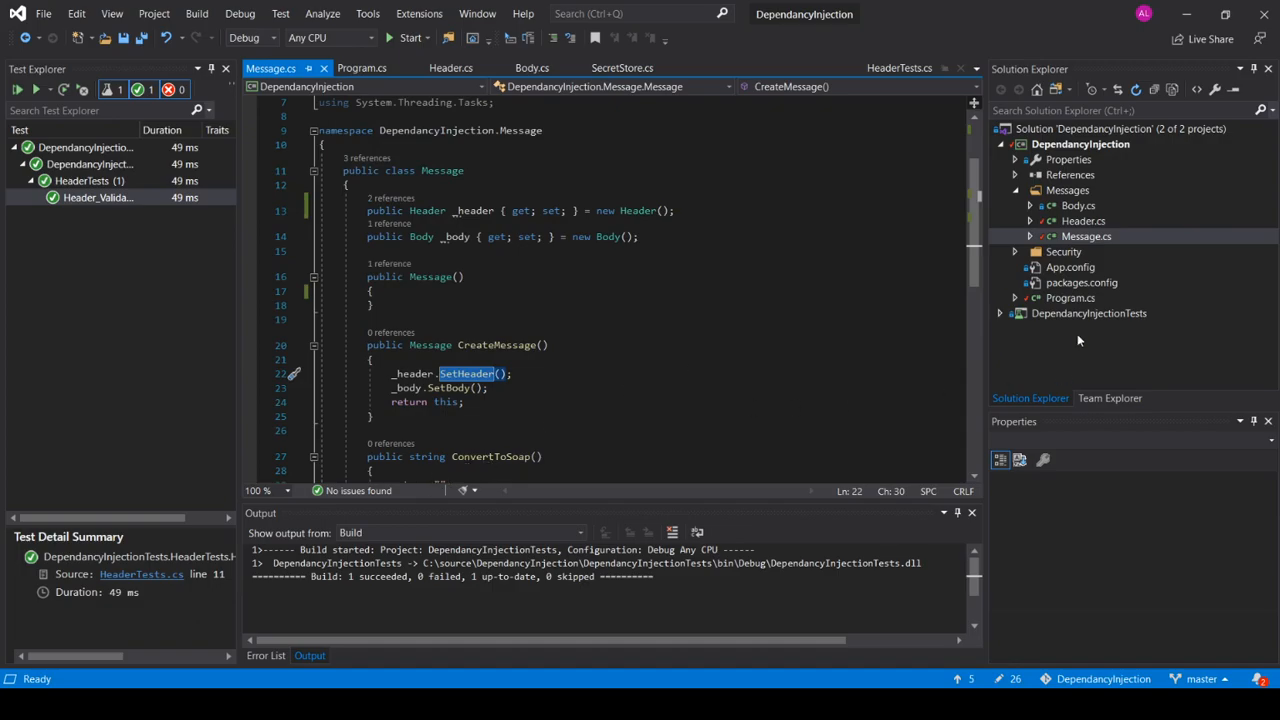
Highlight every reference to ValidationMaterial in the Header class
click(452, 68)
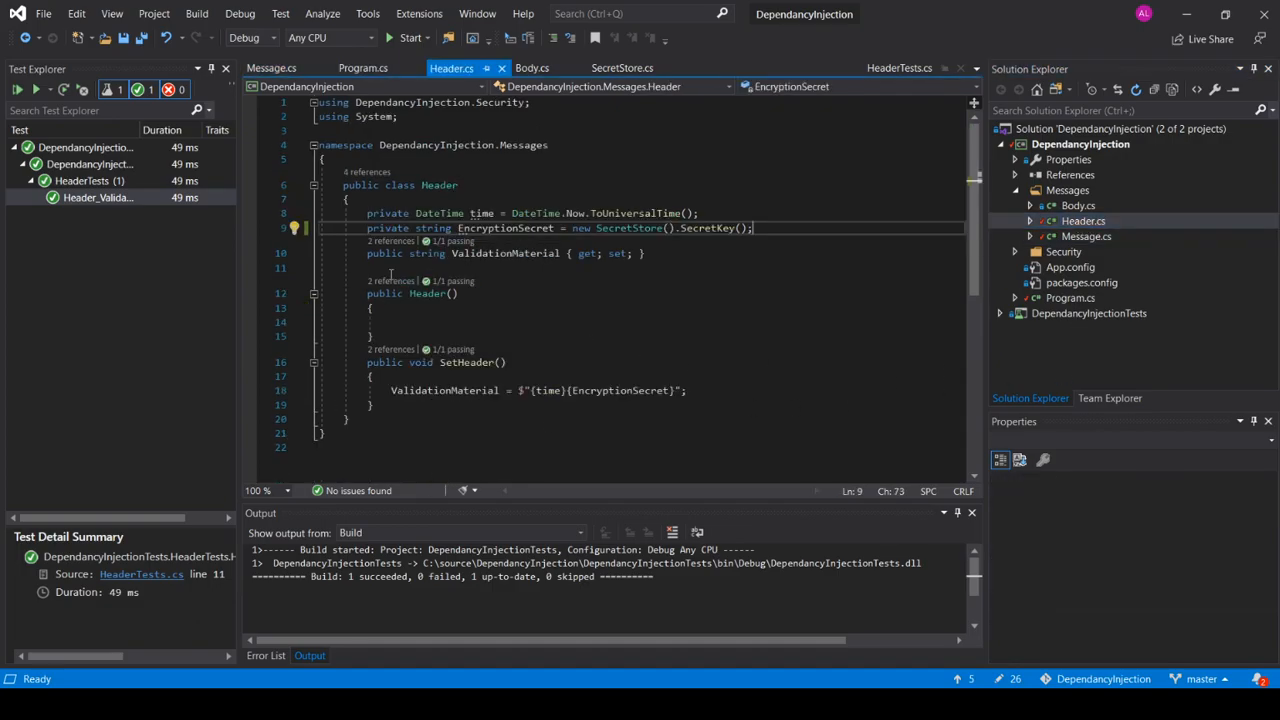
double_click(508, 252)
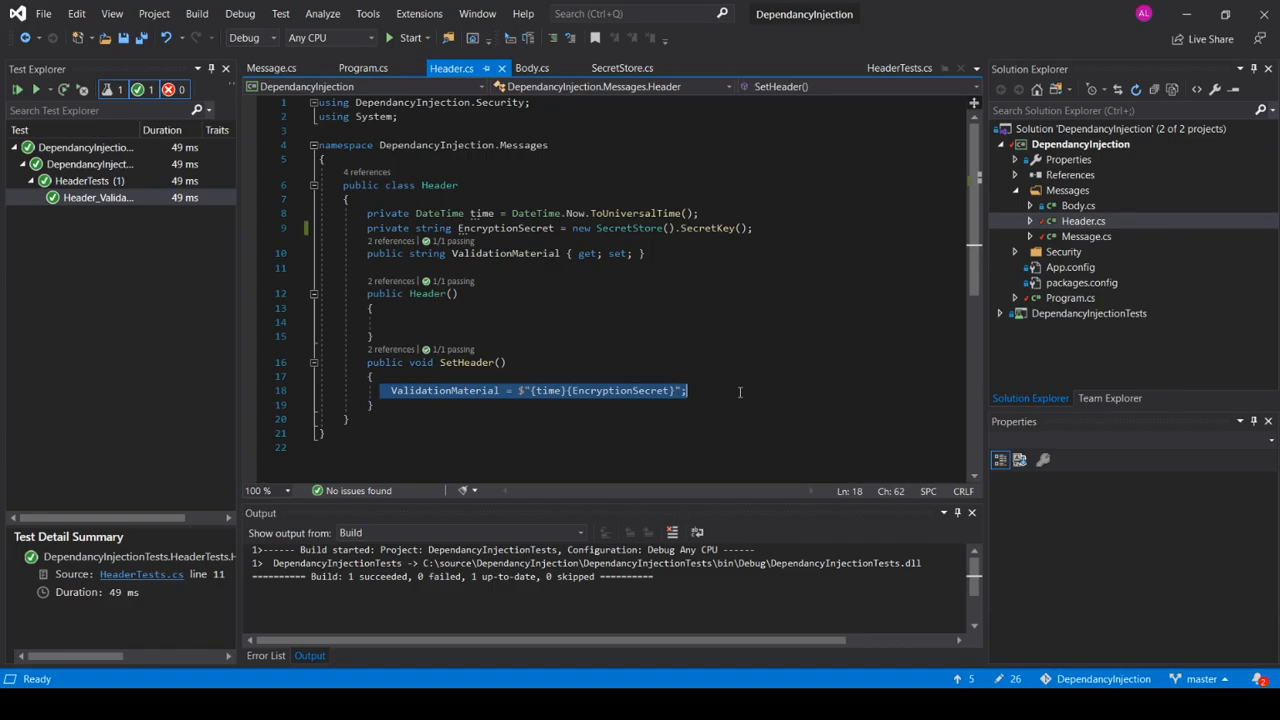
double_click(480, 212)
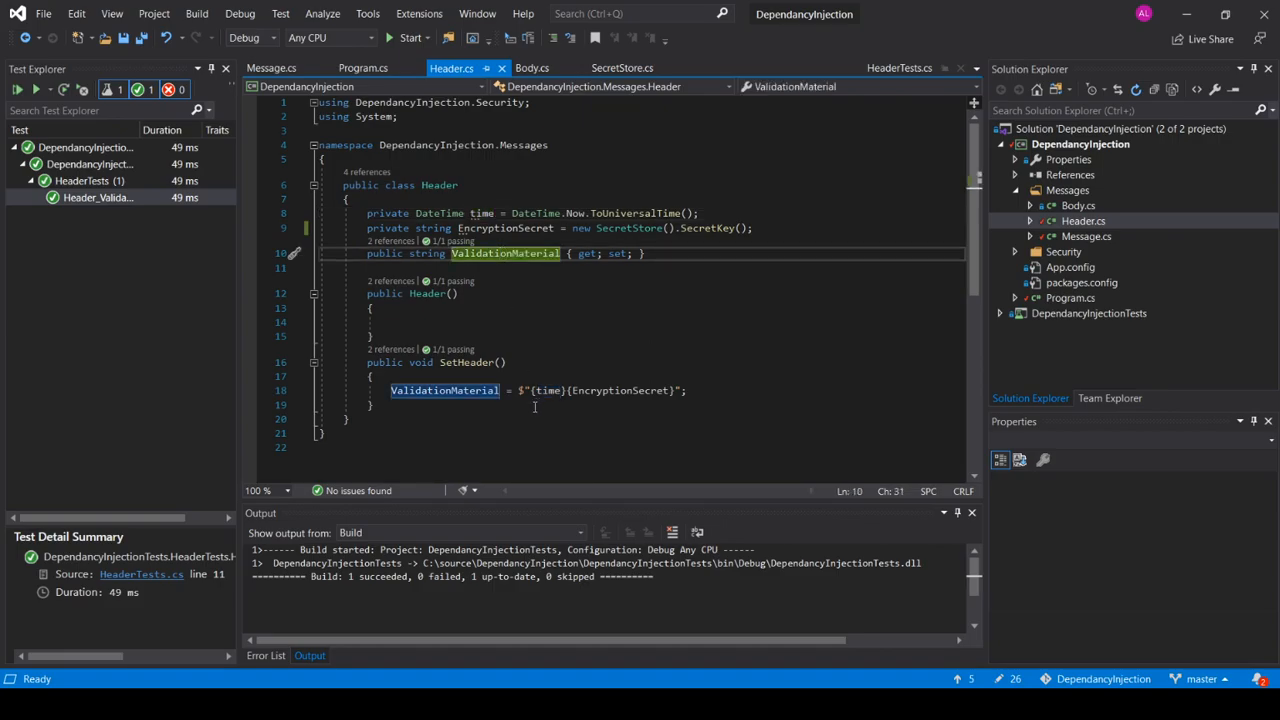
Review HeaderTests' expected-value lines and put a breakpoint on the line computing now
click(900, 68)
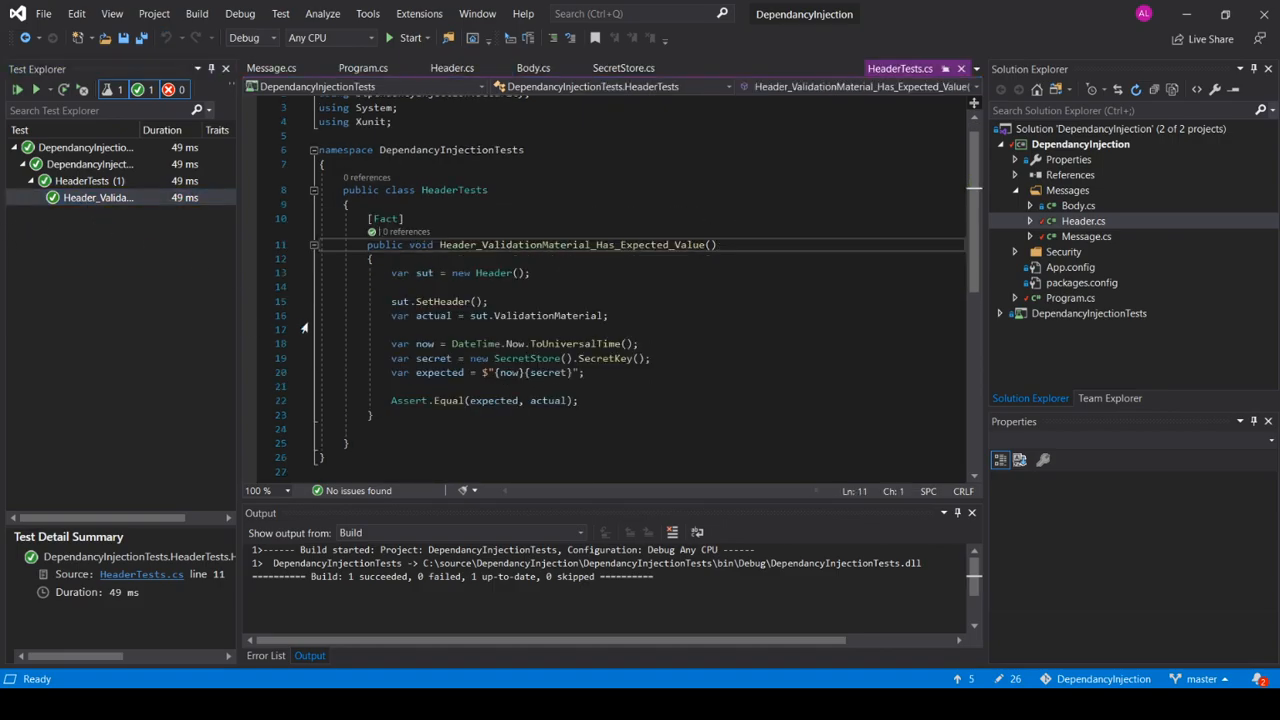
mouse_move(368, 300)
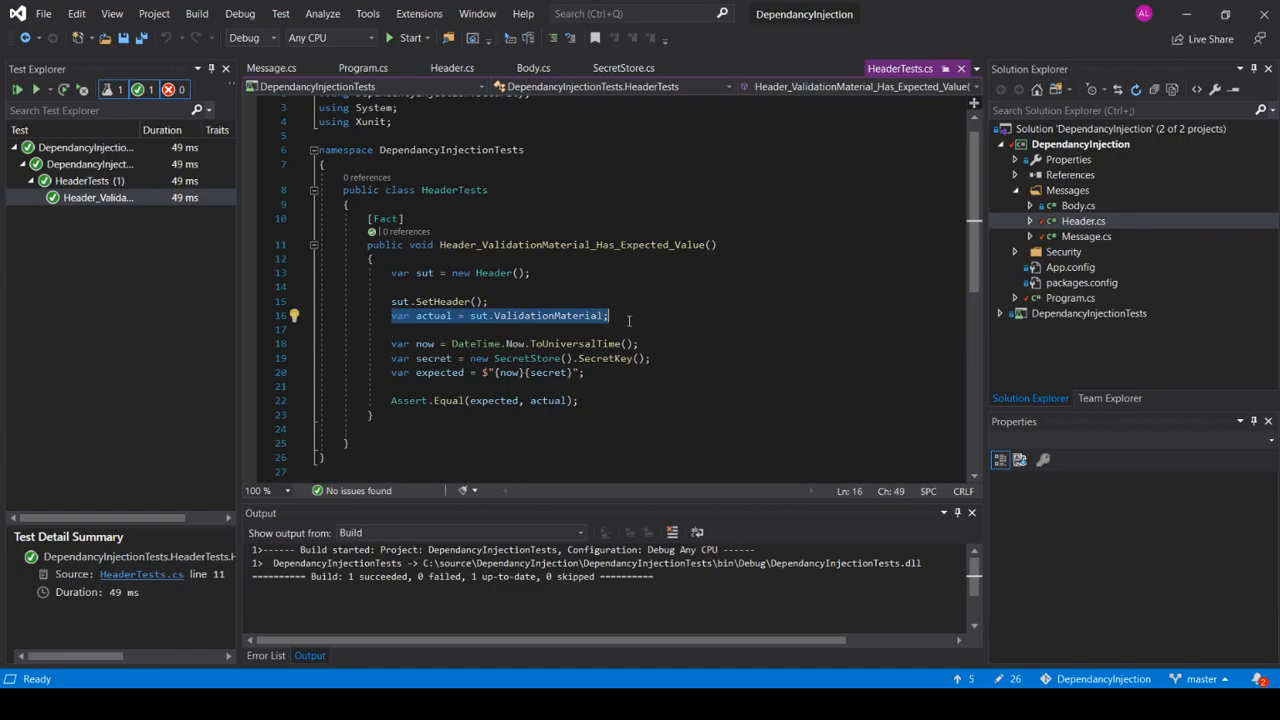
click(480, 316)
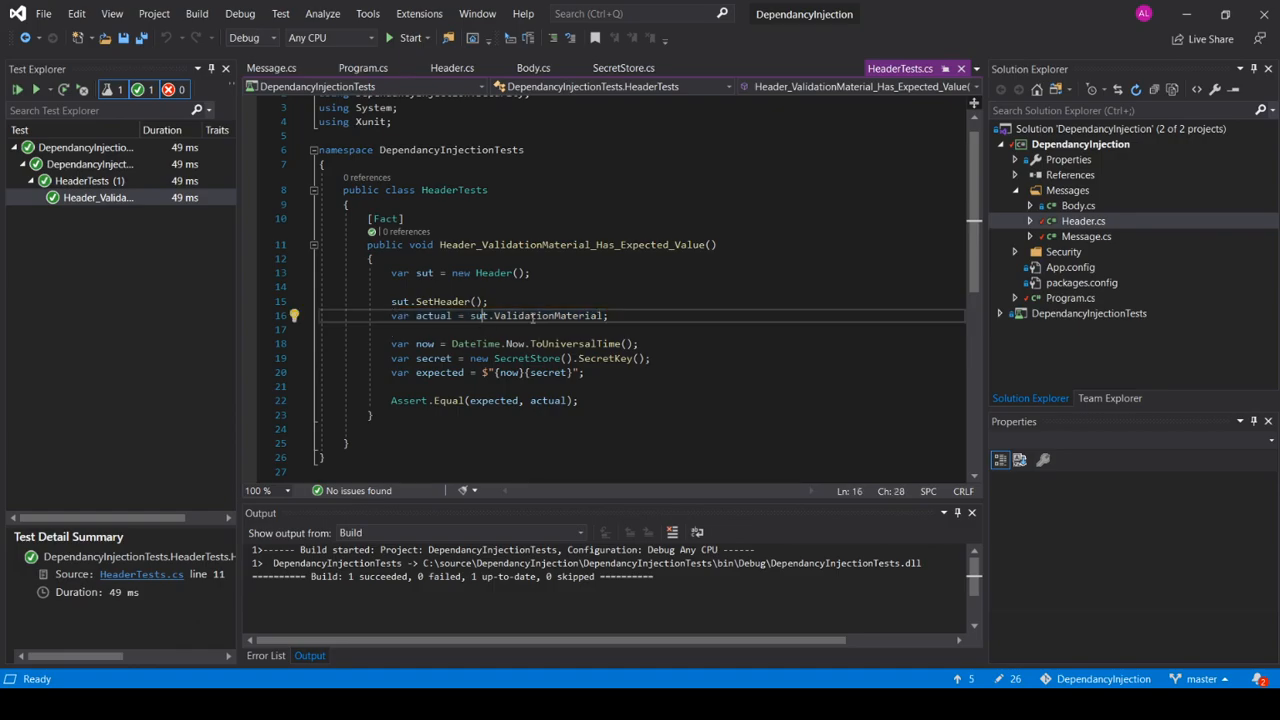
double_click(548, 316)
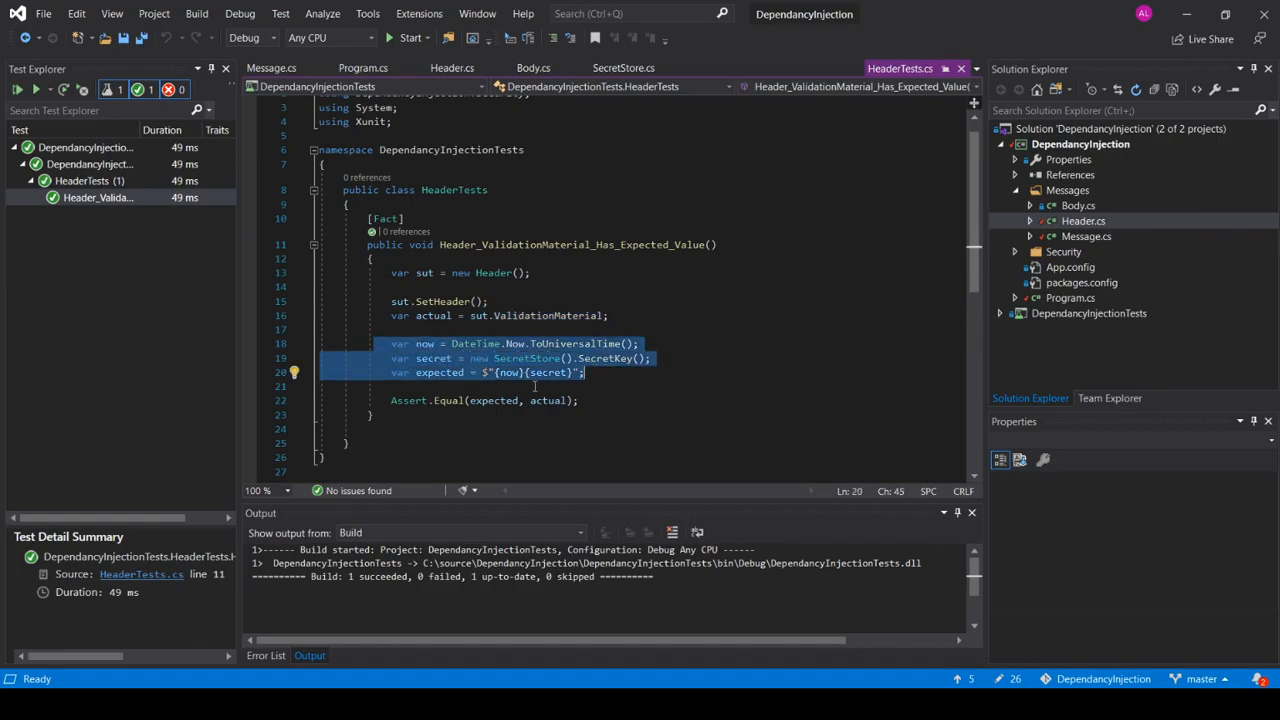
mouse_move(536, 386)
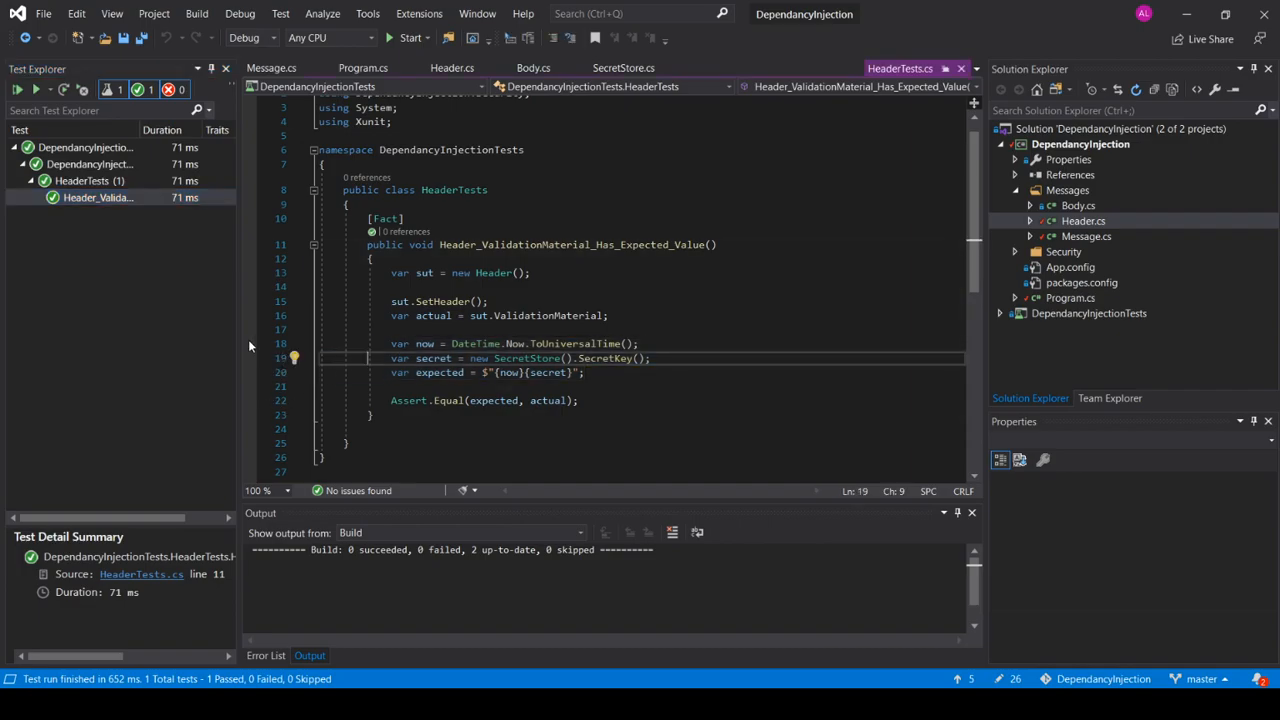
click(250, 344)
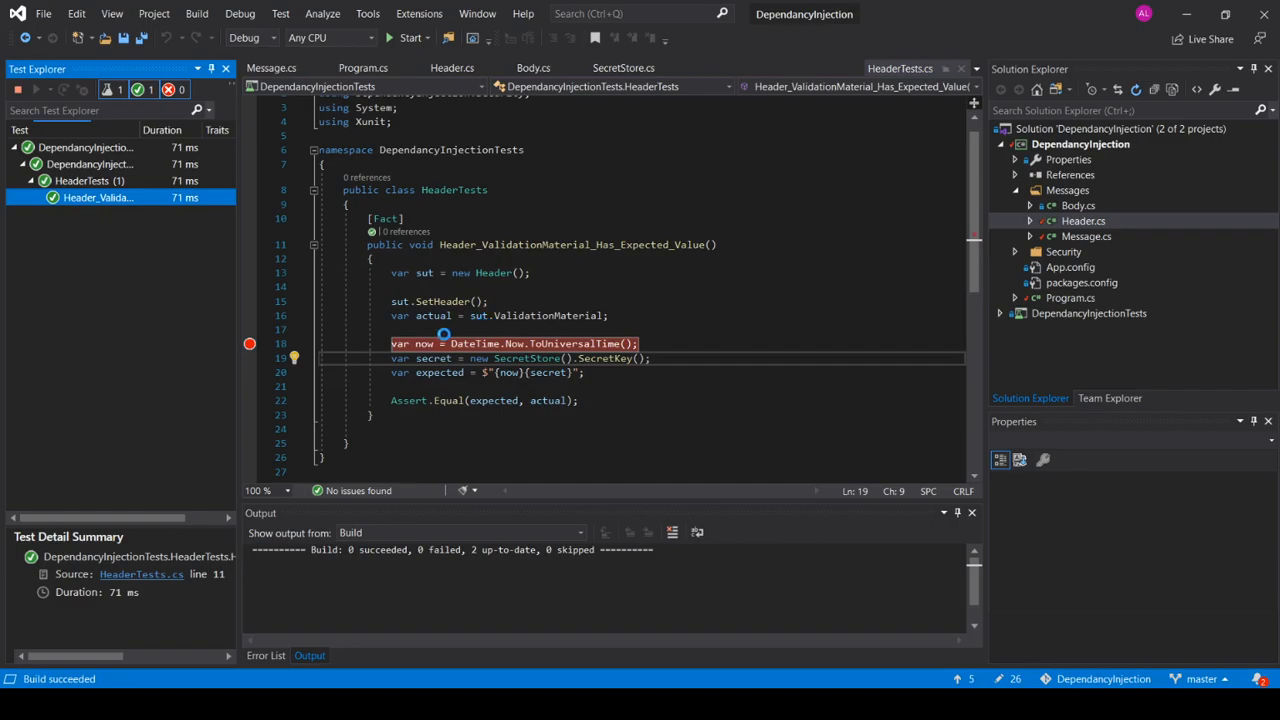
Debug the Header test past the breakpoint until Assert.Equal fails, then stop debugging
click(408, 36)
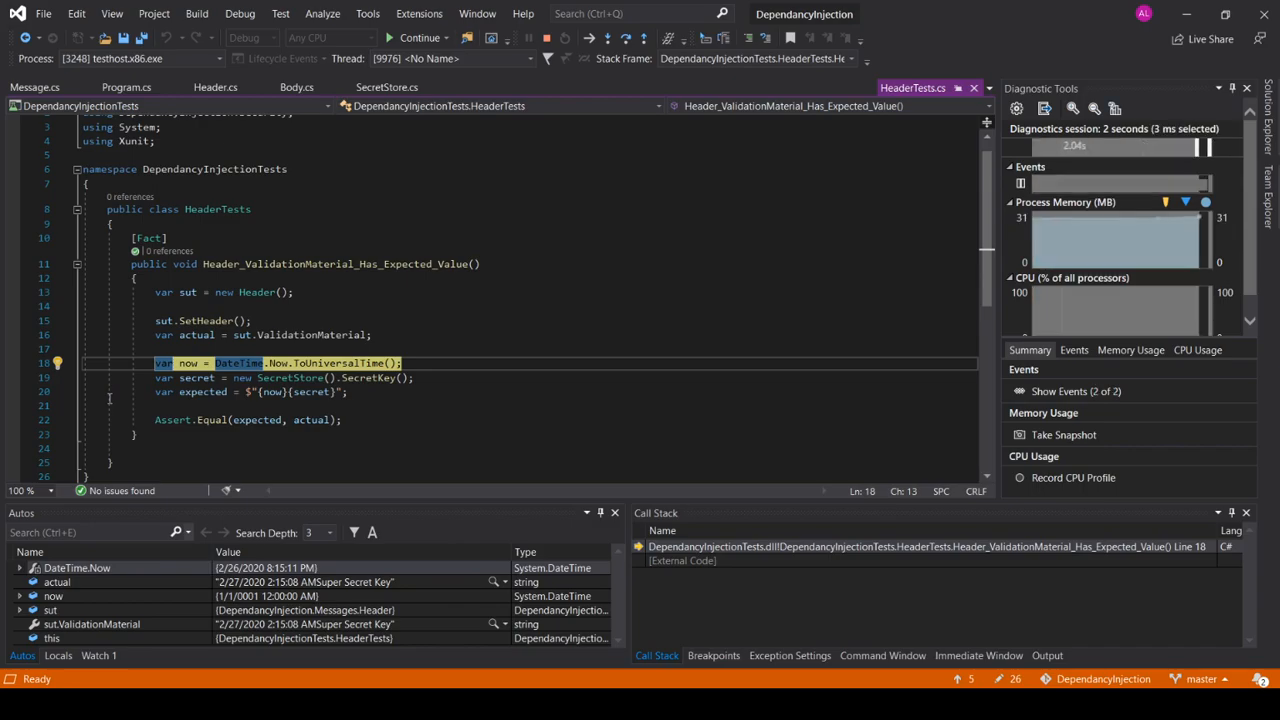
click(418, 36)
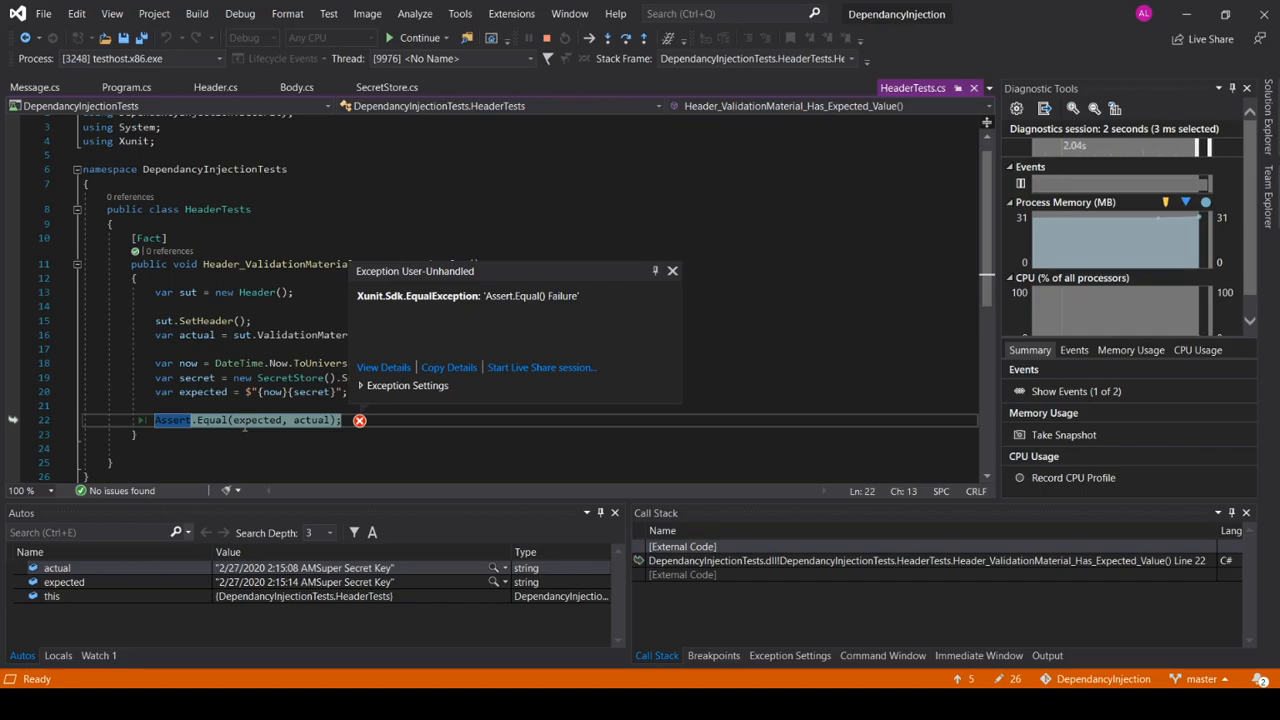
click(304, 334)
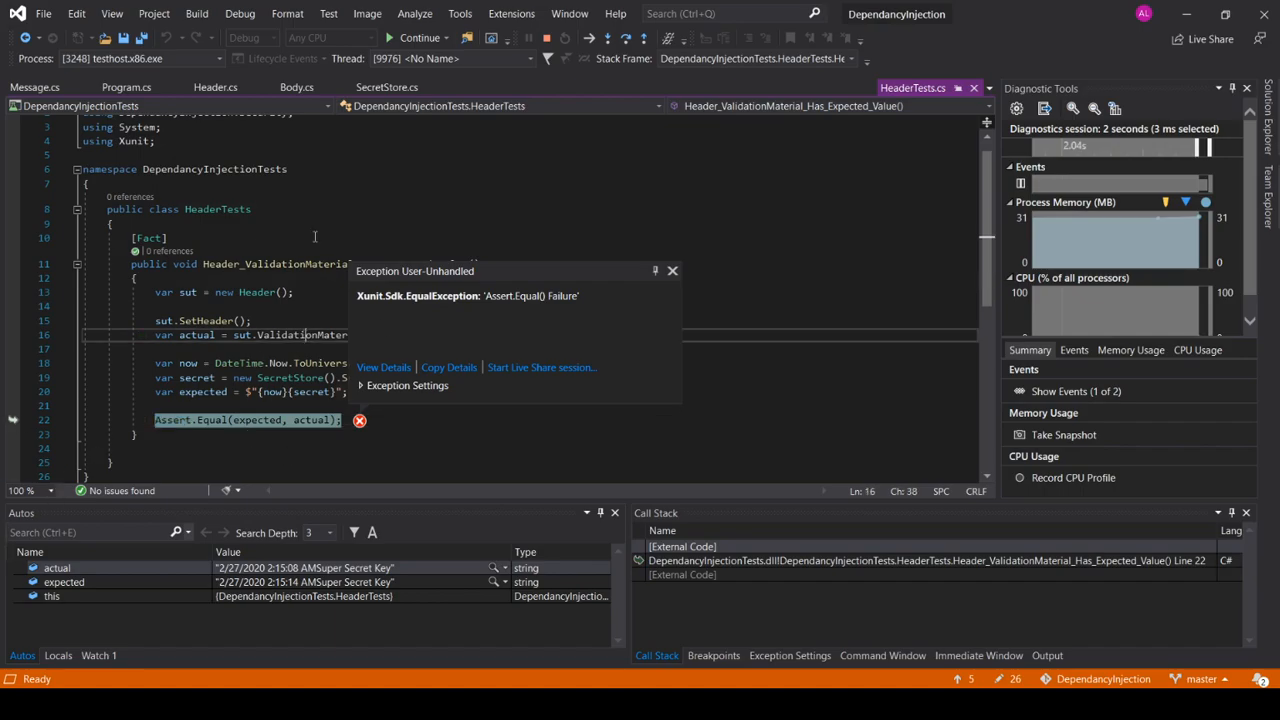
click(672, 270)
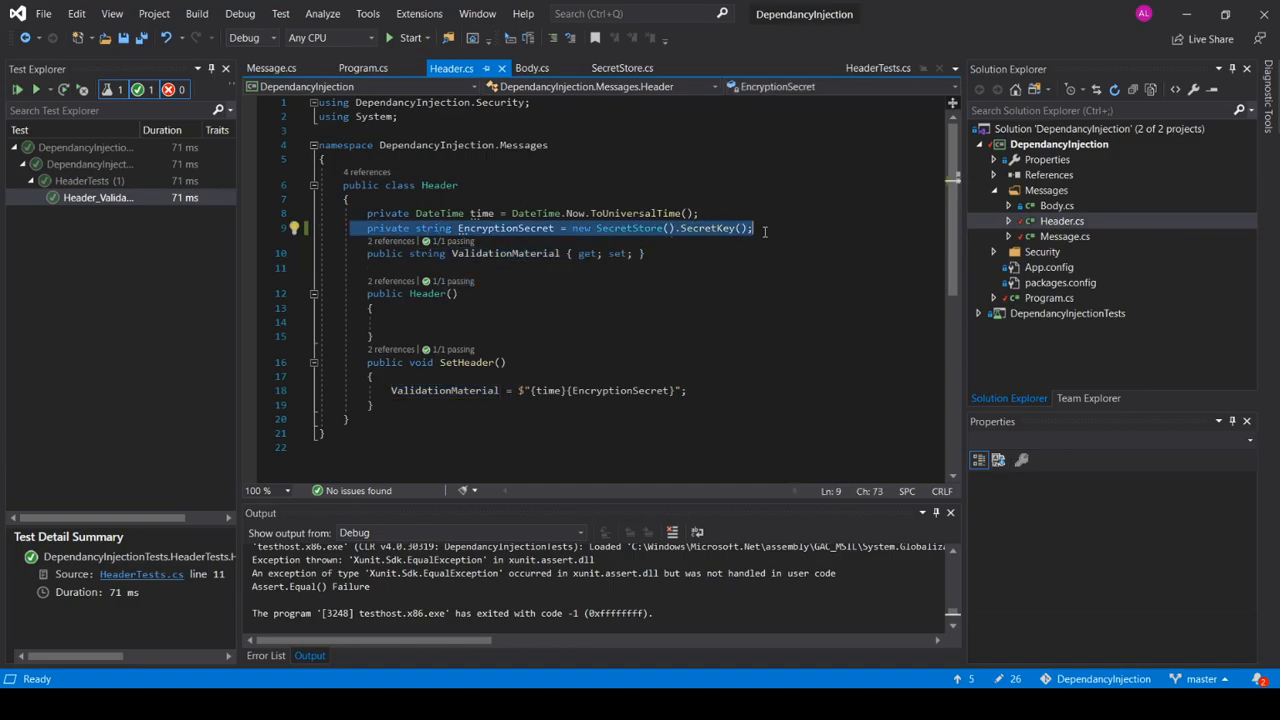
Show all project files and open ISecurityProvider.cs from the Security folder
double_click(628, 228)
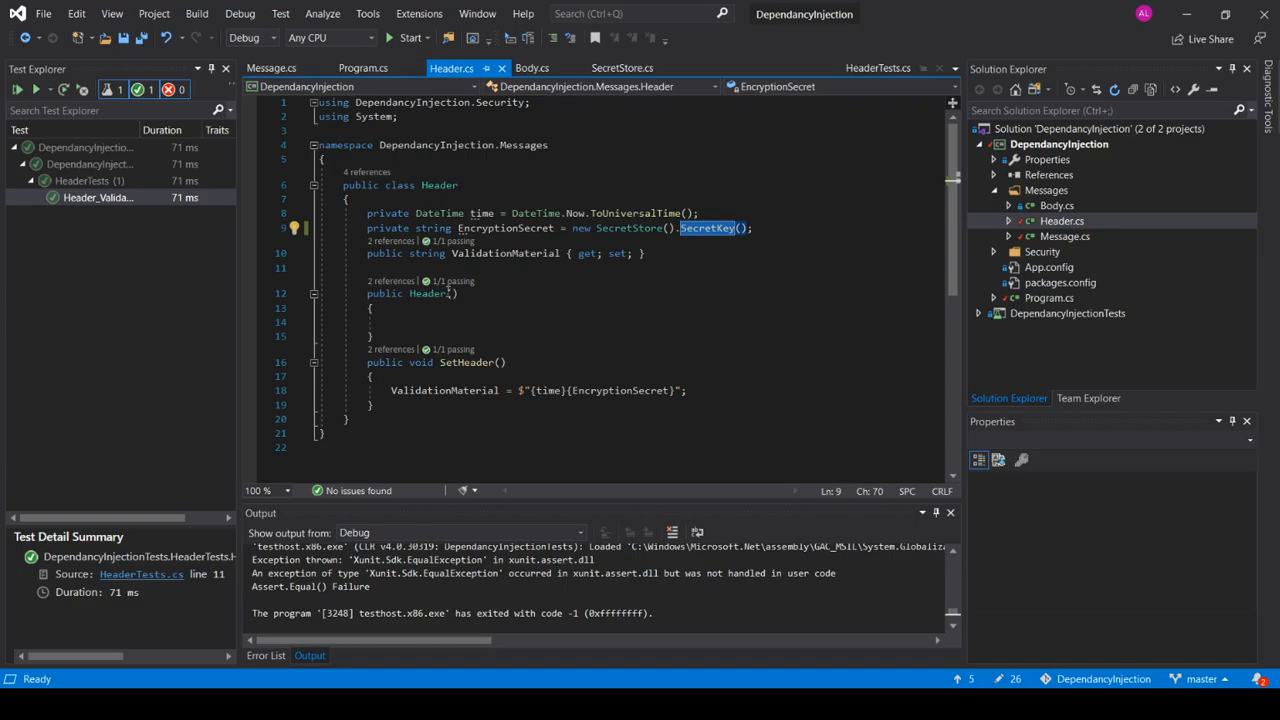
mouse_move(538, 308)
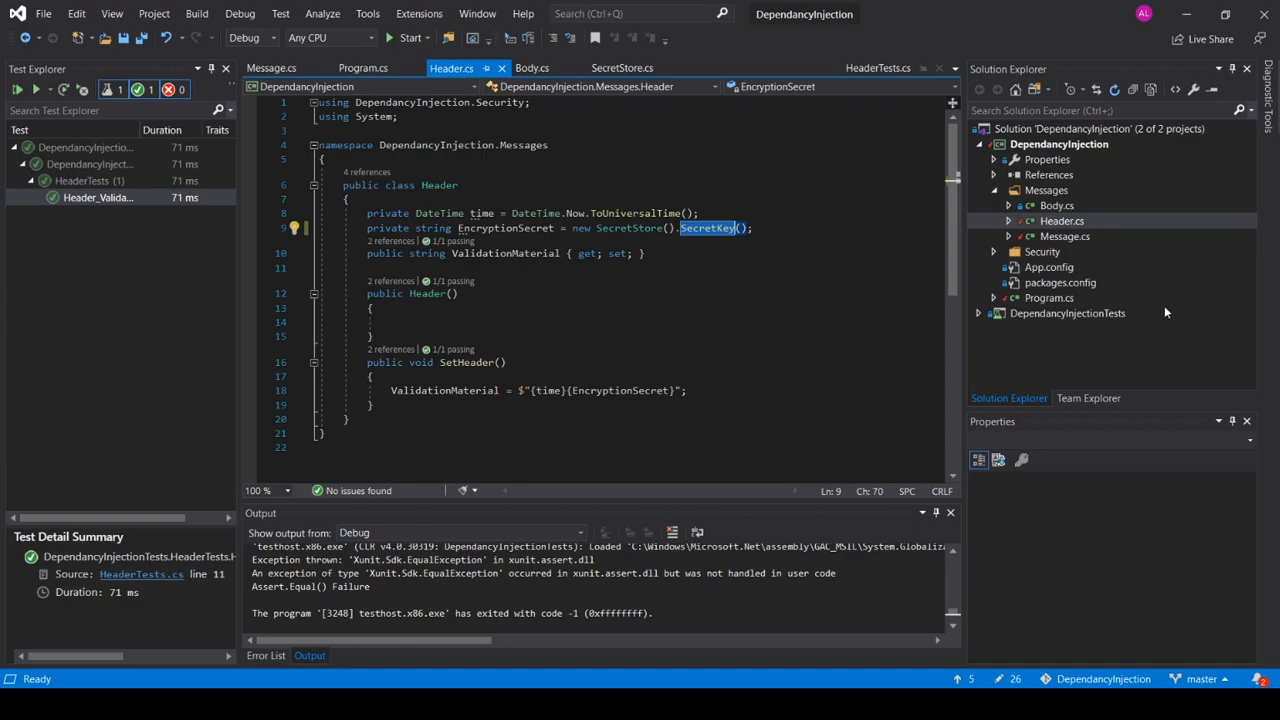
mouse_move(1156, 96)
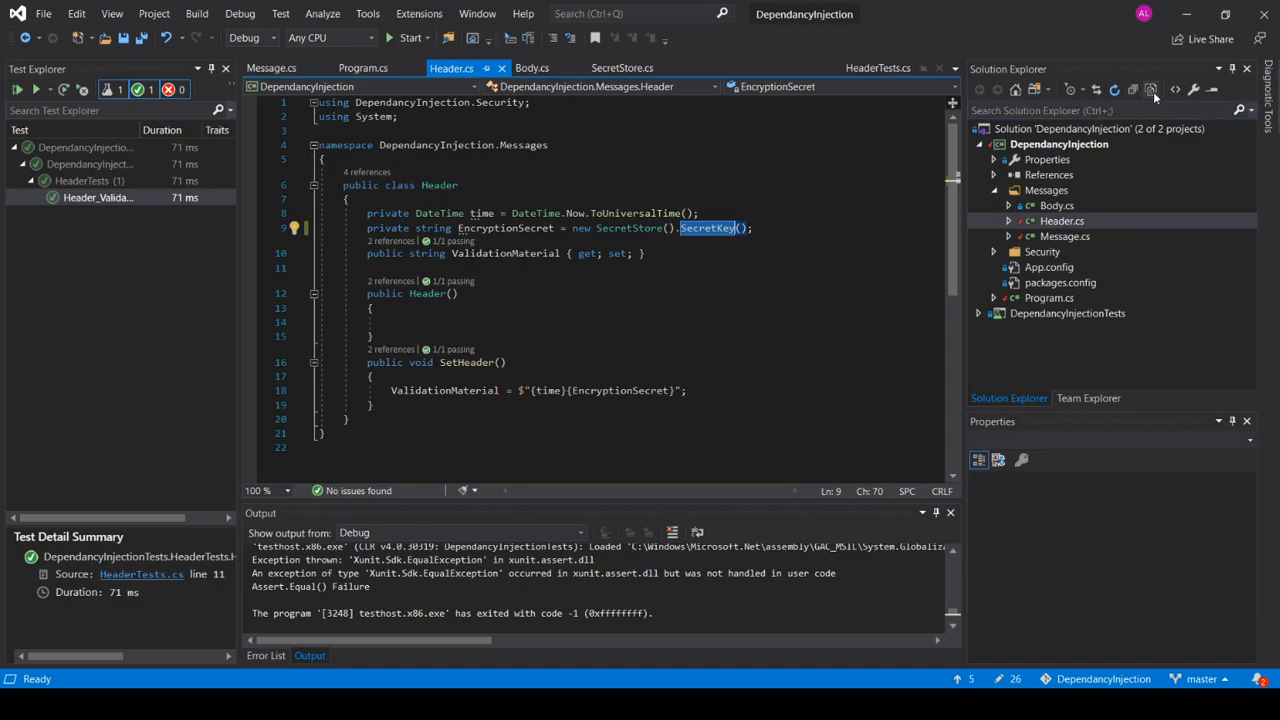
click(1062, 236)
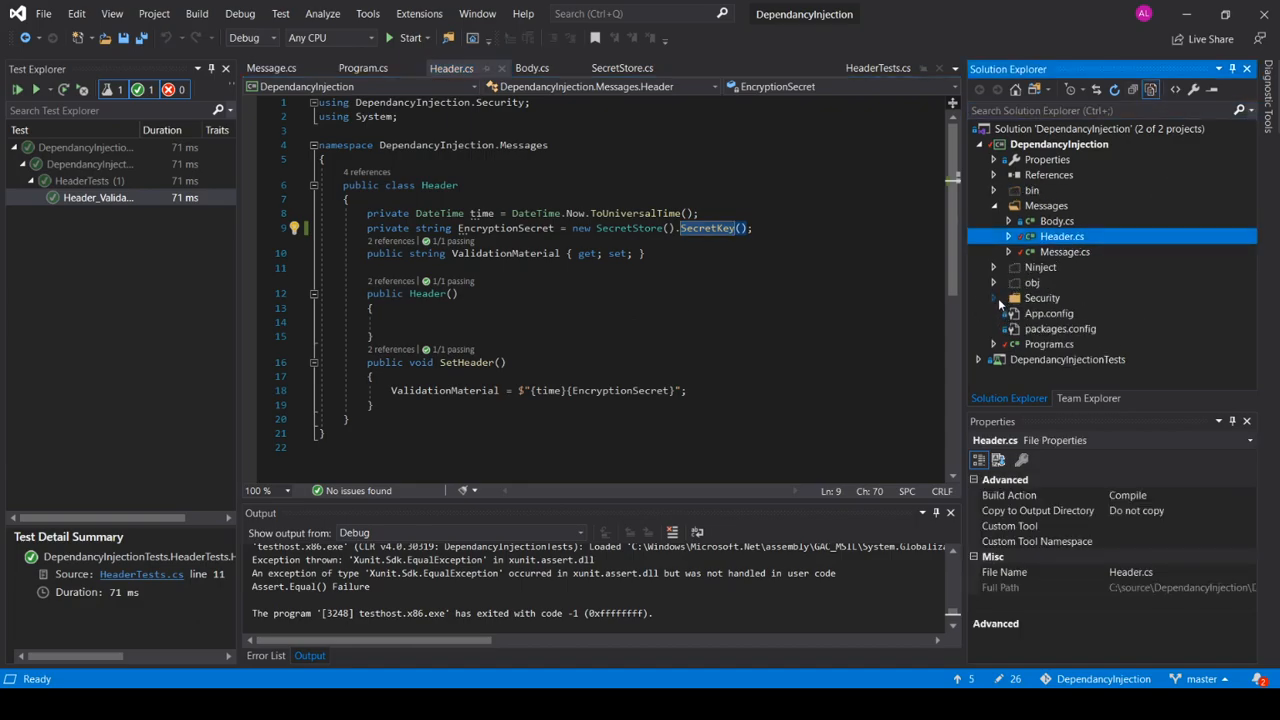
click(1042, 296)
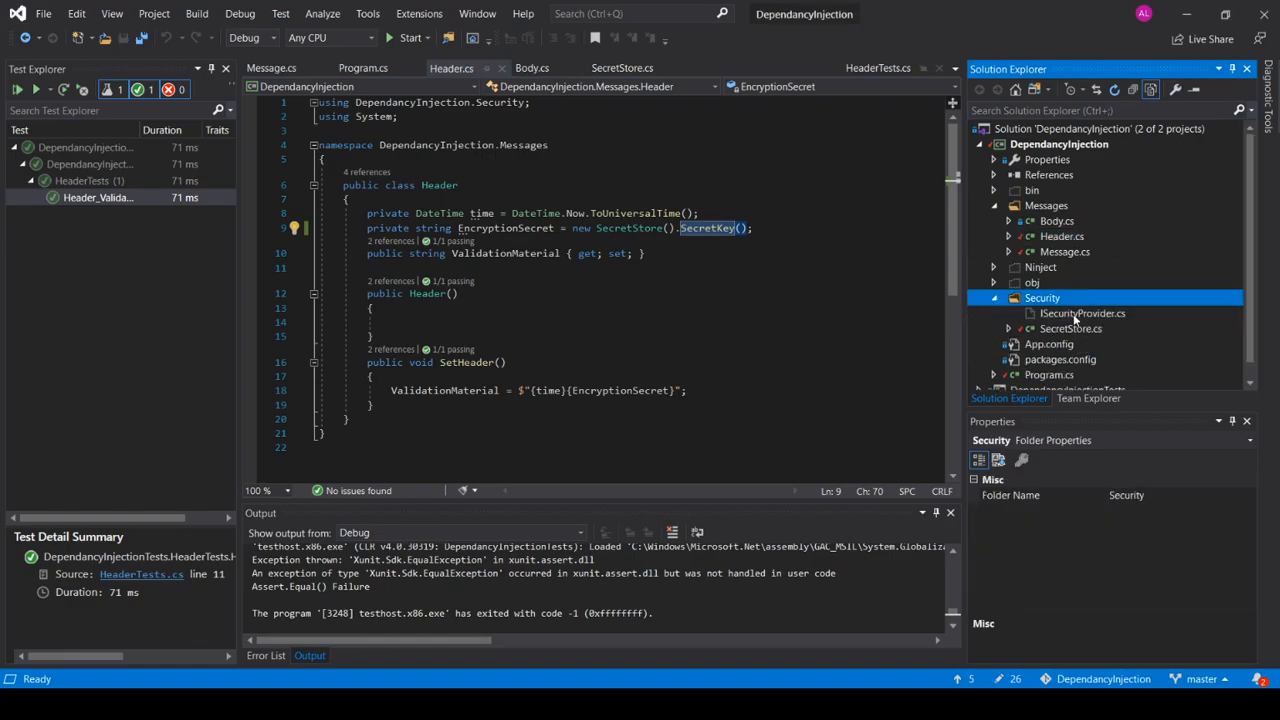
click(1082, 312)
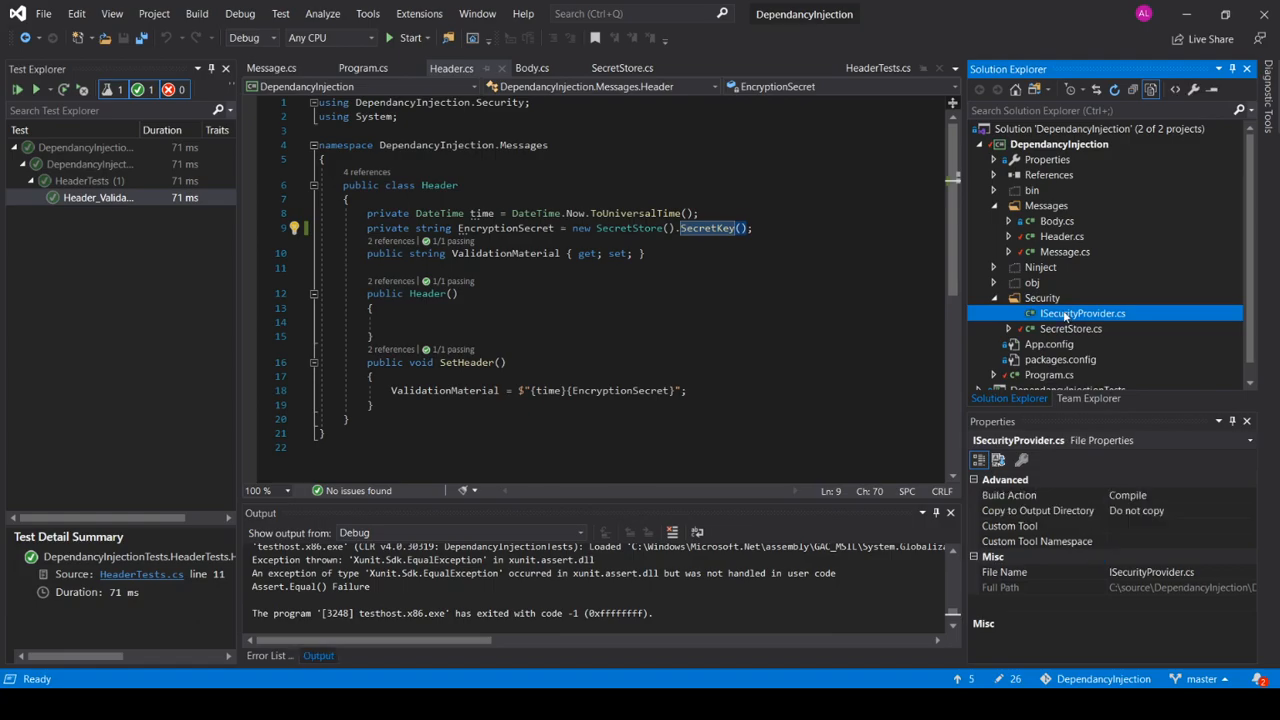
double_click(1082, 312)
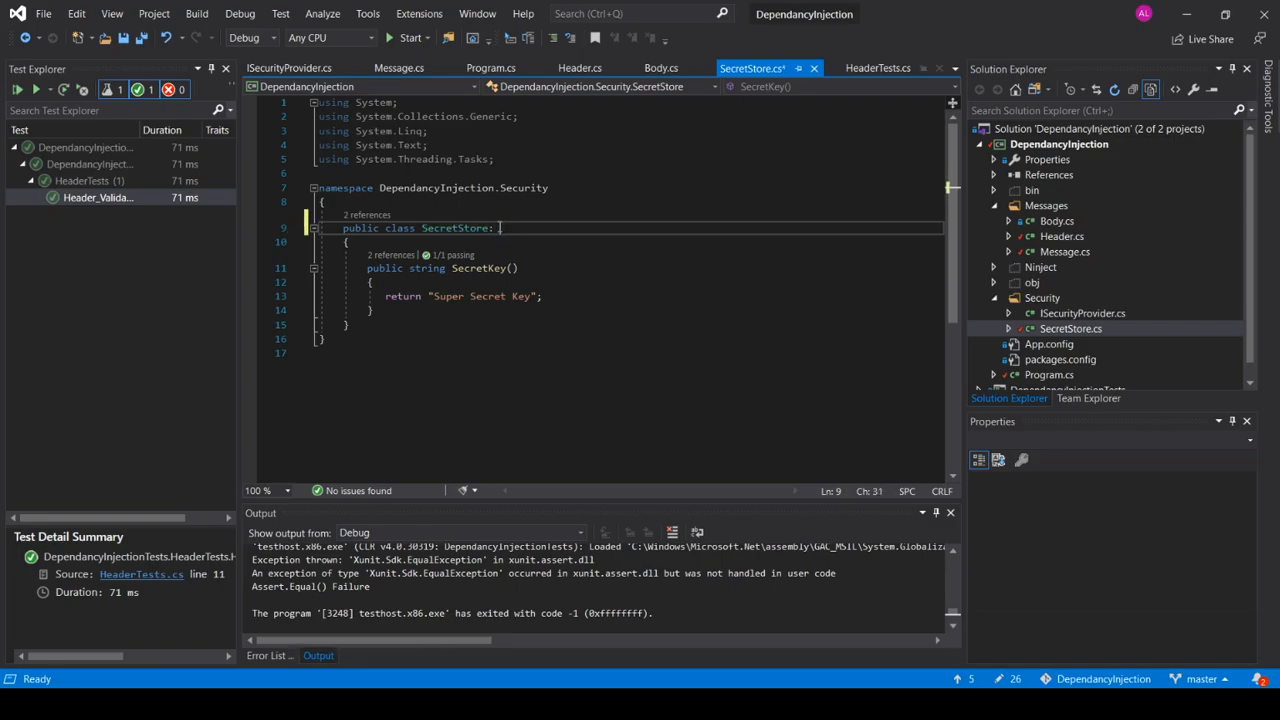
Make SecretStore implement ISecurityProvider, save, and return to Header.cs
text(ISecurityProvider)
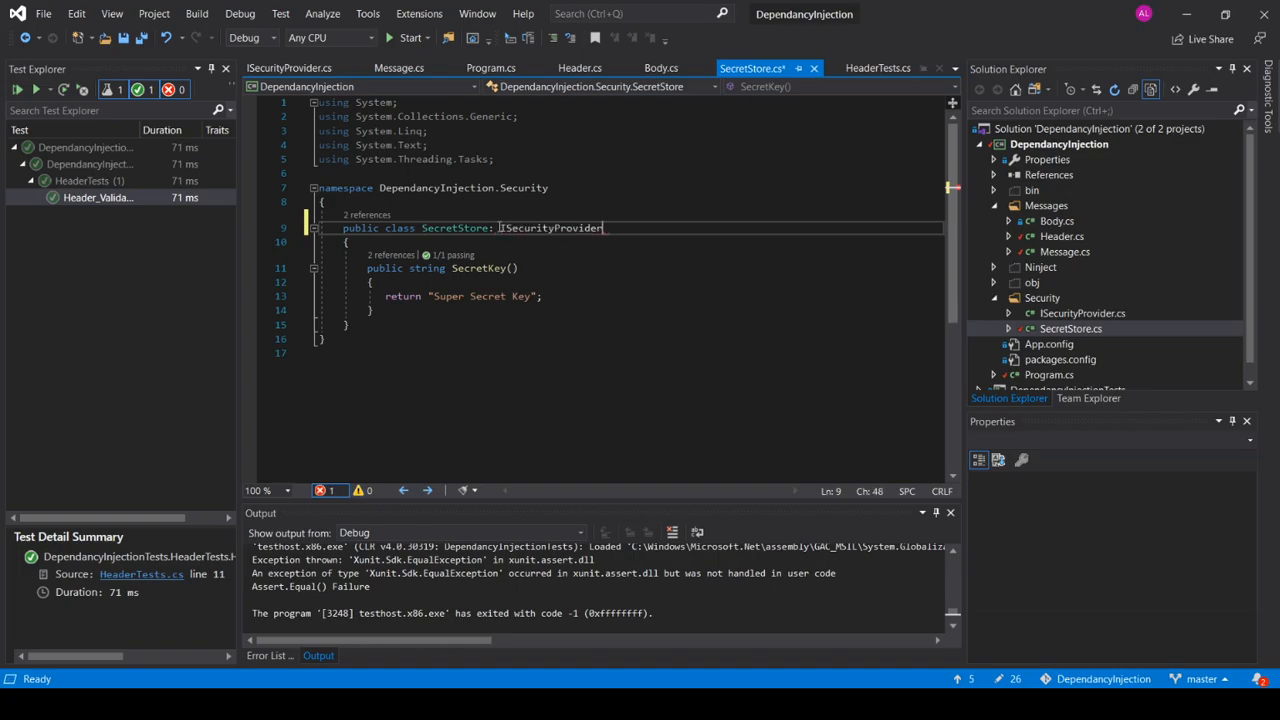
key(ctrl+s)
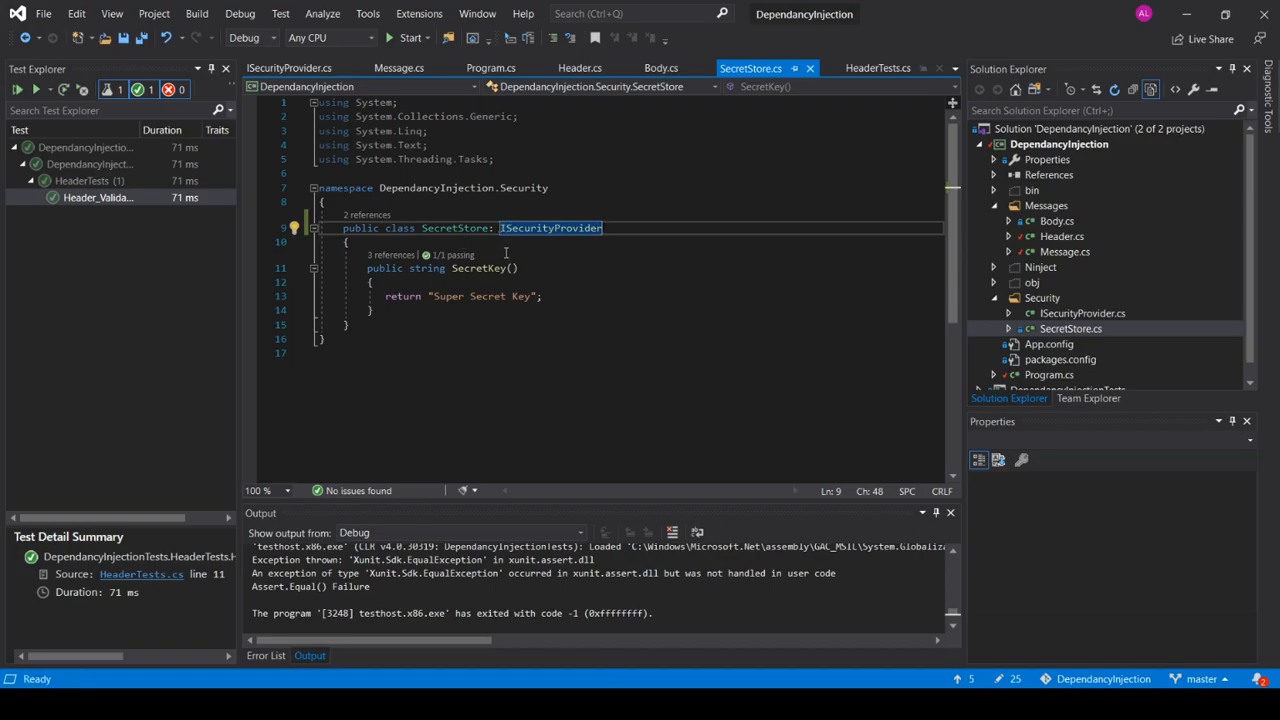
mouse_move(496, 284)
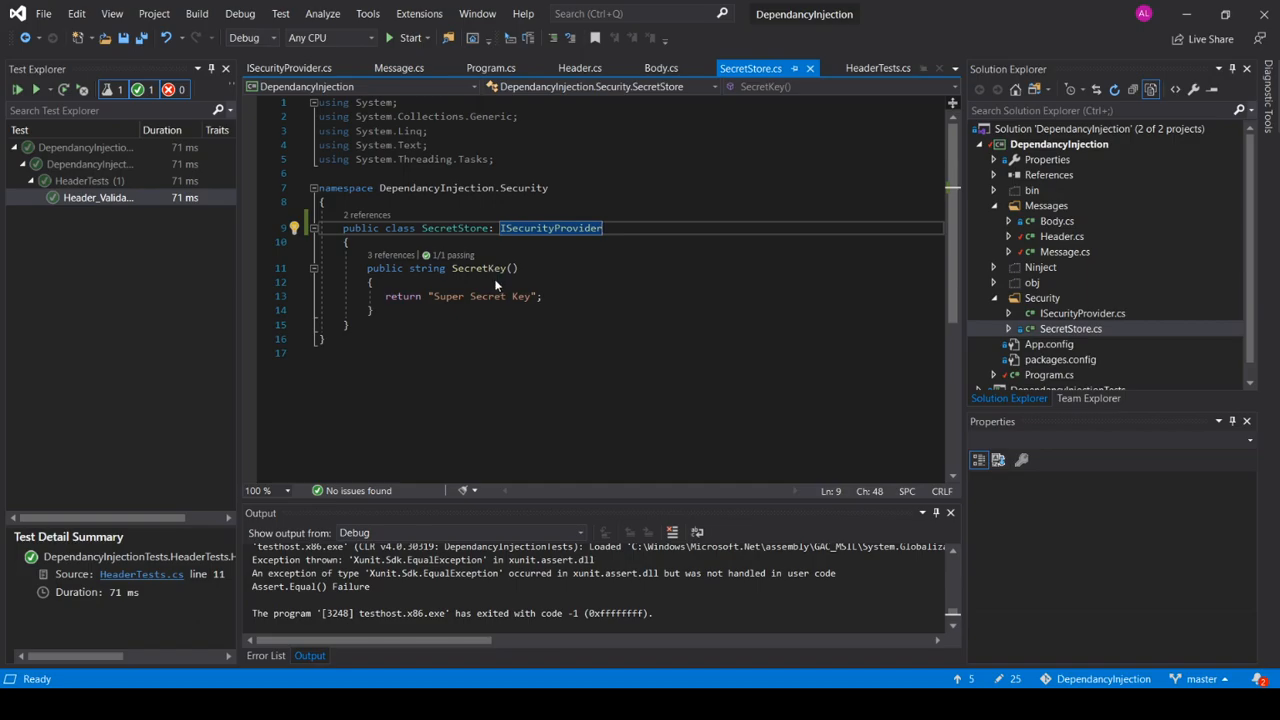
click(580, 68)
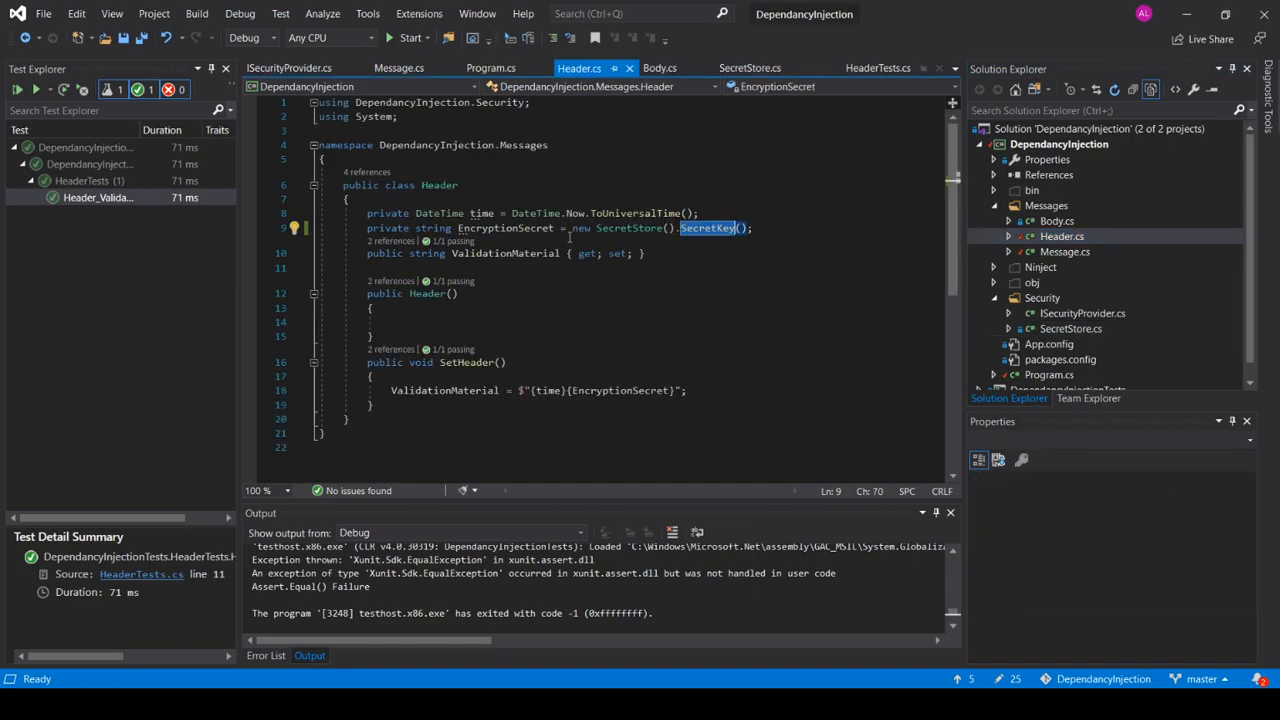
Add an ISecurityProvider constructor parameter and a private _SecurityProvider field replacing EncryptionSecret
click(458, 292)
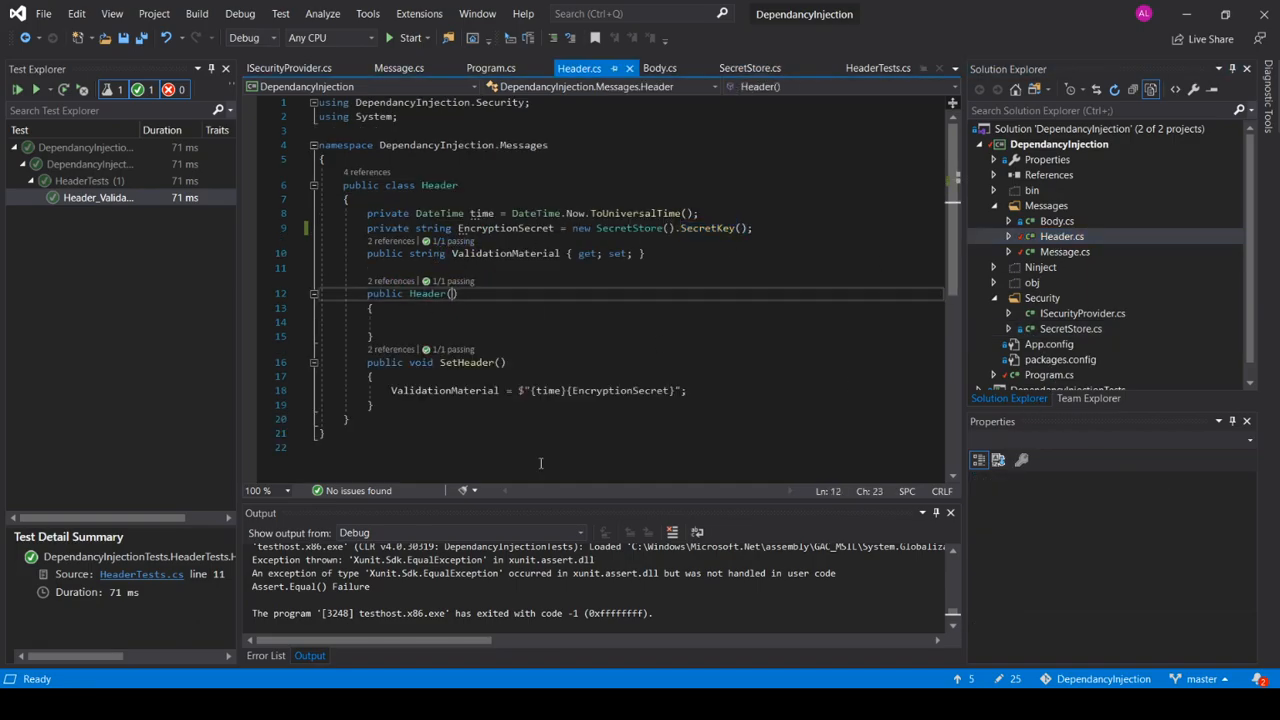
text(ISecurityProvider)
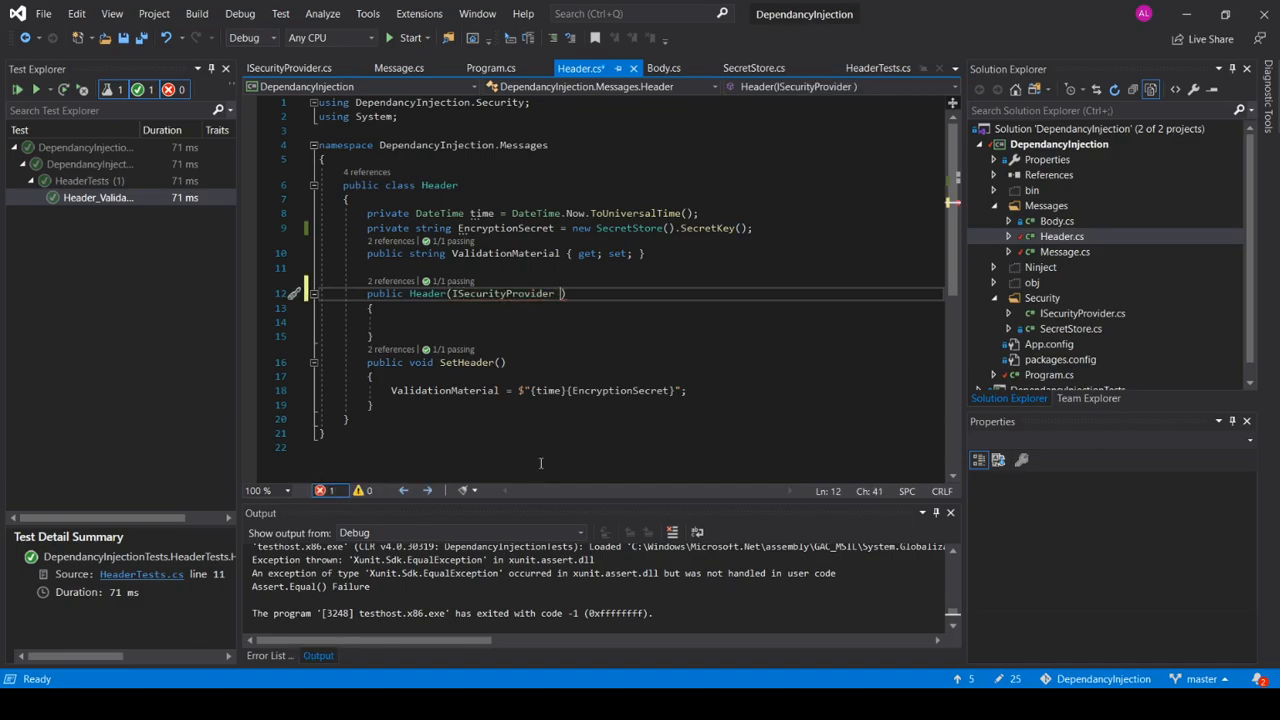
text(securityProvider)
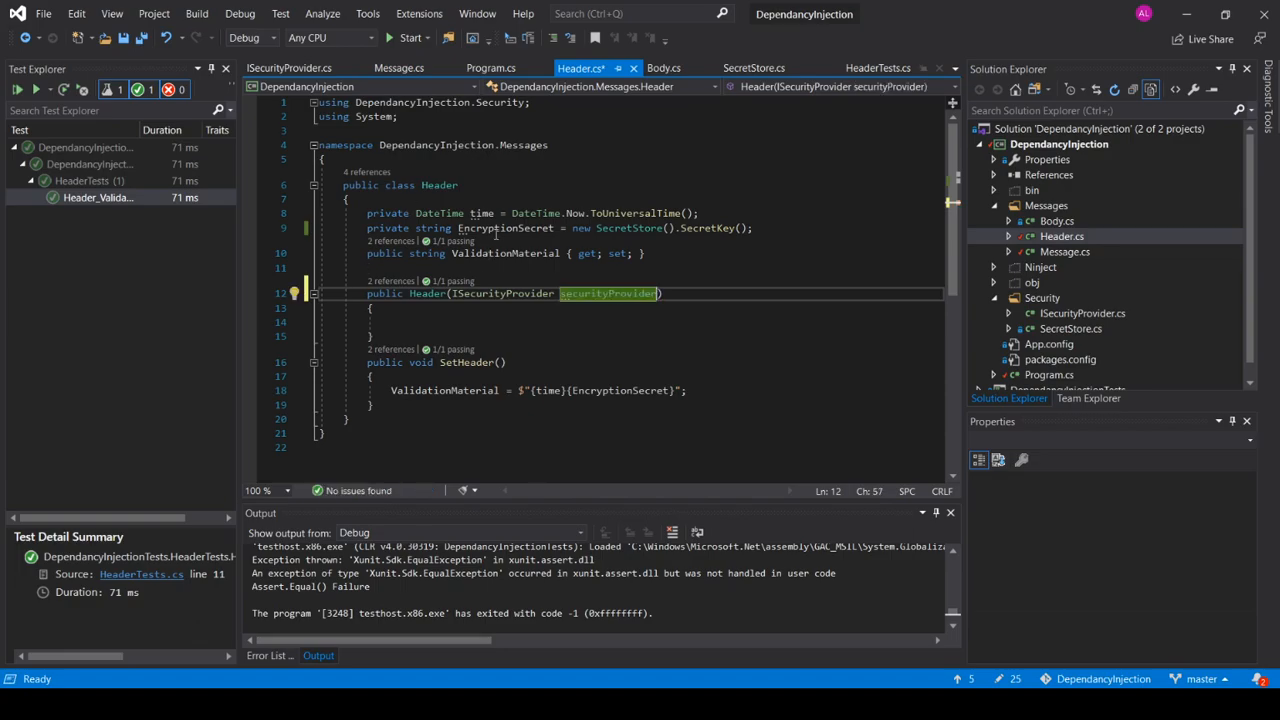
click(520, 228)
text(//)
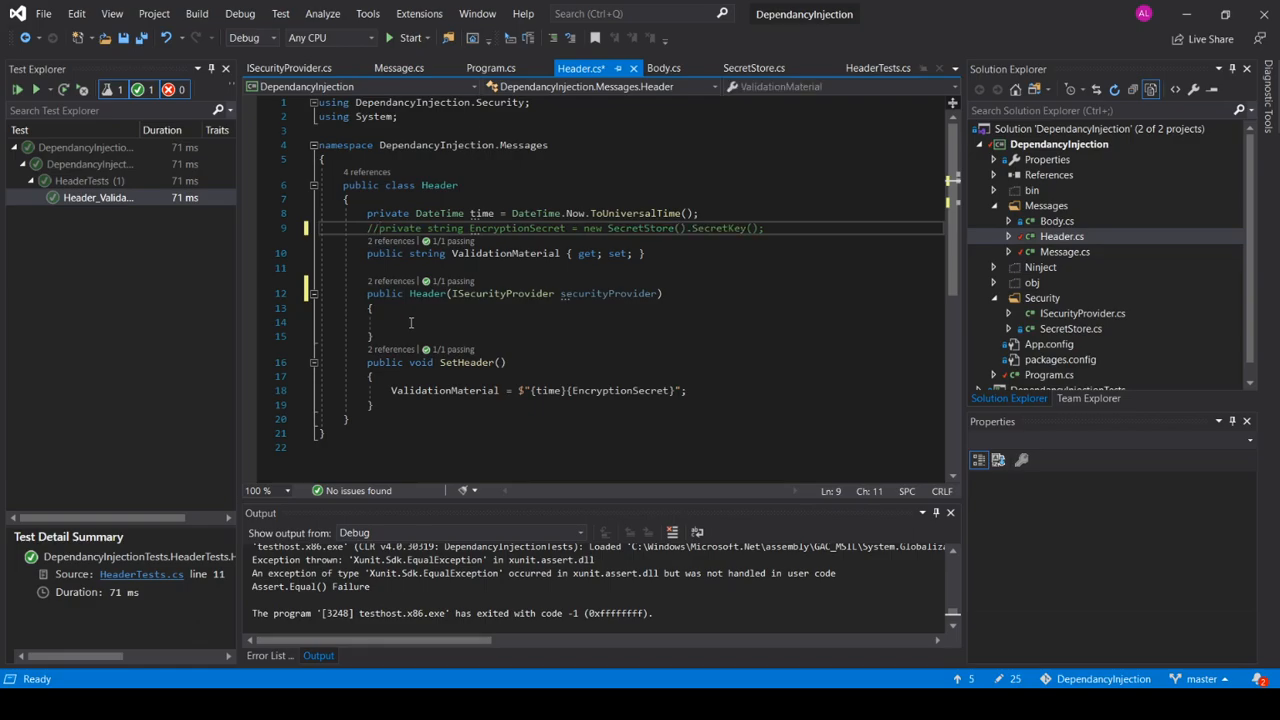
key(enter)
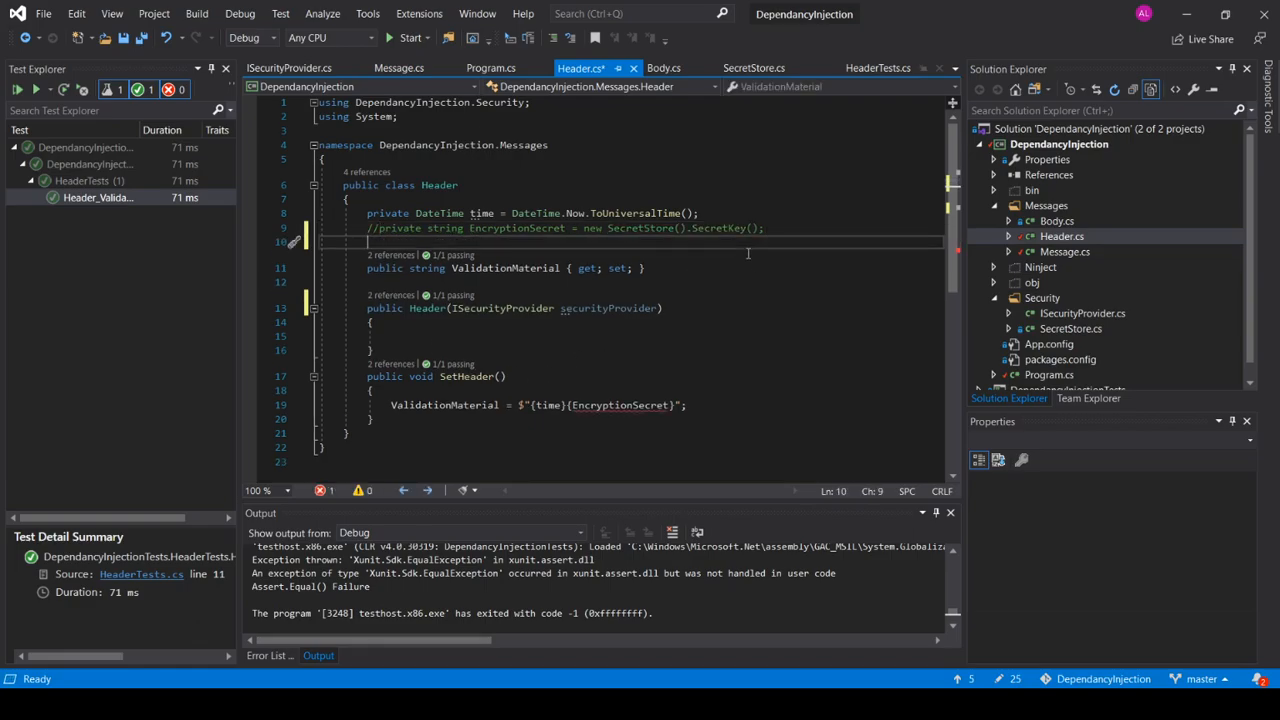
text(private)
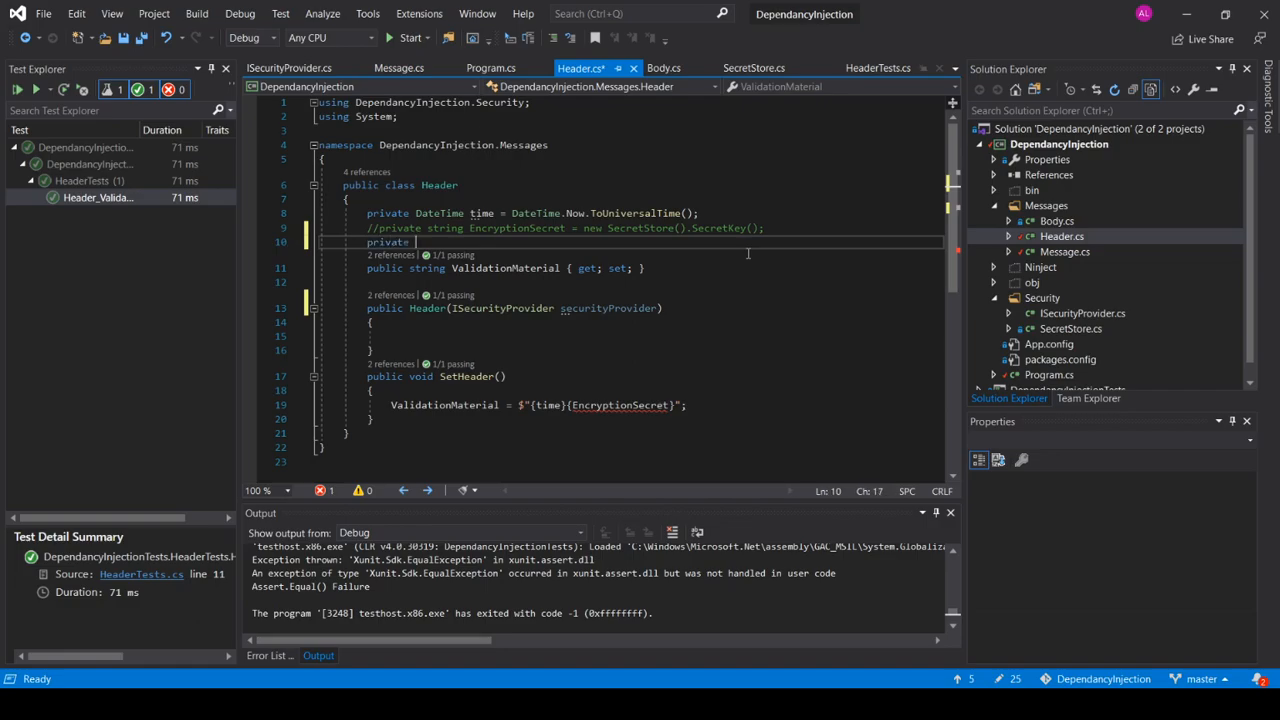
text(ISecurityProvider)
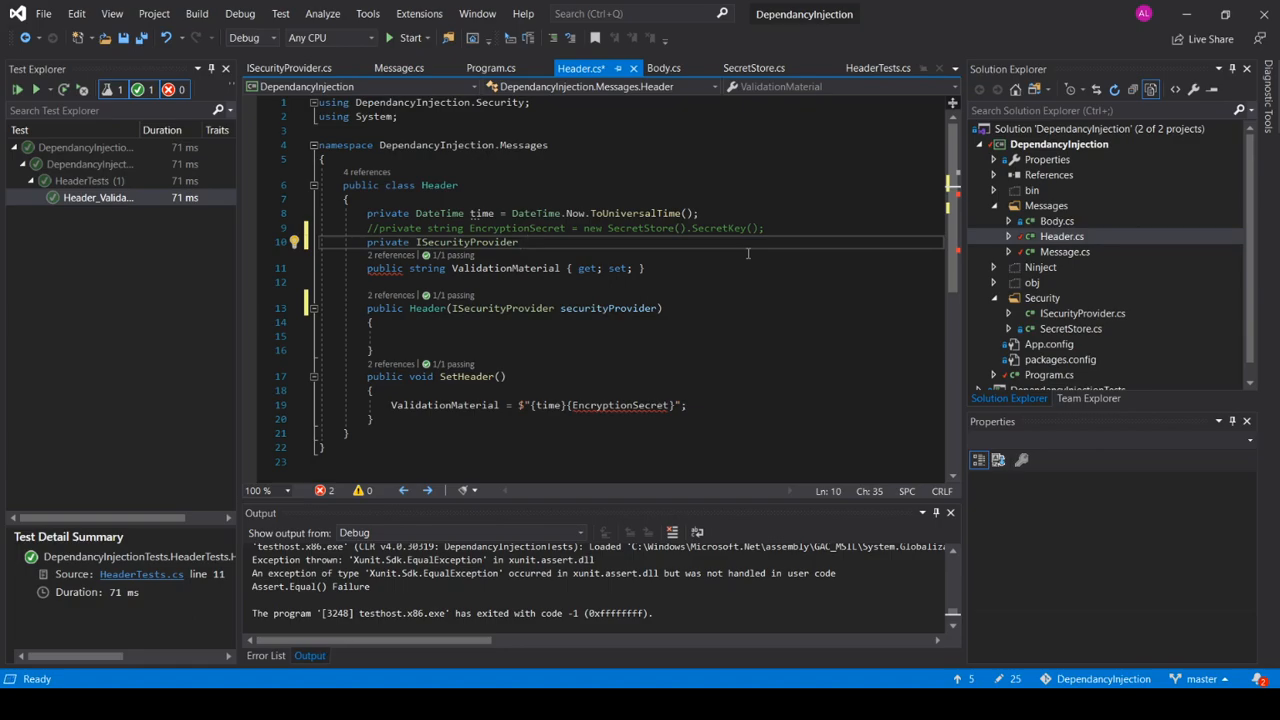
text(_Se)
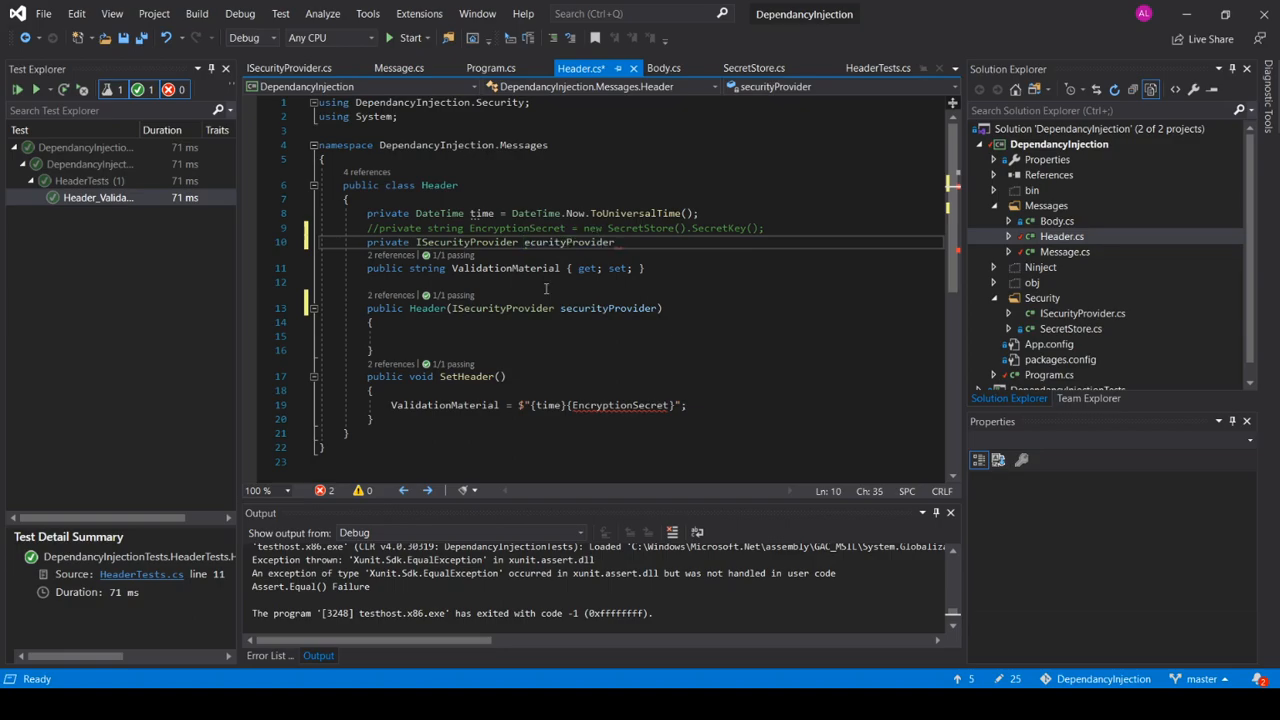
text(_securityProvider;)
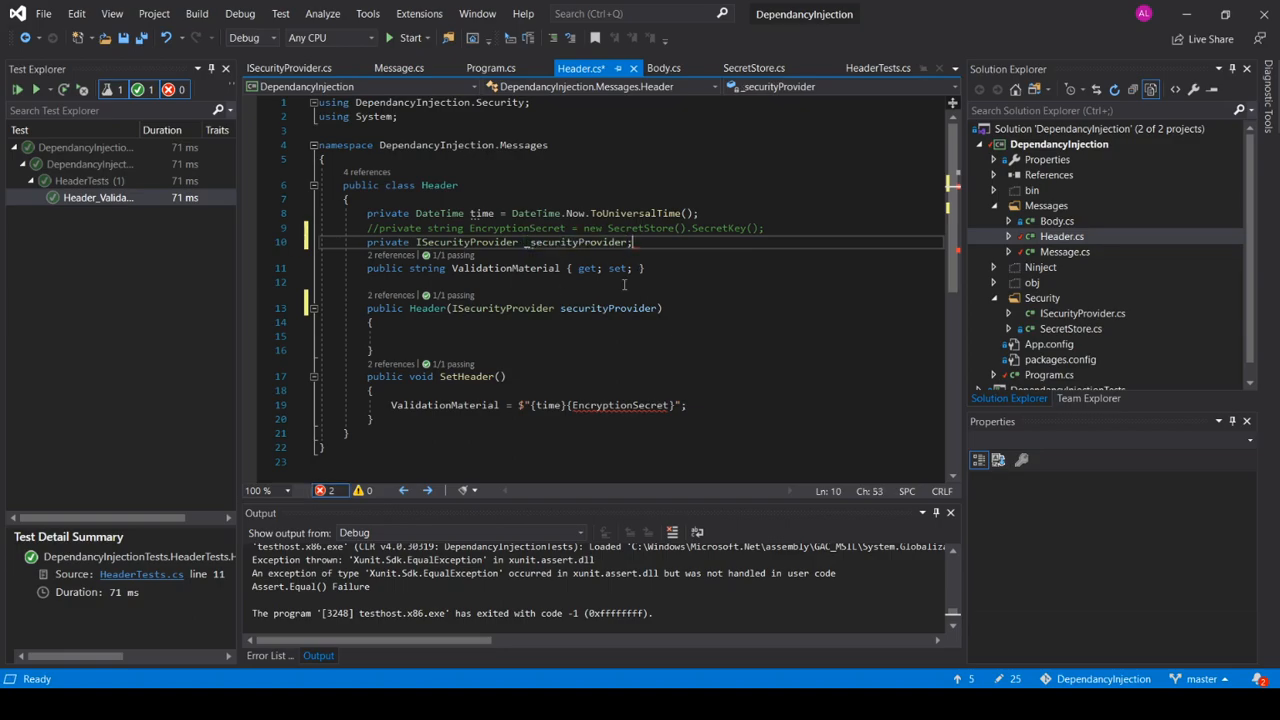
double_click(578, 242)
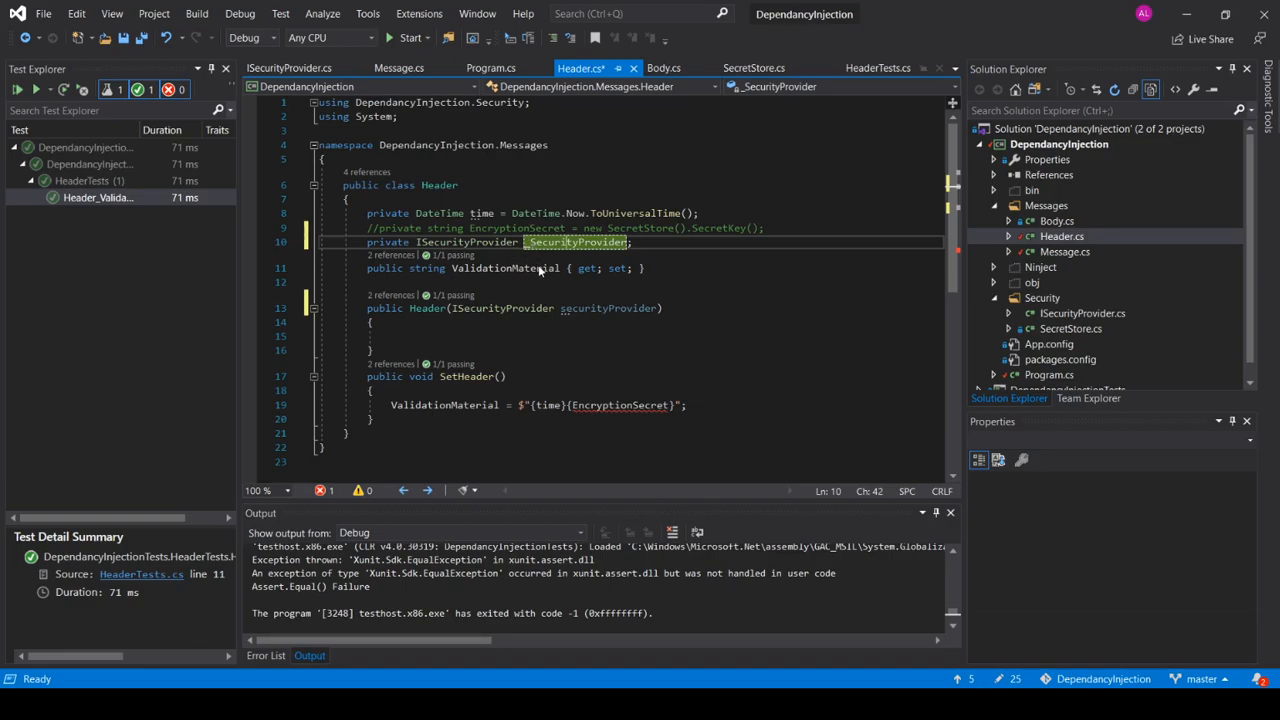
mouse_move(624, 320)
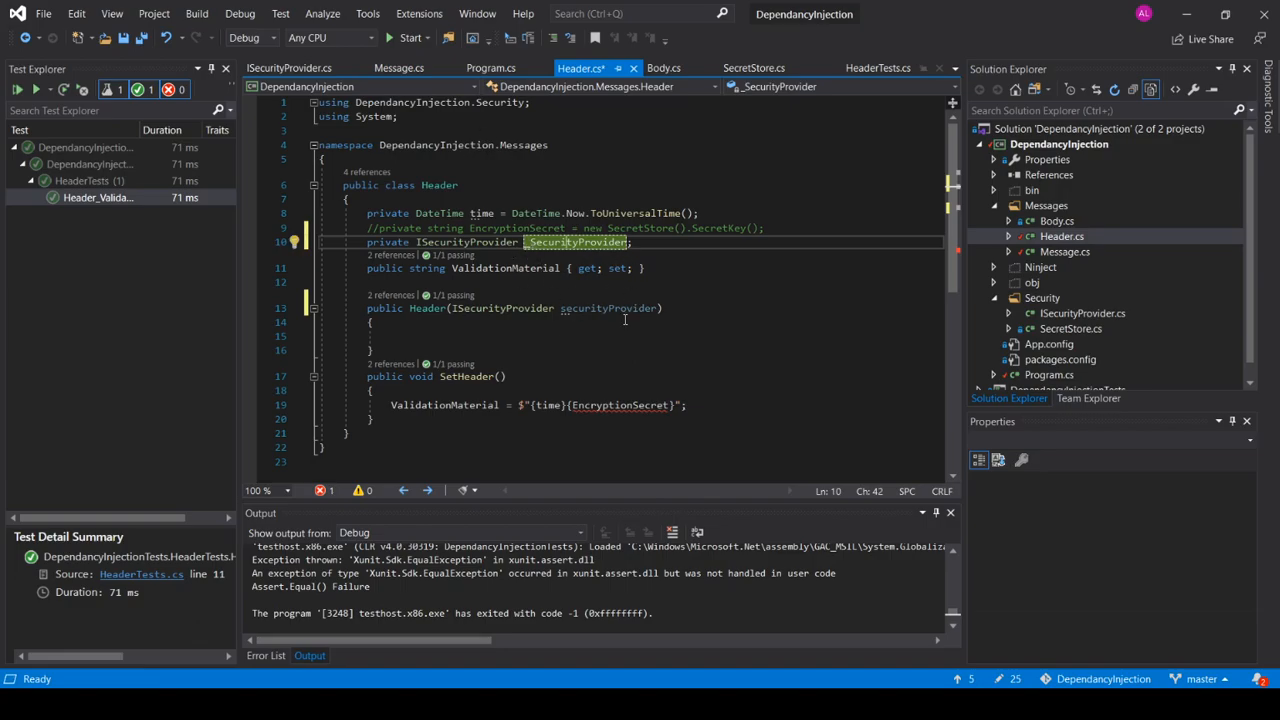
Assign _SecurityProvider in the constructor, use _SecurityProvider.SecretKey() in SetHeader, and save
click(418, 336)
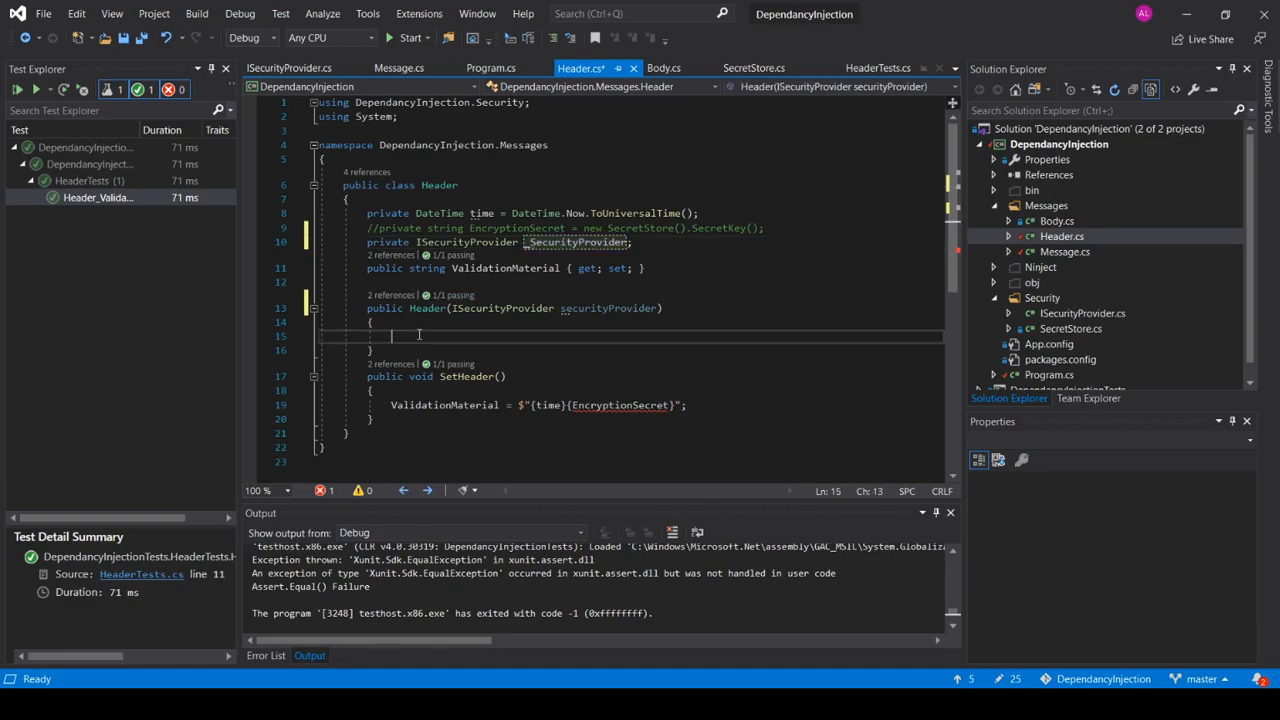
text(_se)
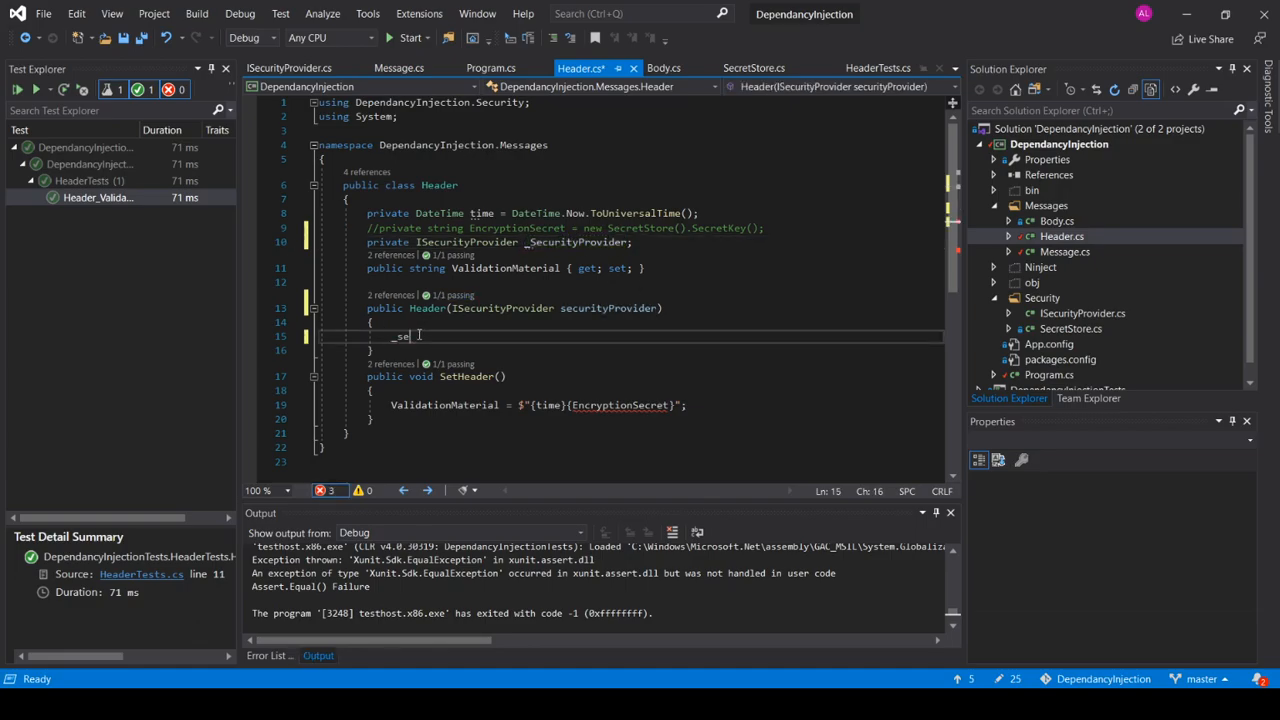
text(SecurityProvider = securityProvider;)
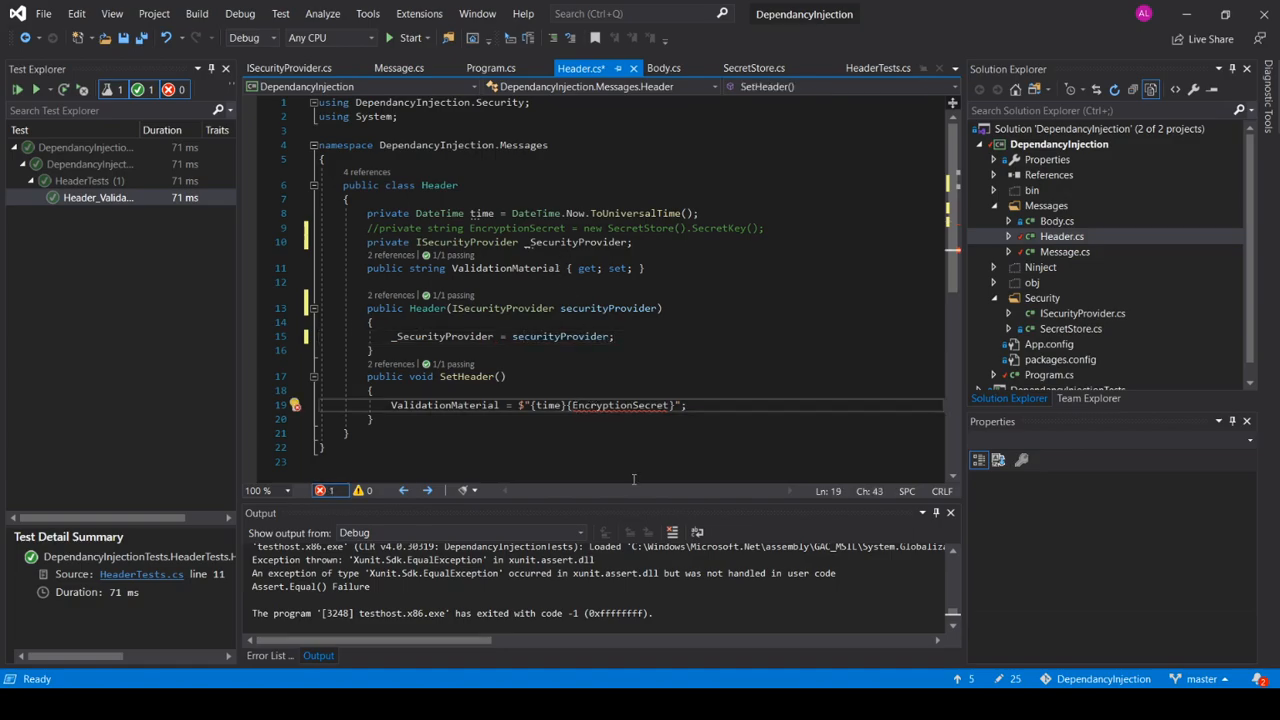
text(_SecurityProvider.)
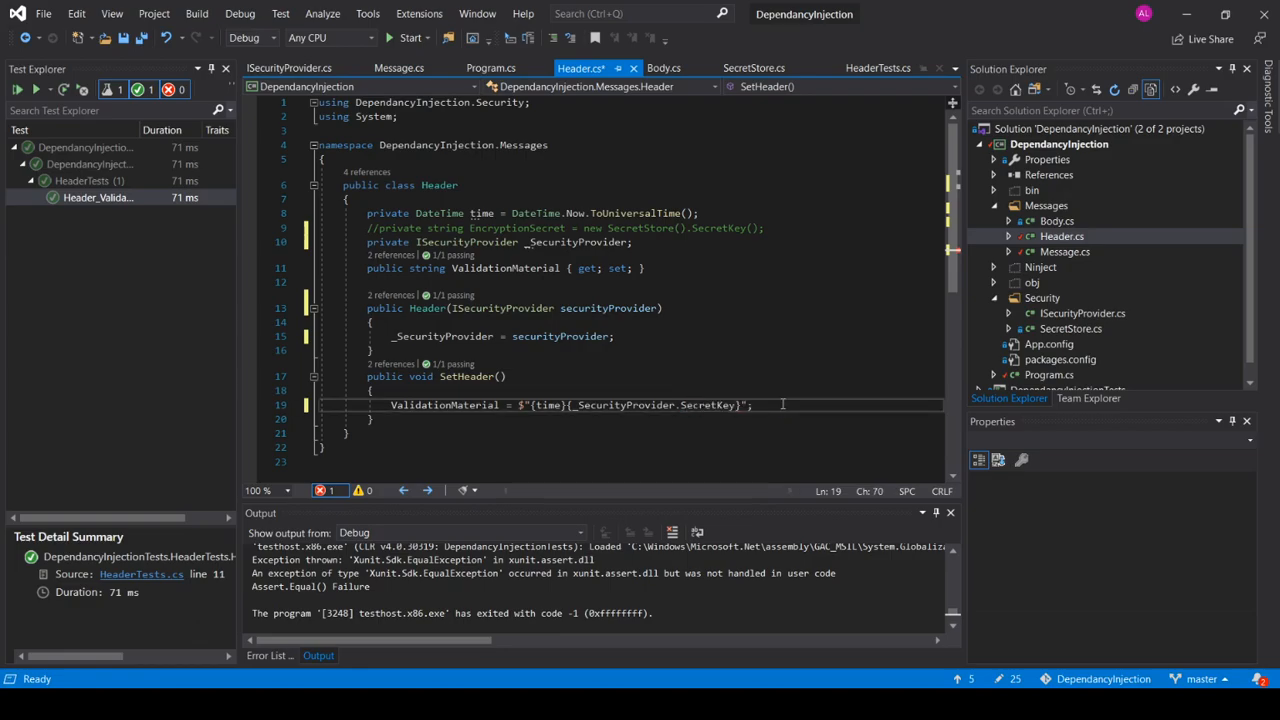
click(500, 336)
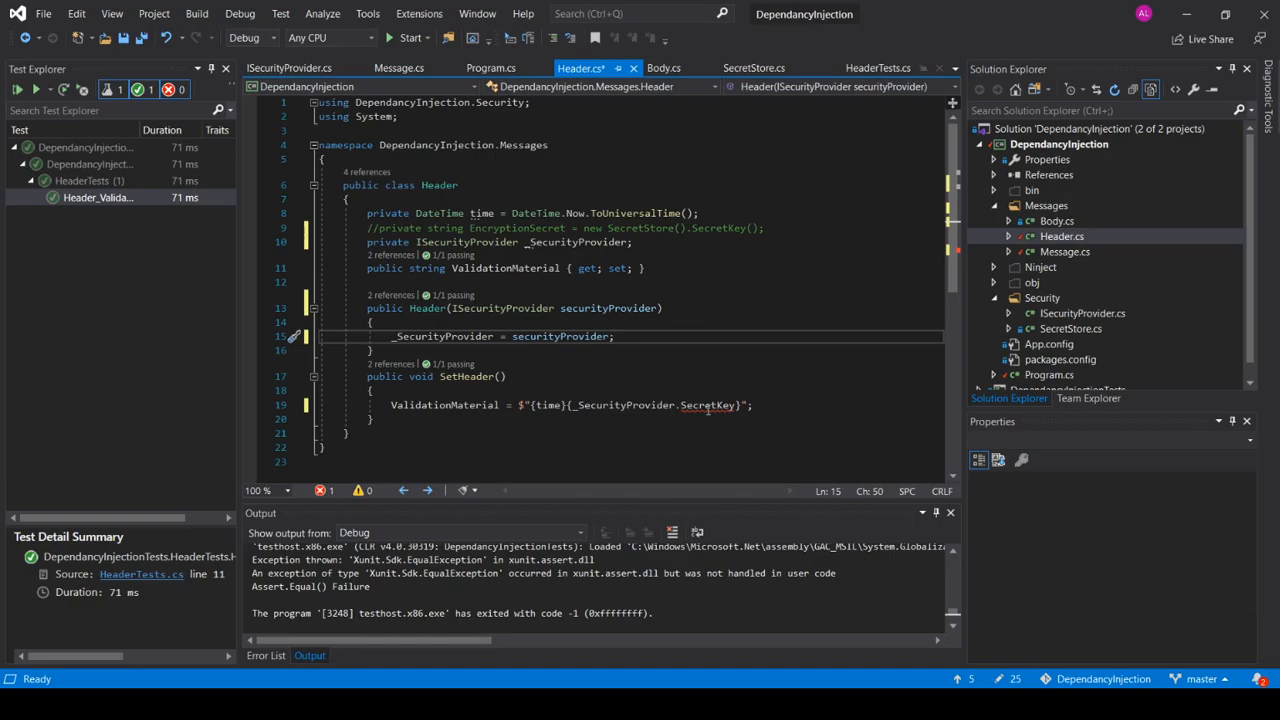
click(736, 404)
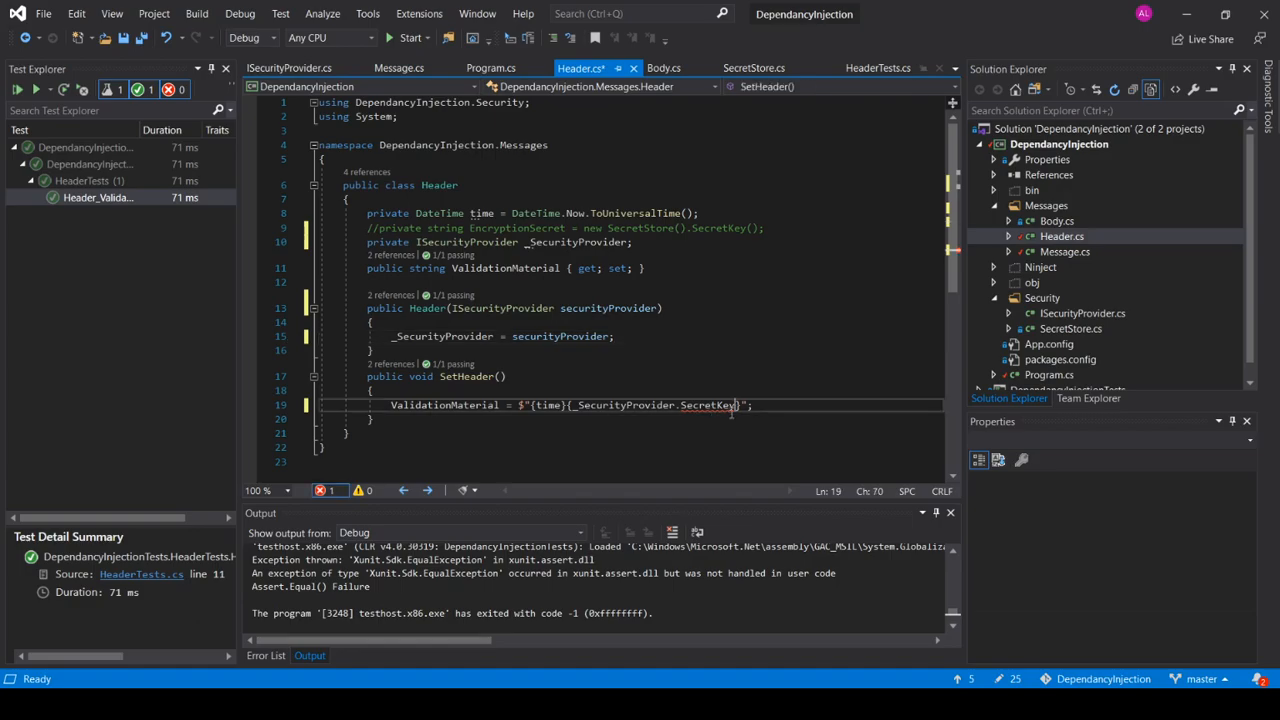
text(())
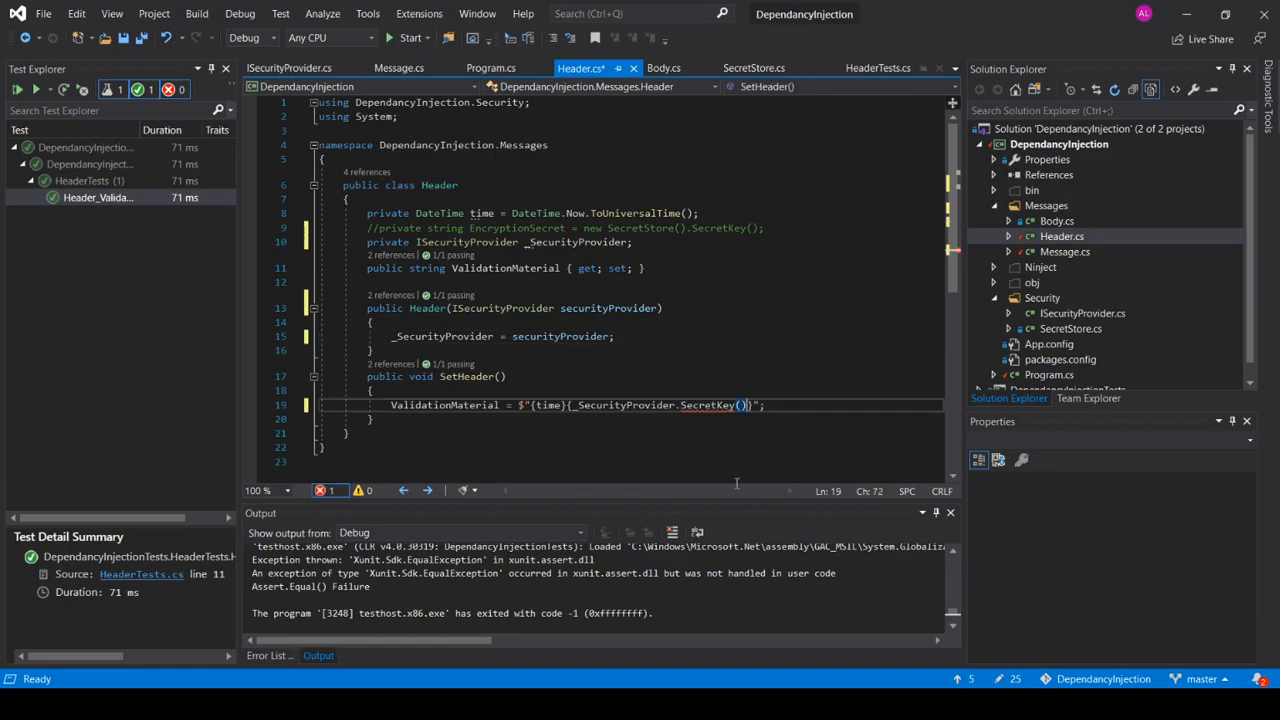
key(ctrl+s)
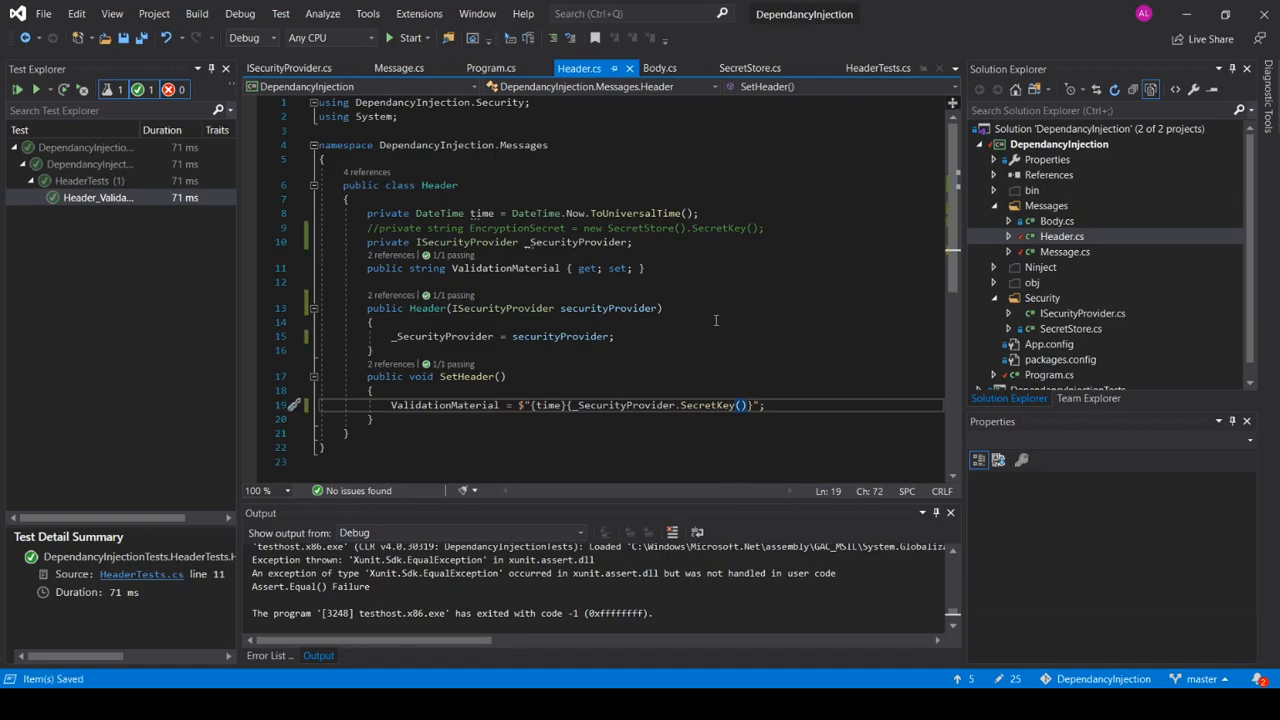
mouse_move(452, 392)
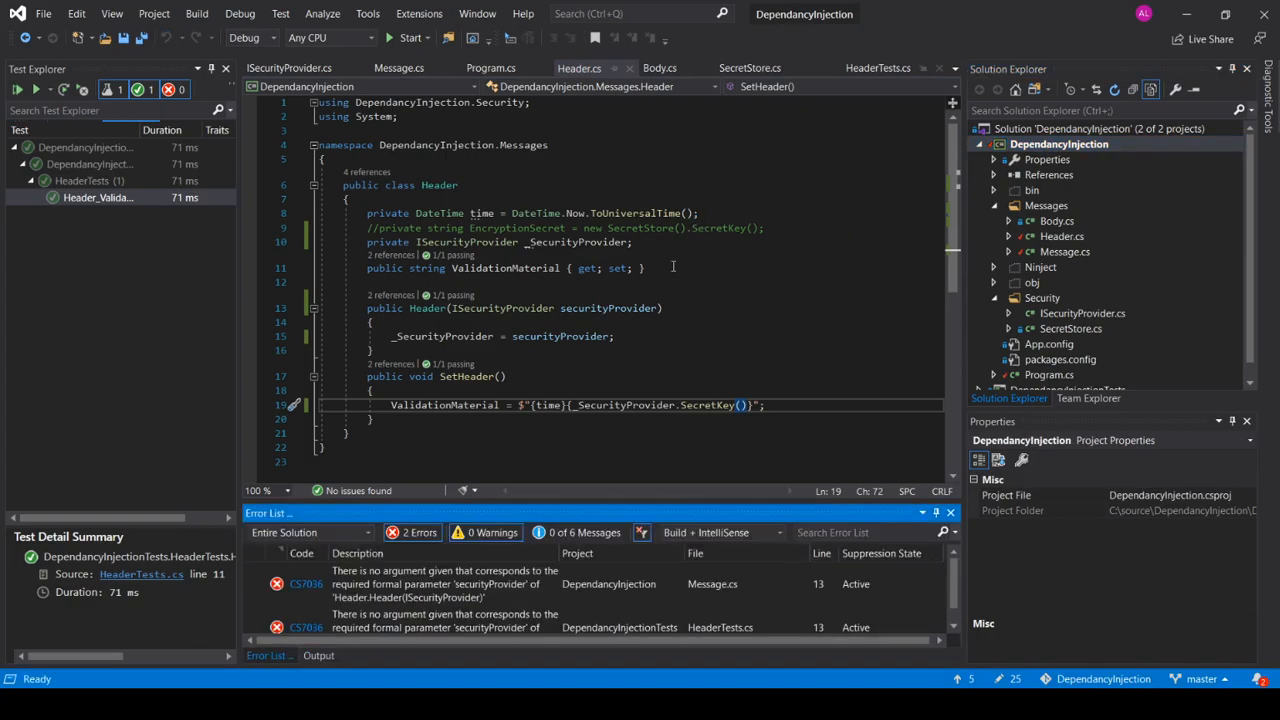
click(398, 68)
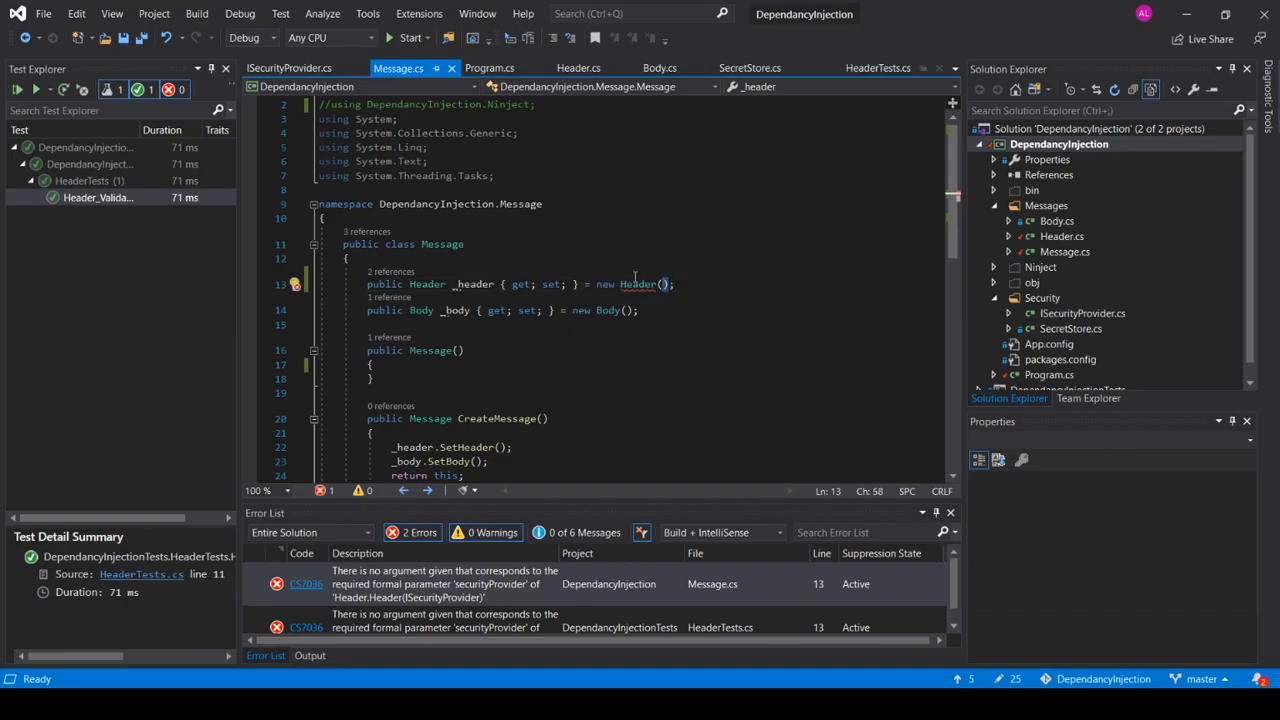
text(new)
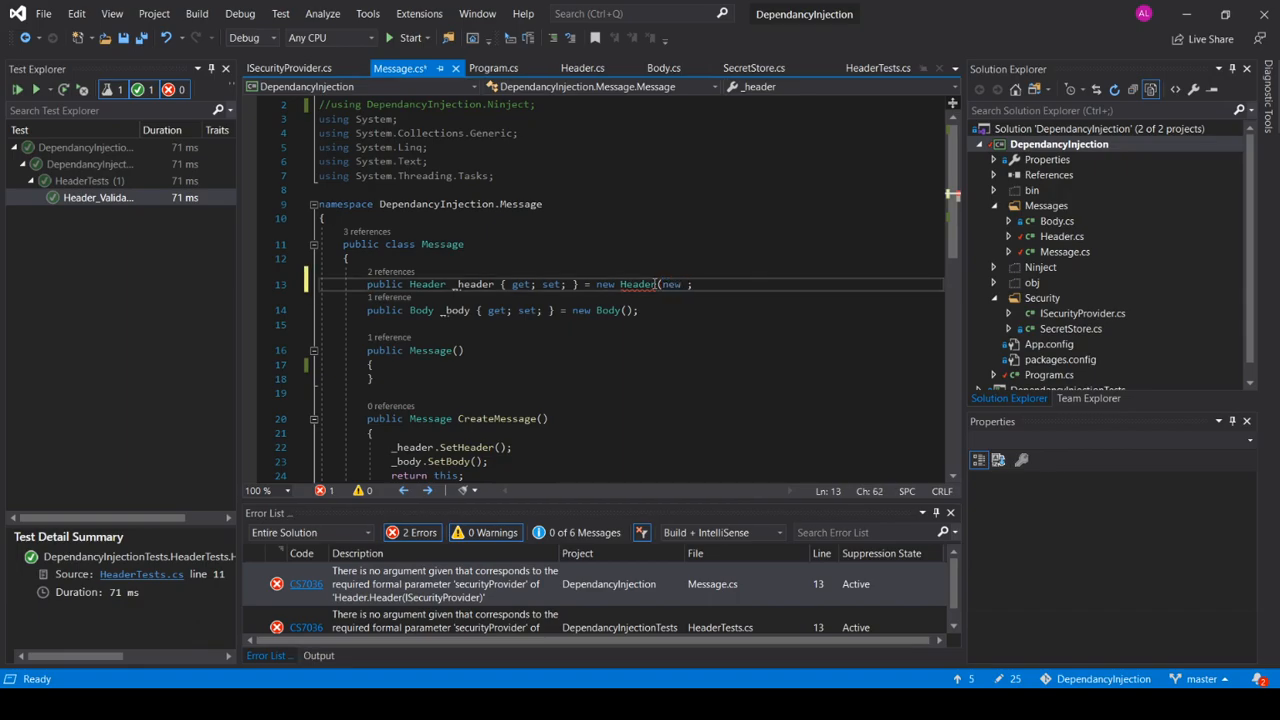
text(SecretStore()))
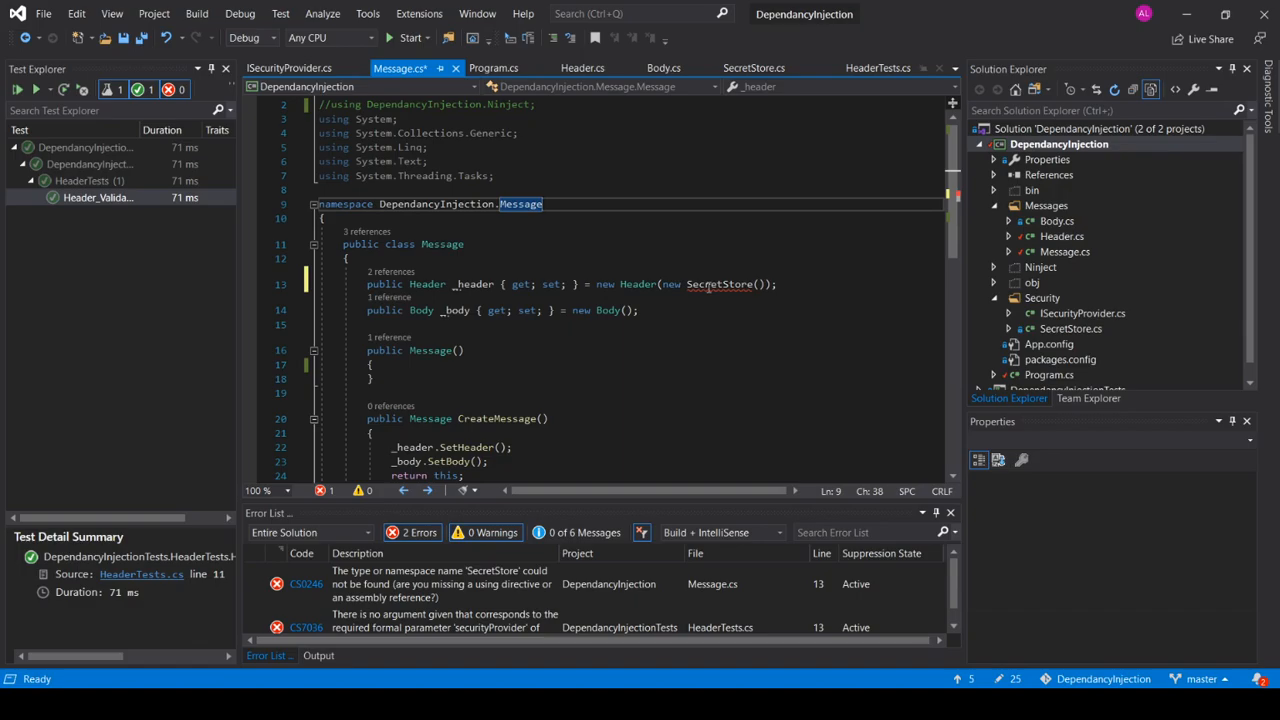
mouse_move(720, 336)
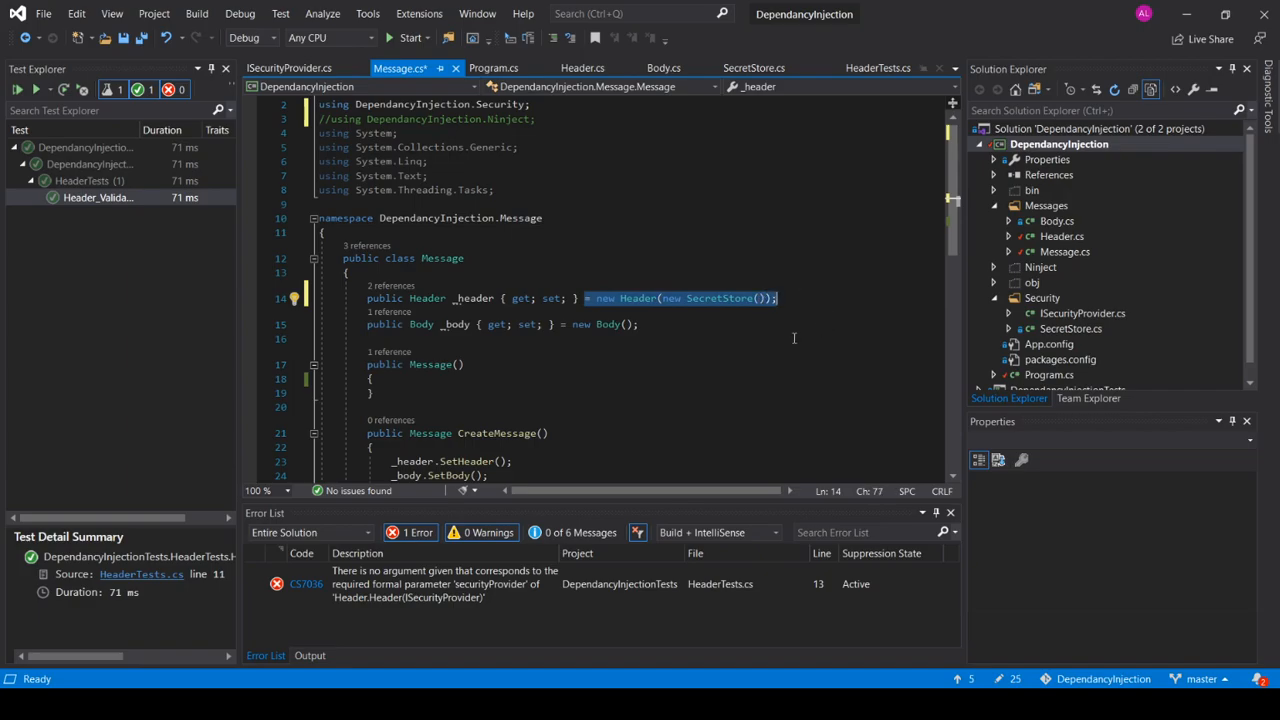
key(Delete)
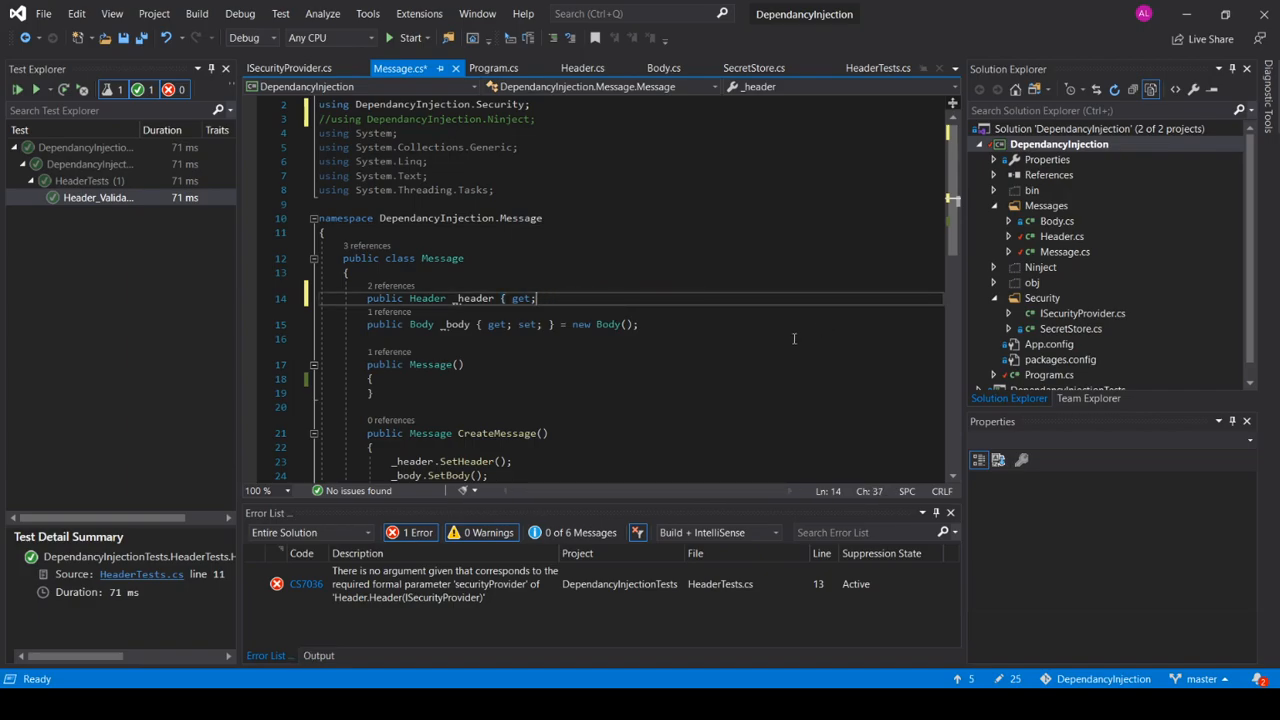
key(Backspace)
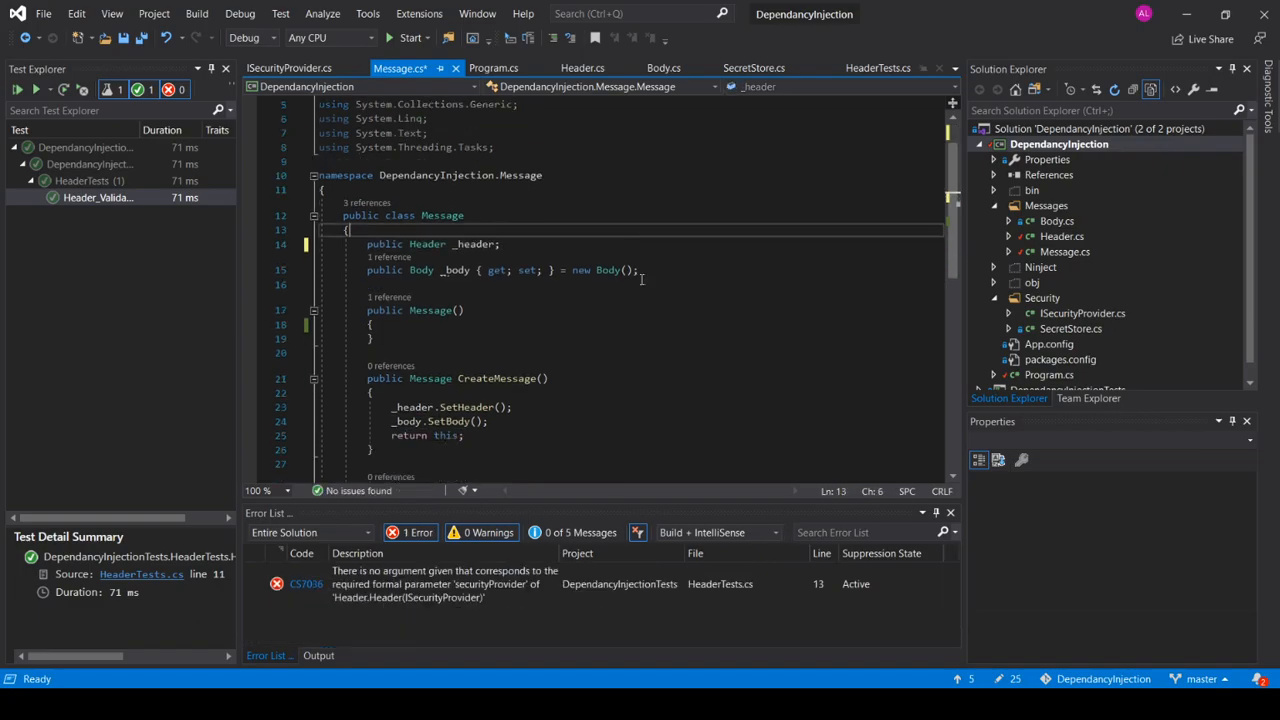
mouse_move(832, 430)
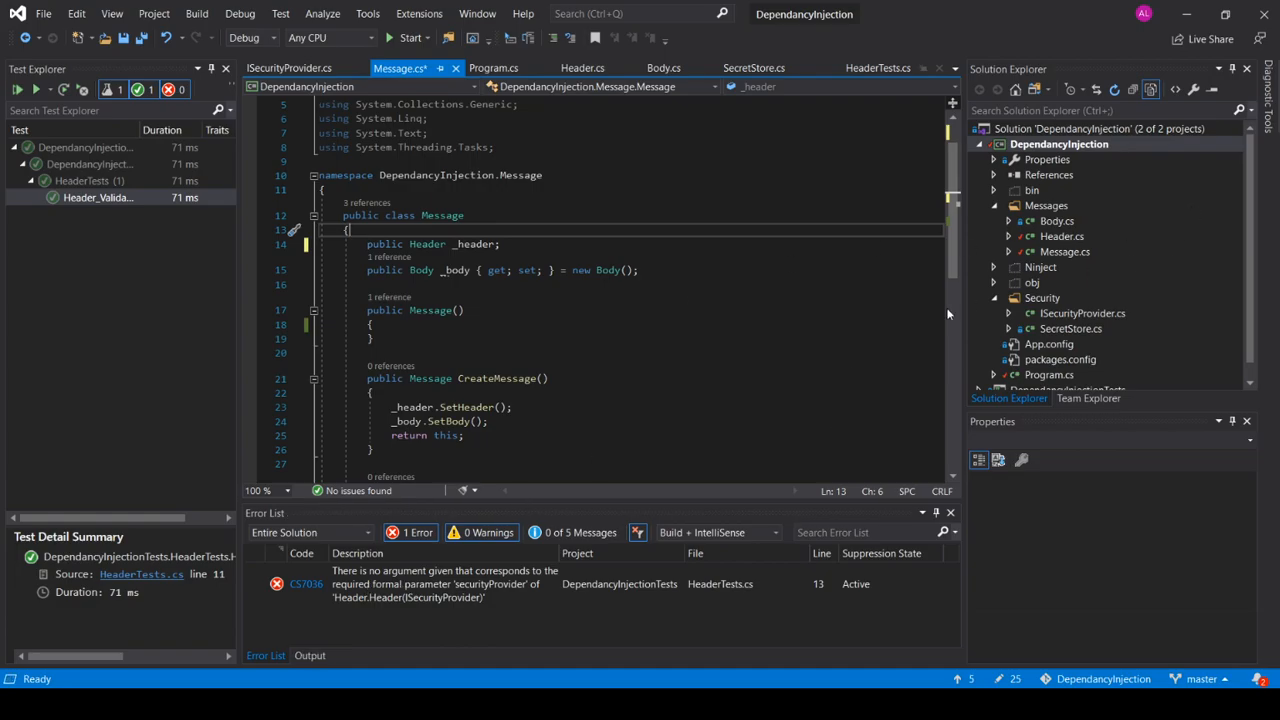
mouse_move(1044, 150)
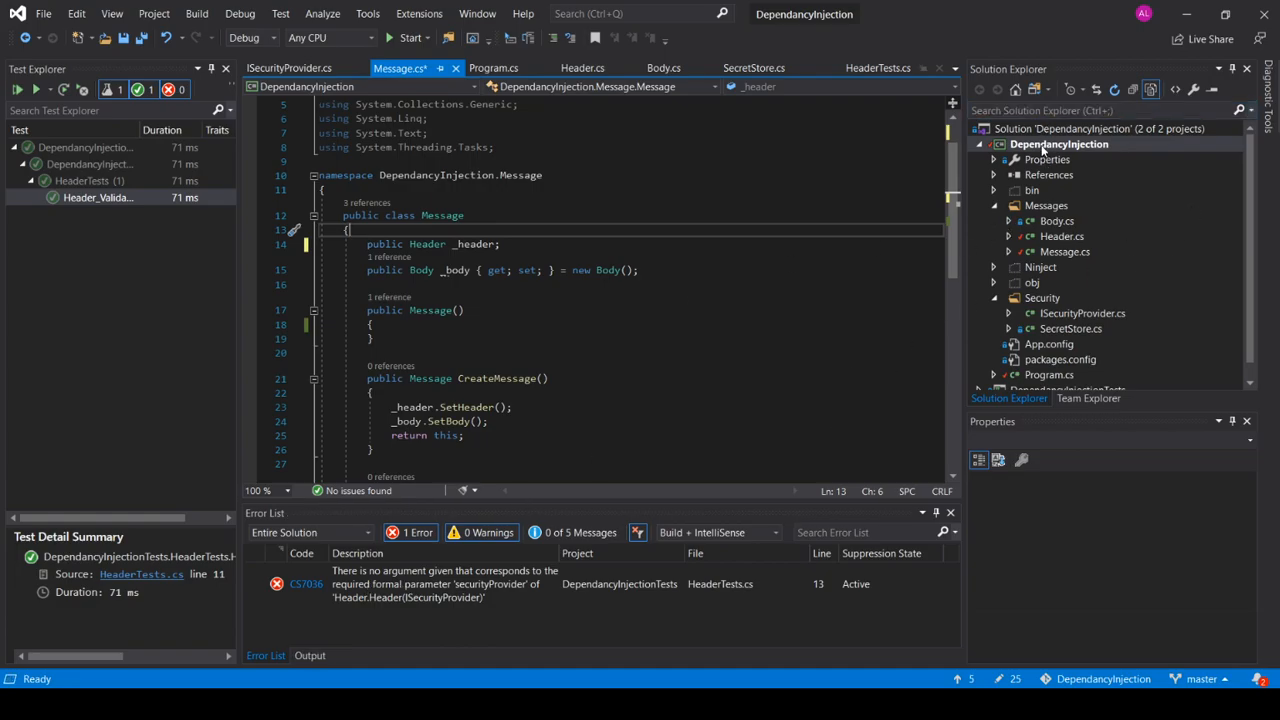
Check in NuGet that Ninject 3.3.4 is installed for the DependancyInjection project
click(1060, 144)
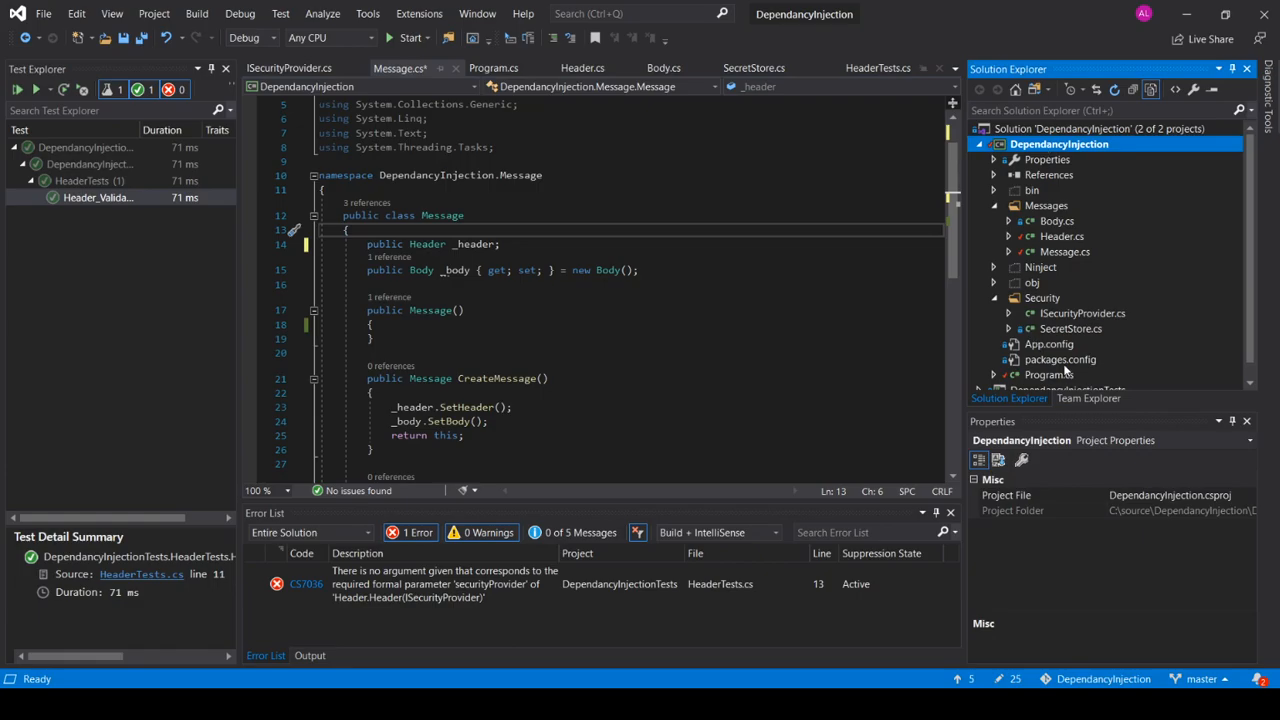
mouse_move(764, 312)
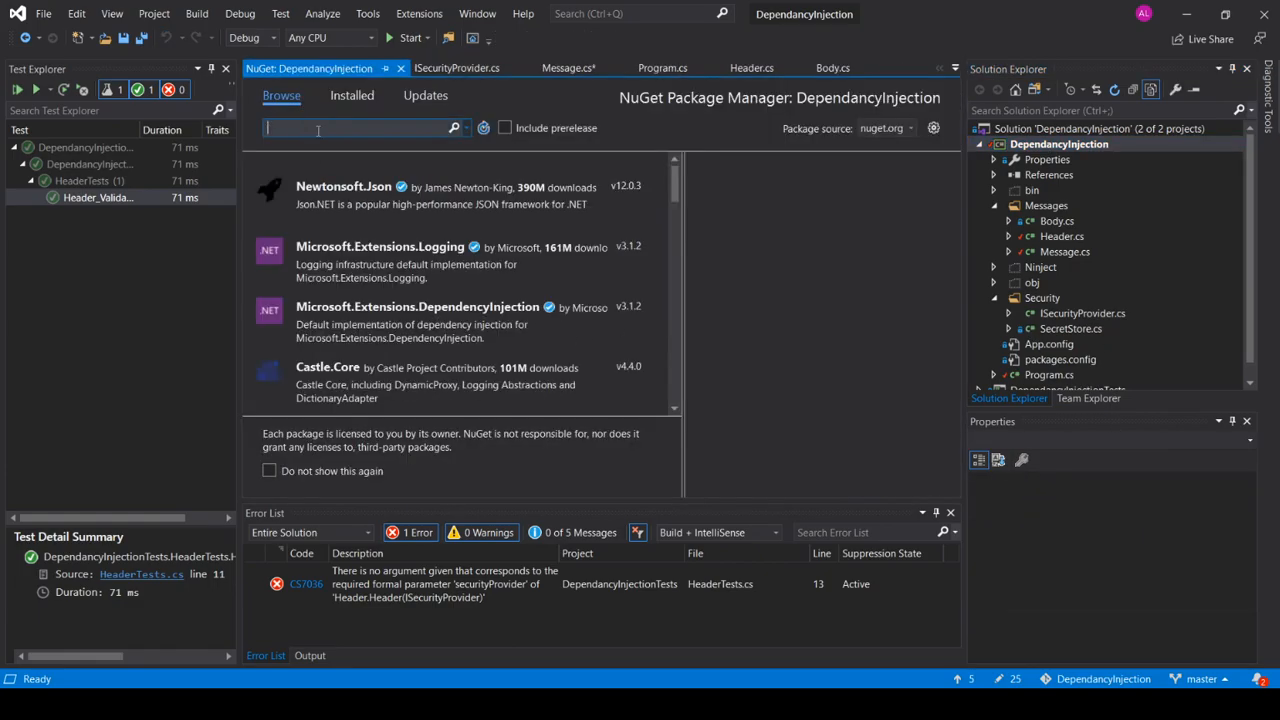
text(Ninject)
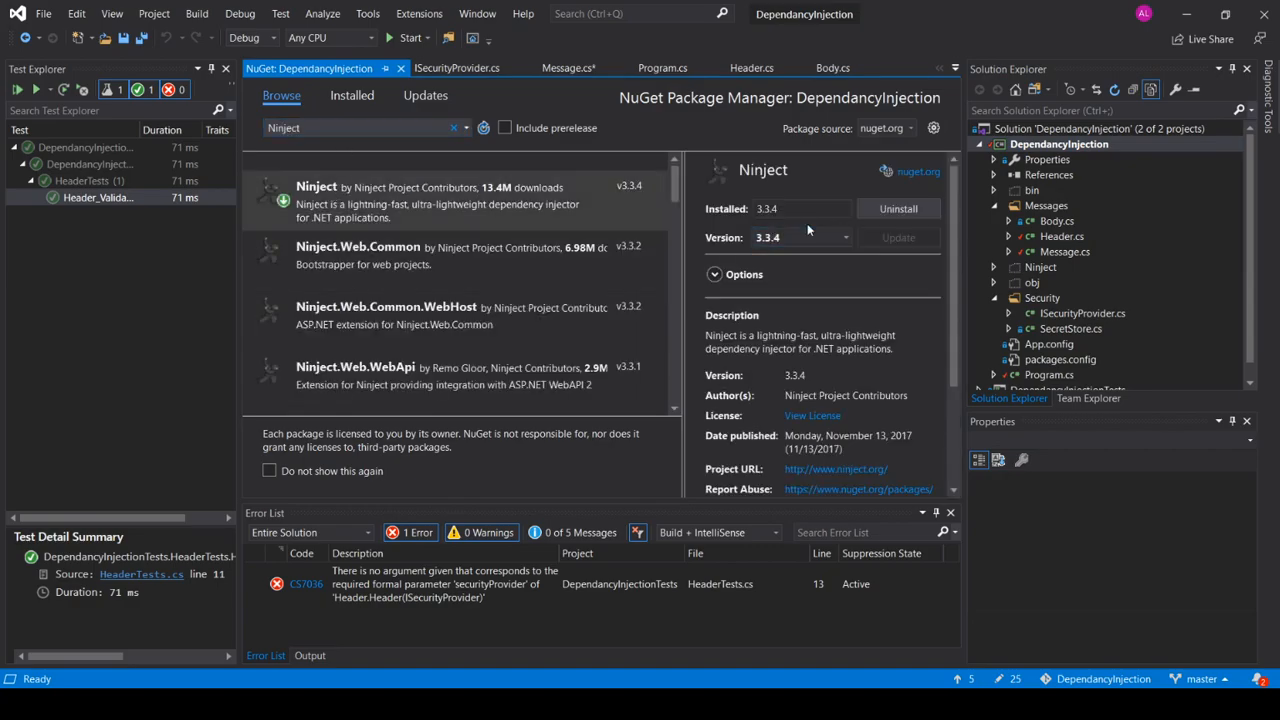
mouse_move(440, 222)
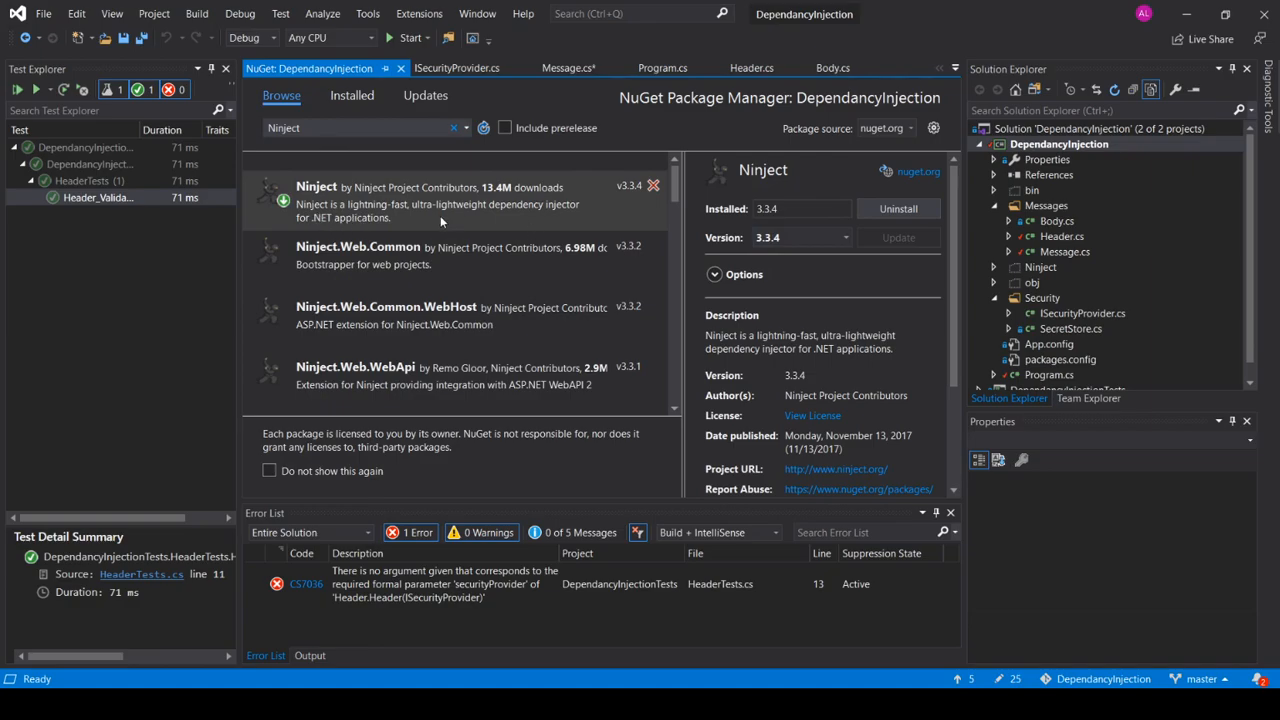
mouse_move(310, 314)
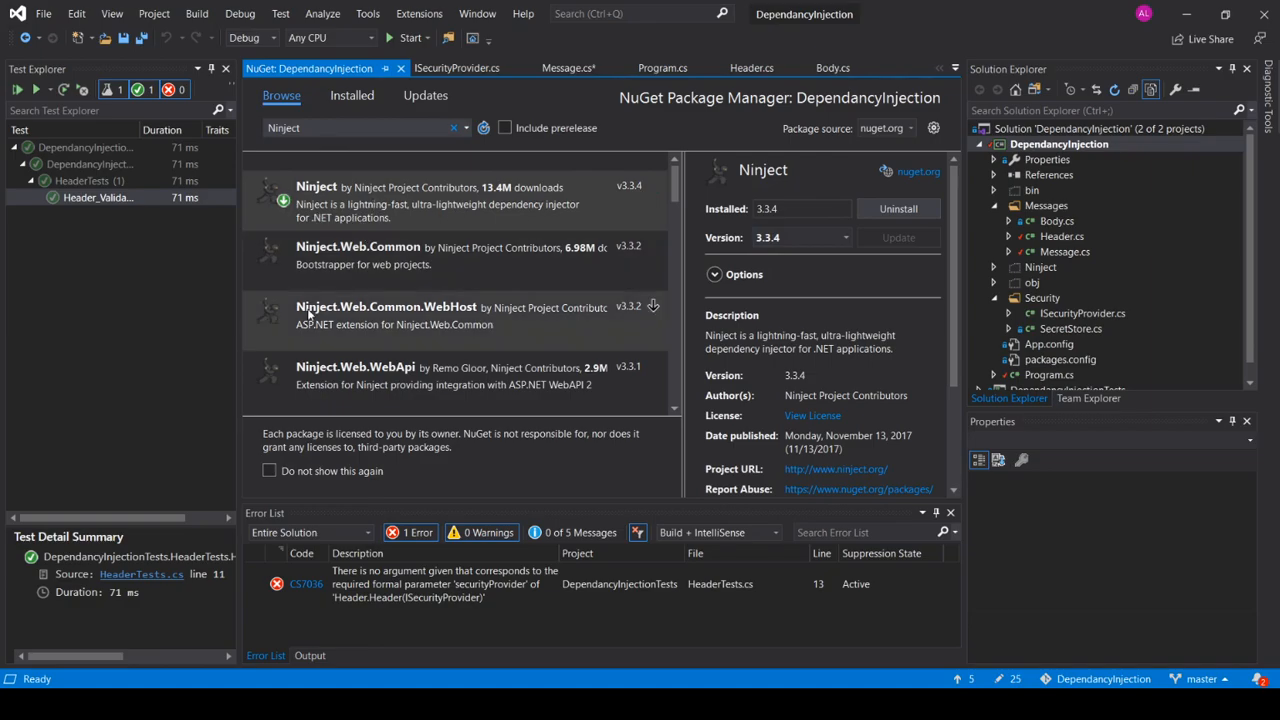
mouse_move(380, 202)
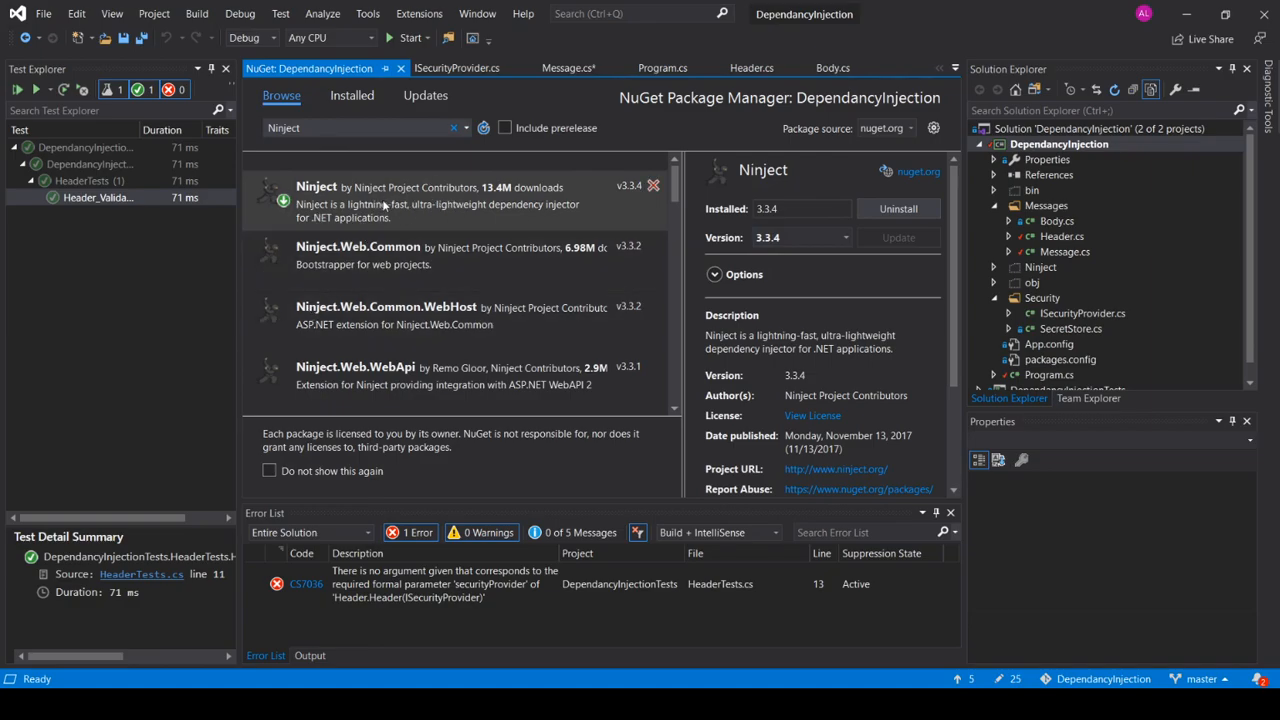
click(400, 68)
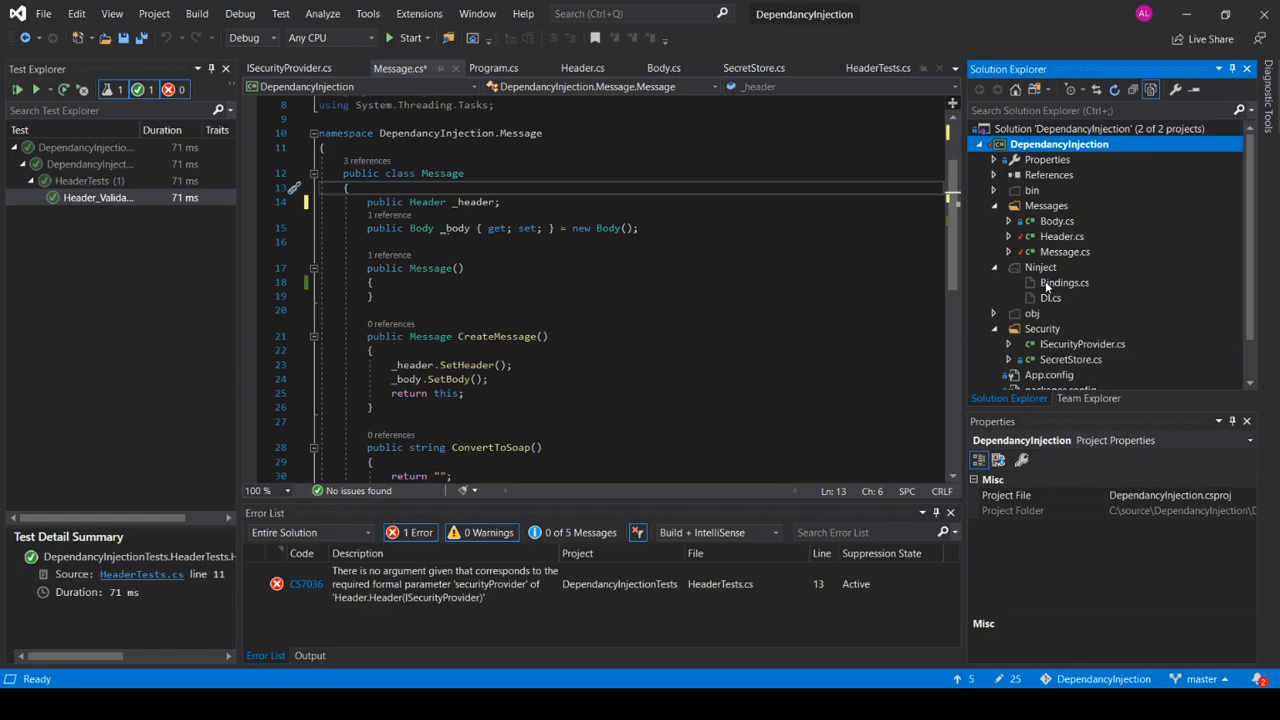
In Bindings.cs, append .InSingletonScope() to the ISecurityProvider-to-SecretStore binding
click(1064, 282)
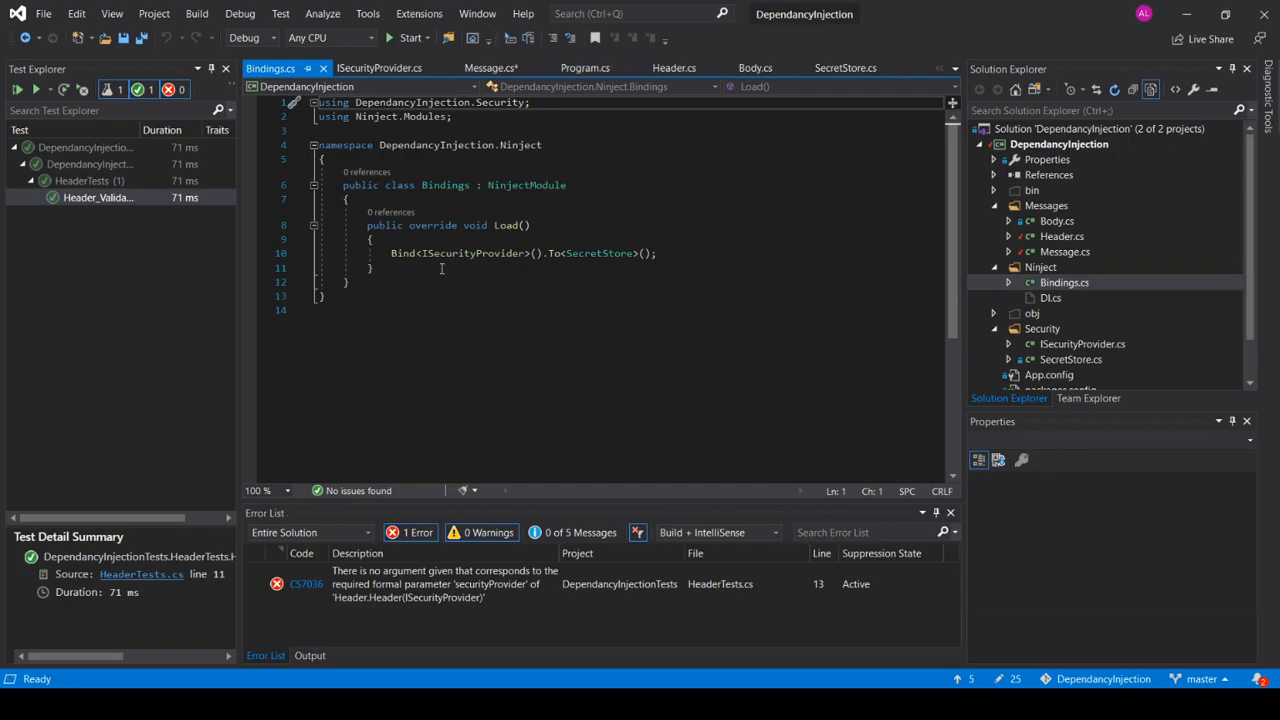
double_click(472, 252)
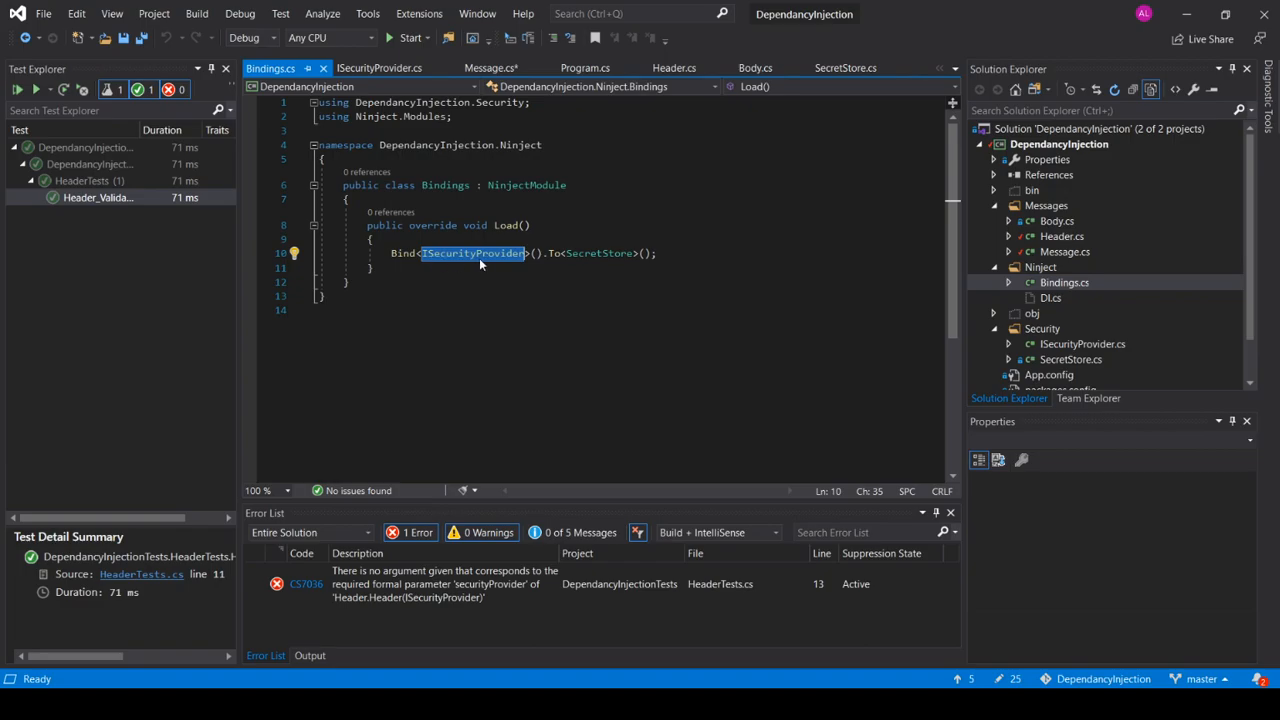
mouse_move(582, 260)
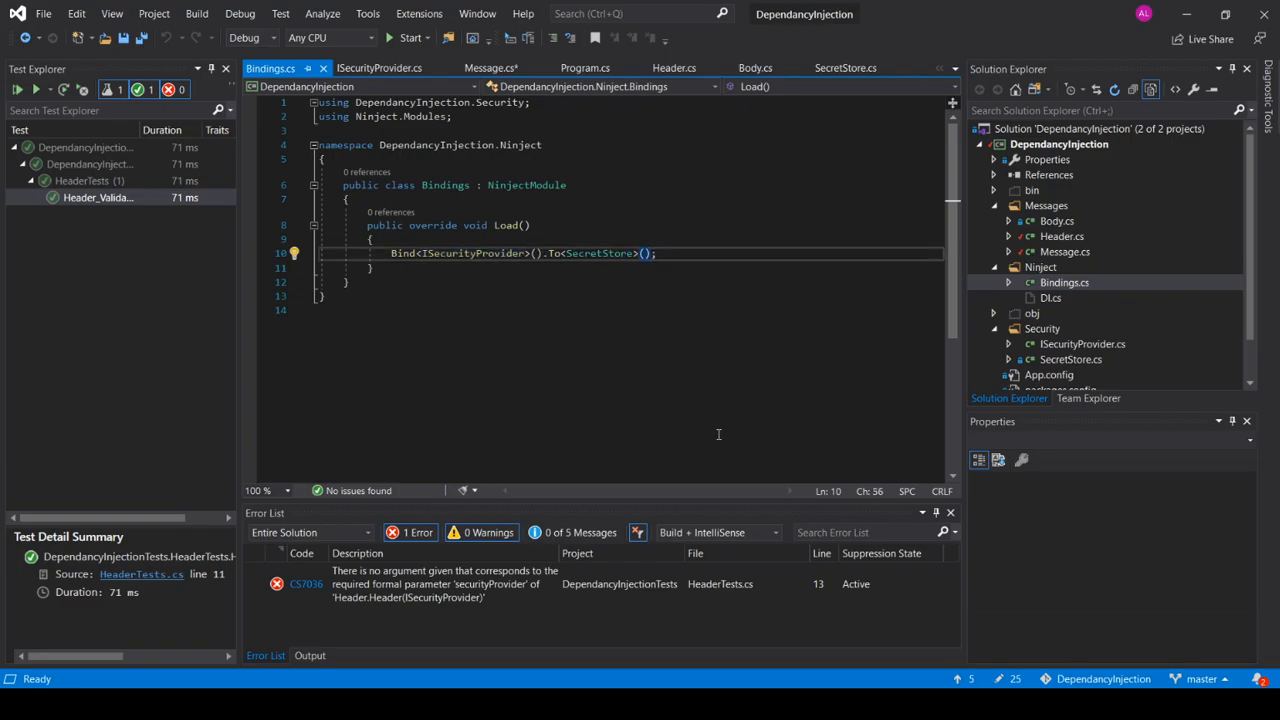
text(.)
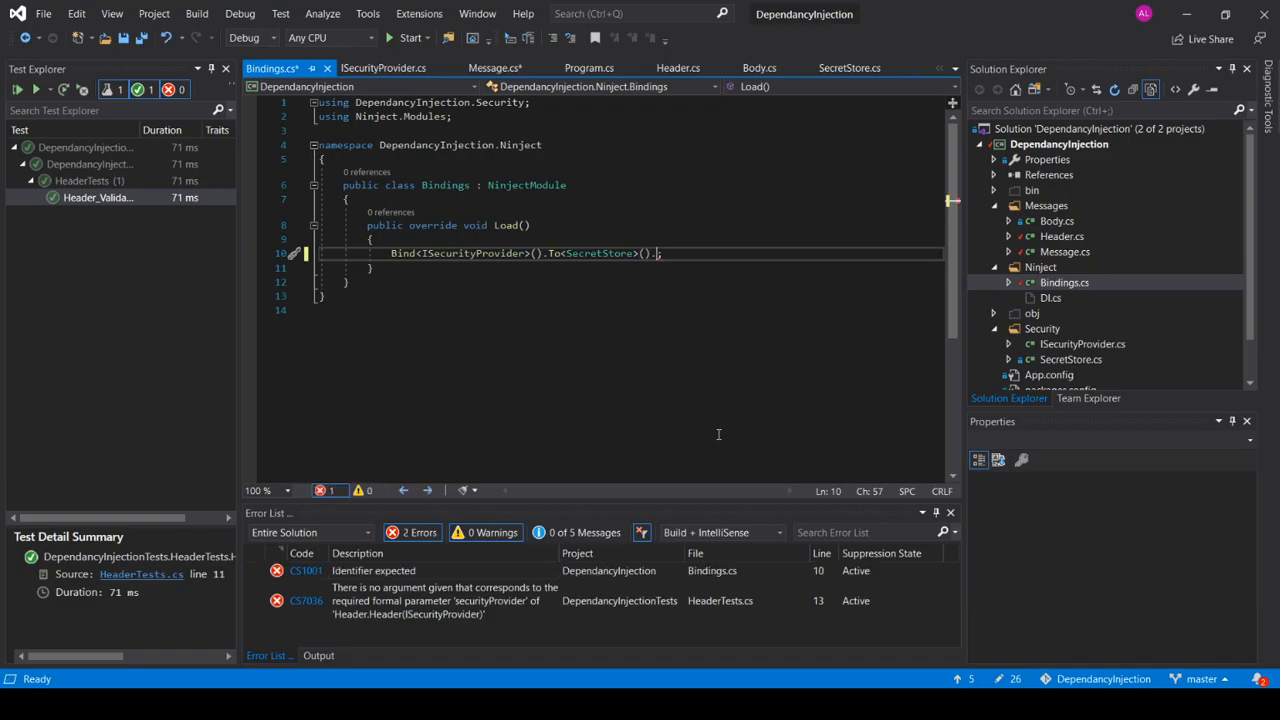
click(266, 656)
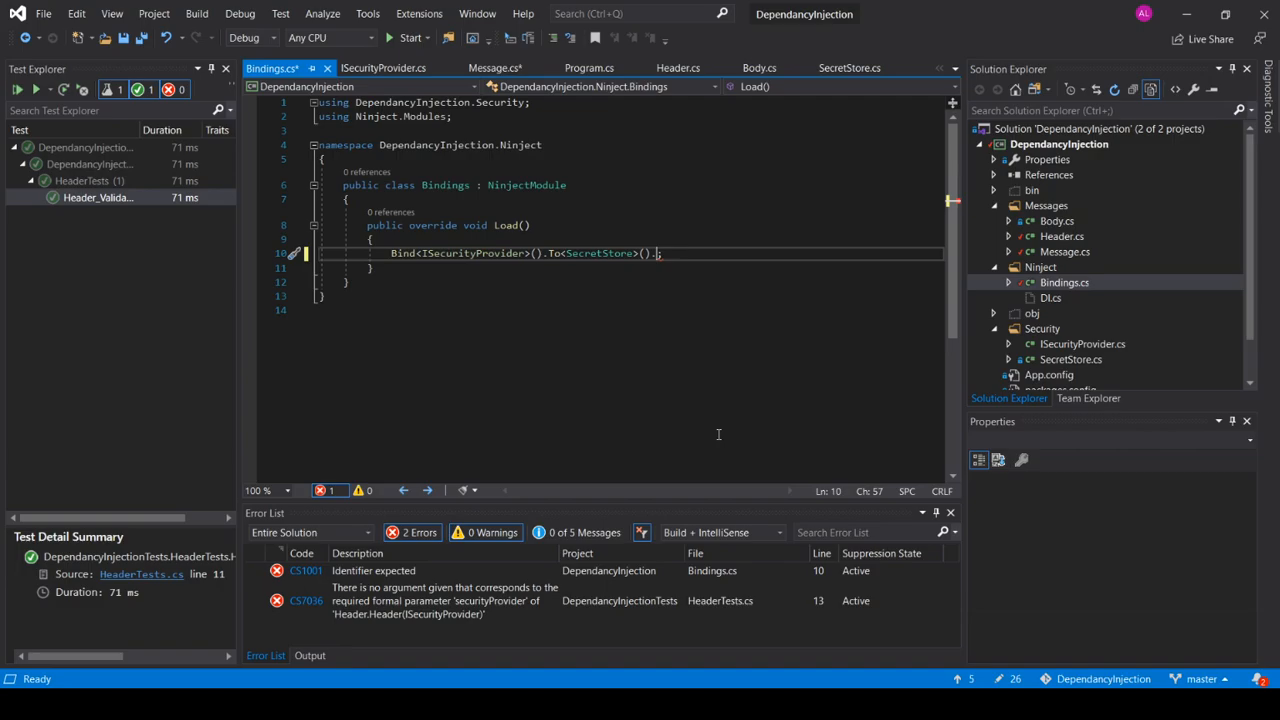
text(InSingletonScope())
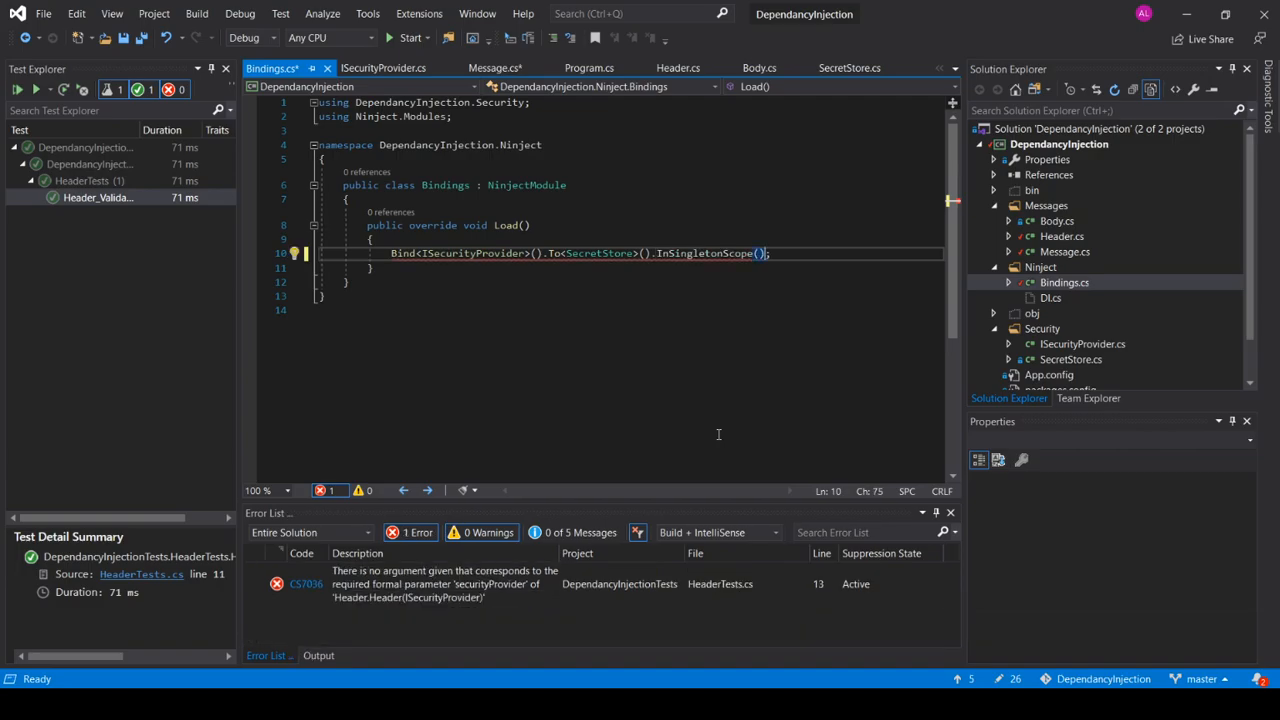
Remove the InSingletonScope call again and save Bindings.cs
click(438, 252)
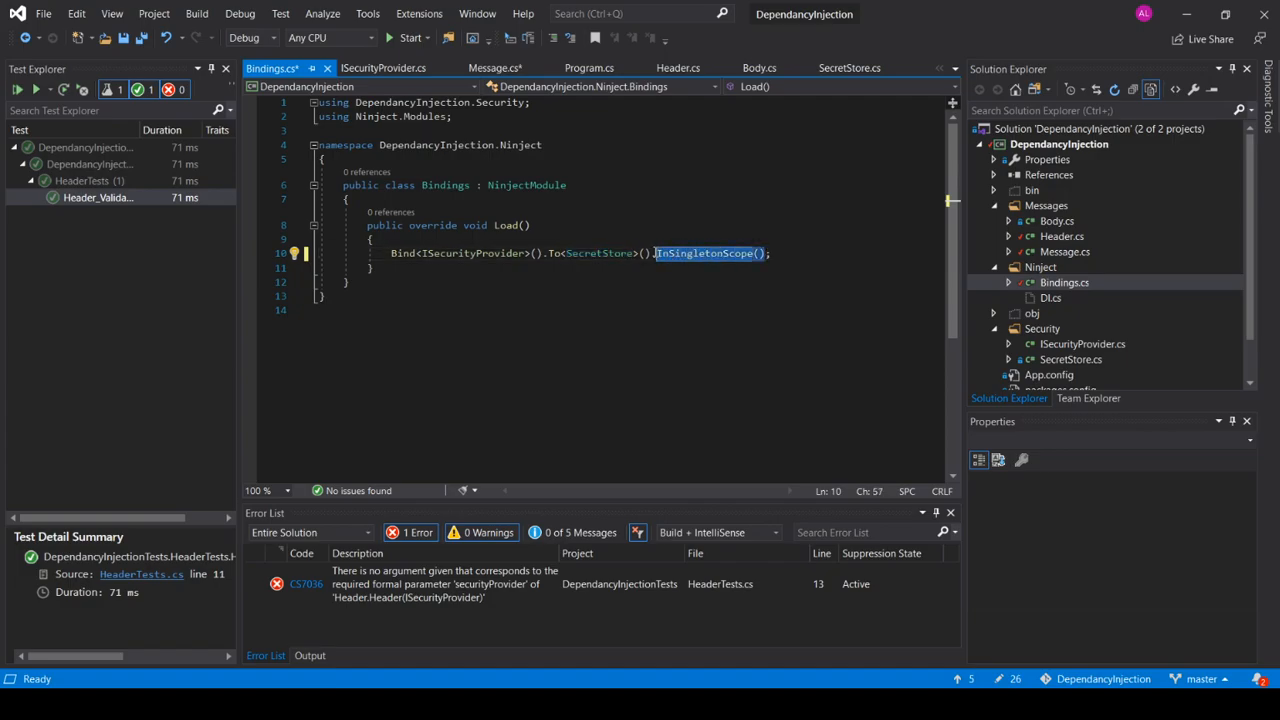
key(Delete)
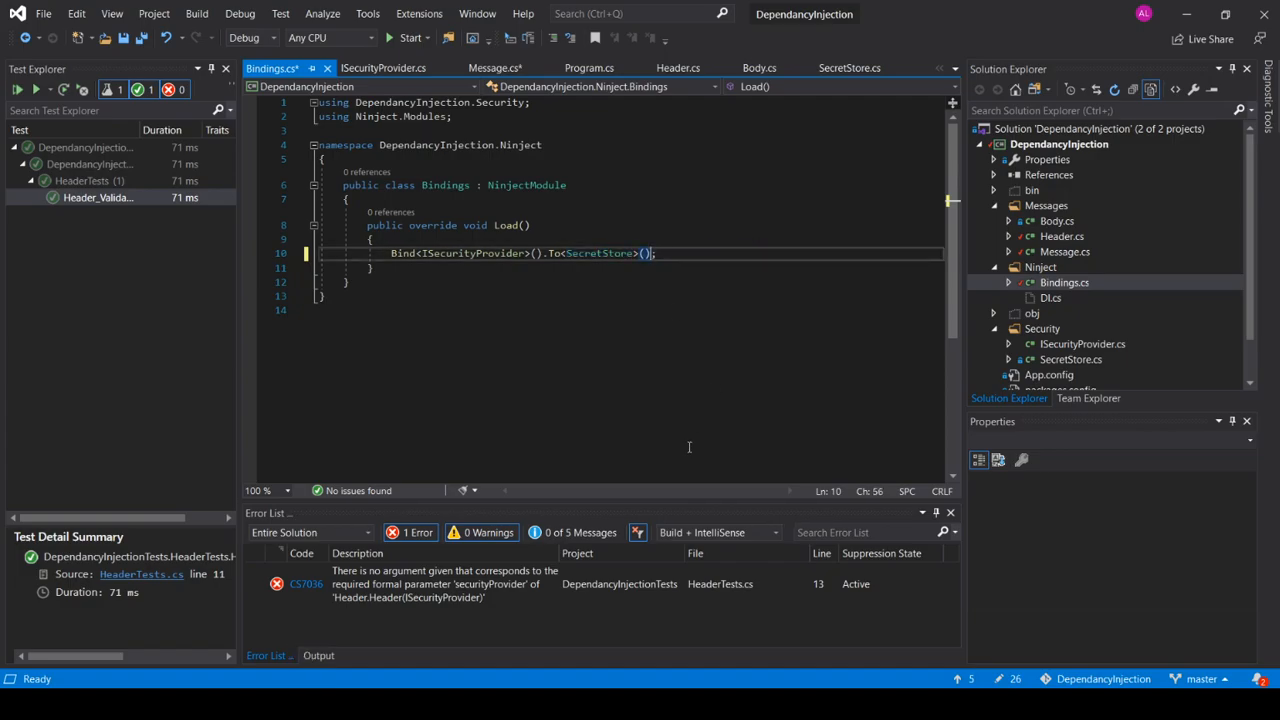
key(ctrl+s)
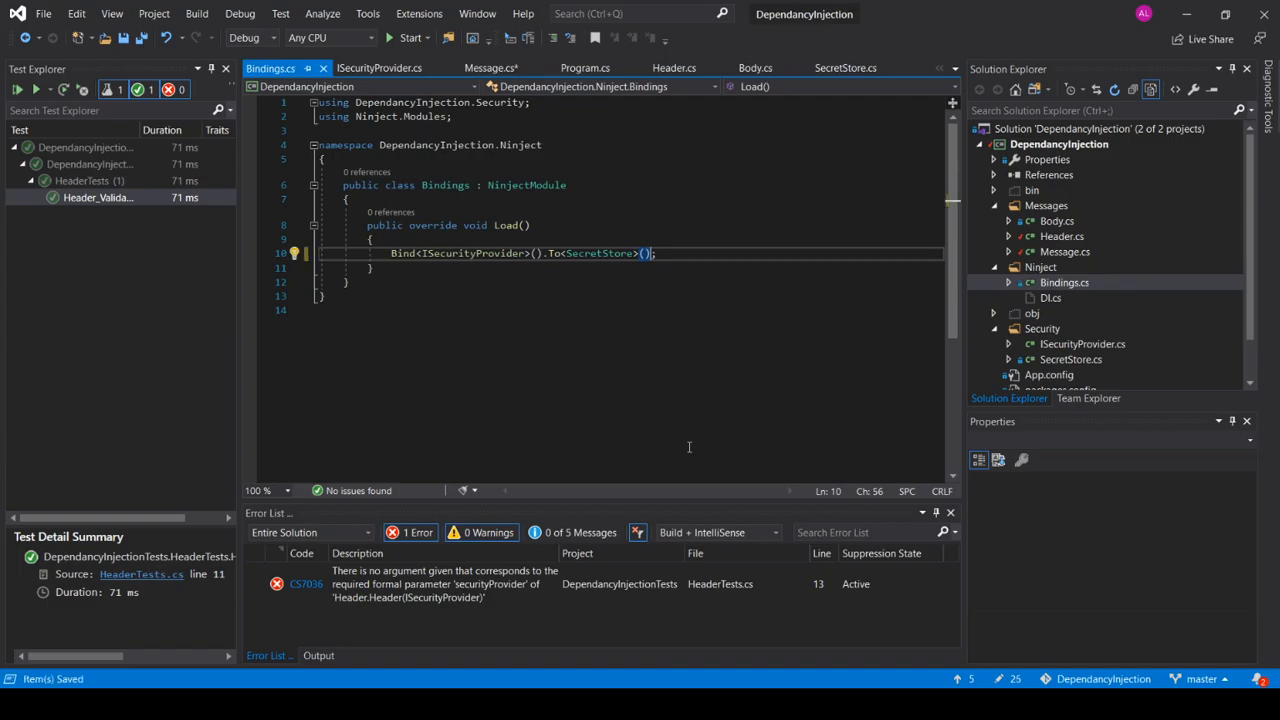
mouse_move(678, 376)
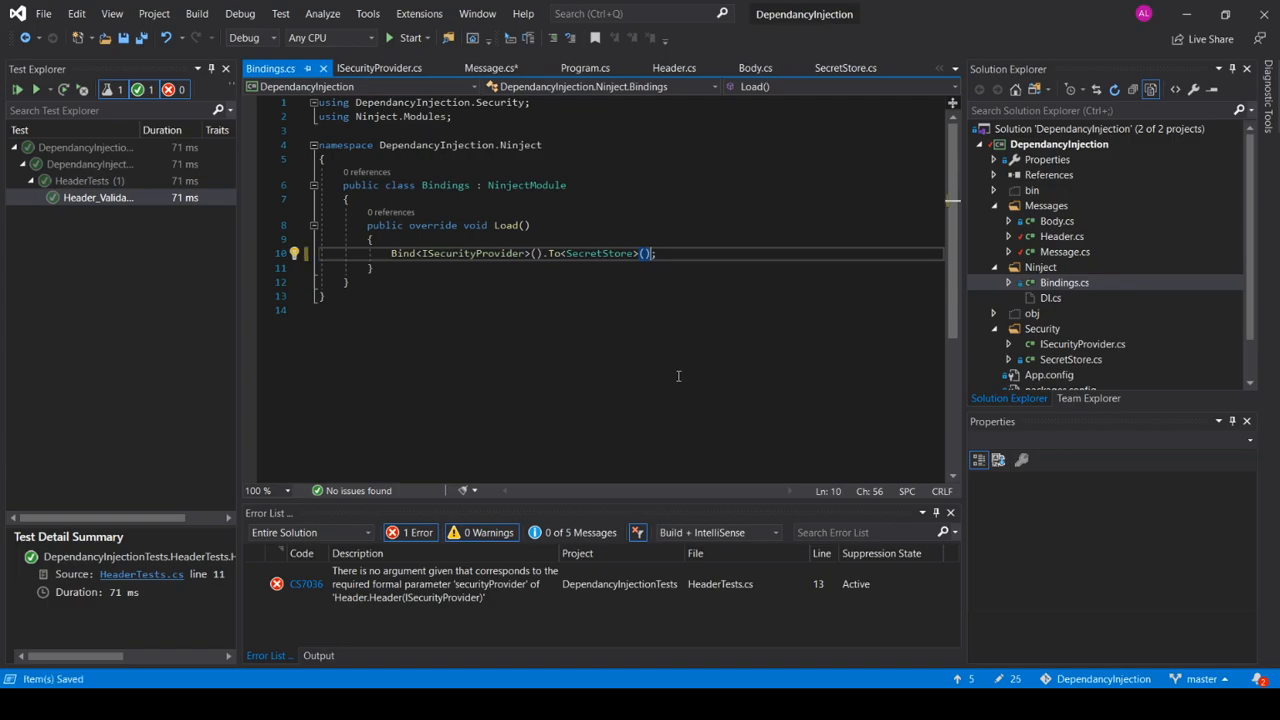
mouse_move(608, 416)
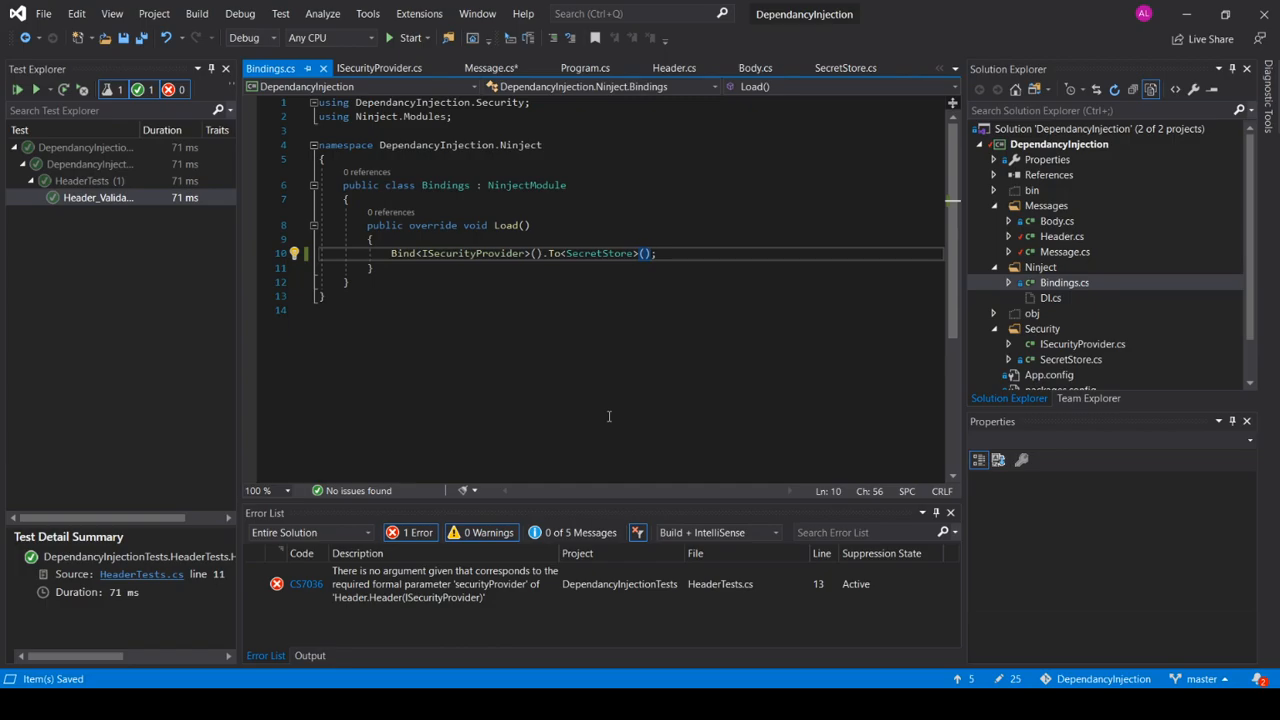
mouse_move(912, 412)
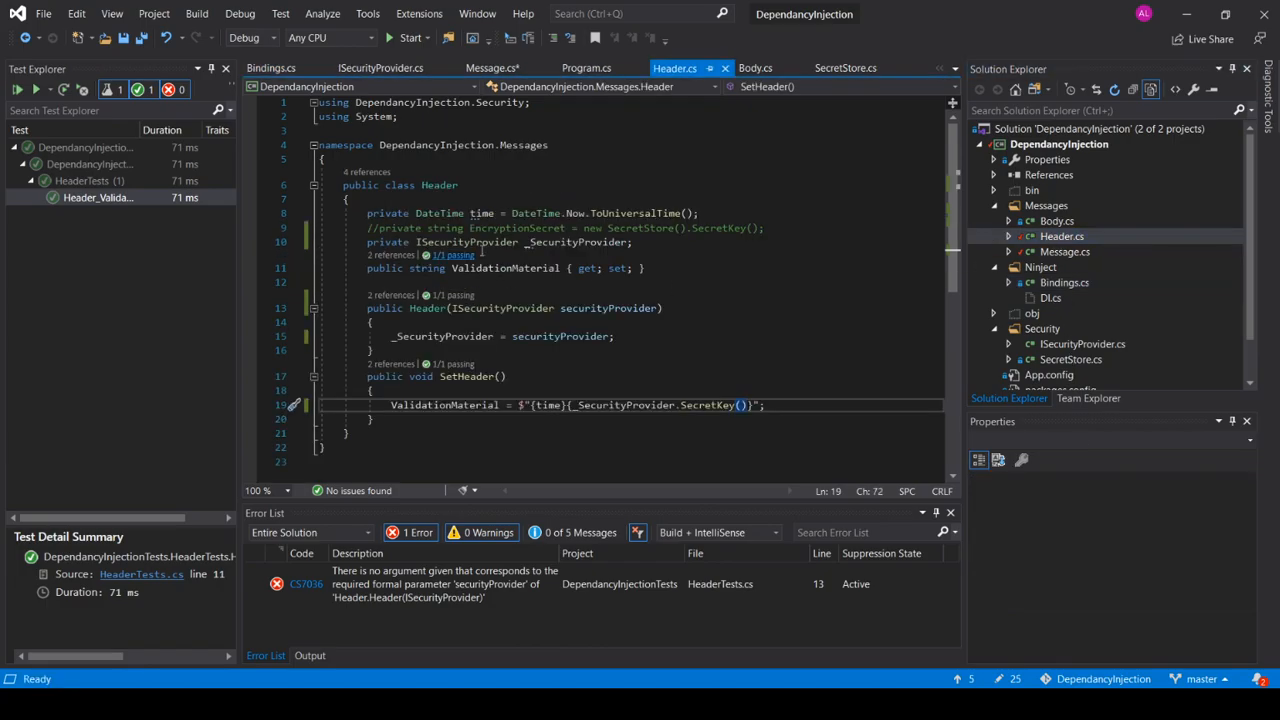
Highlight the ISecurityProvider constructor parameter type in Header
double_click(500, 308)
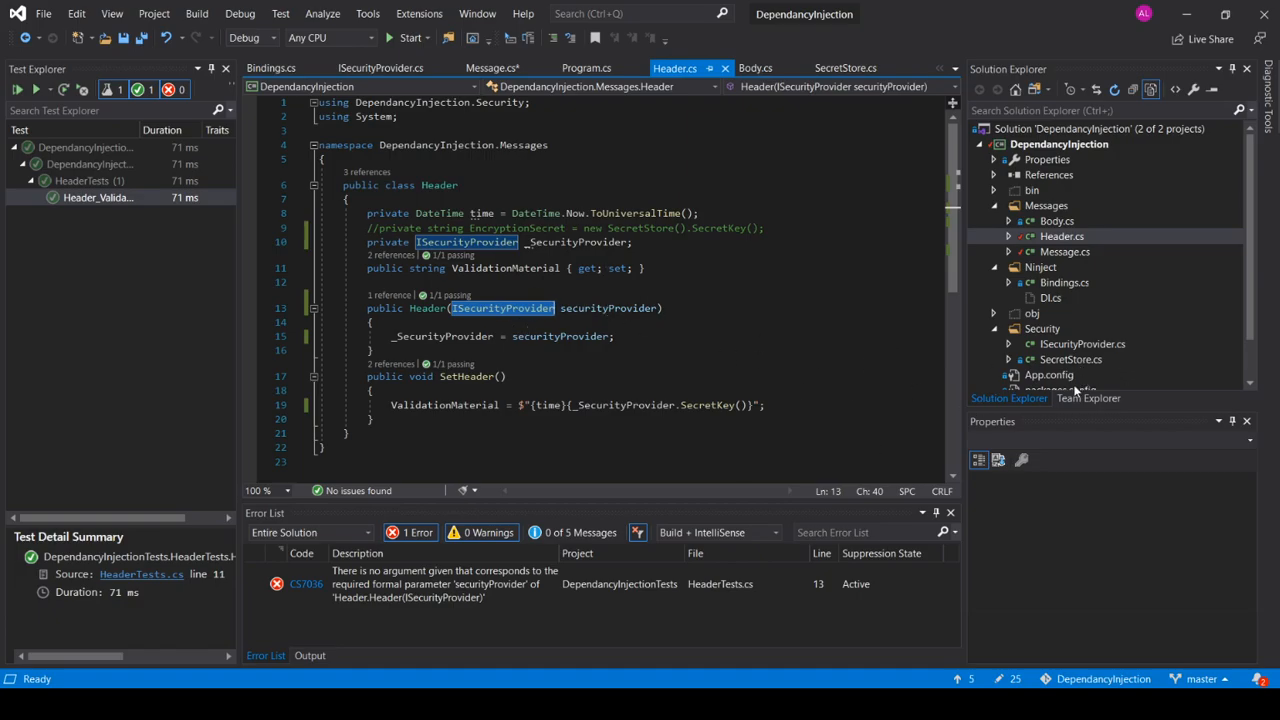
mouse_move(644, 318)
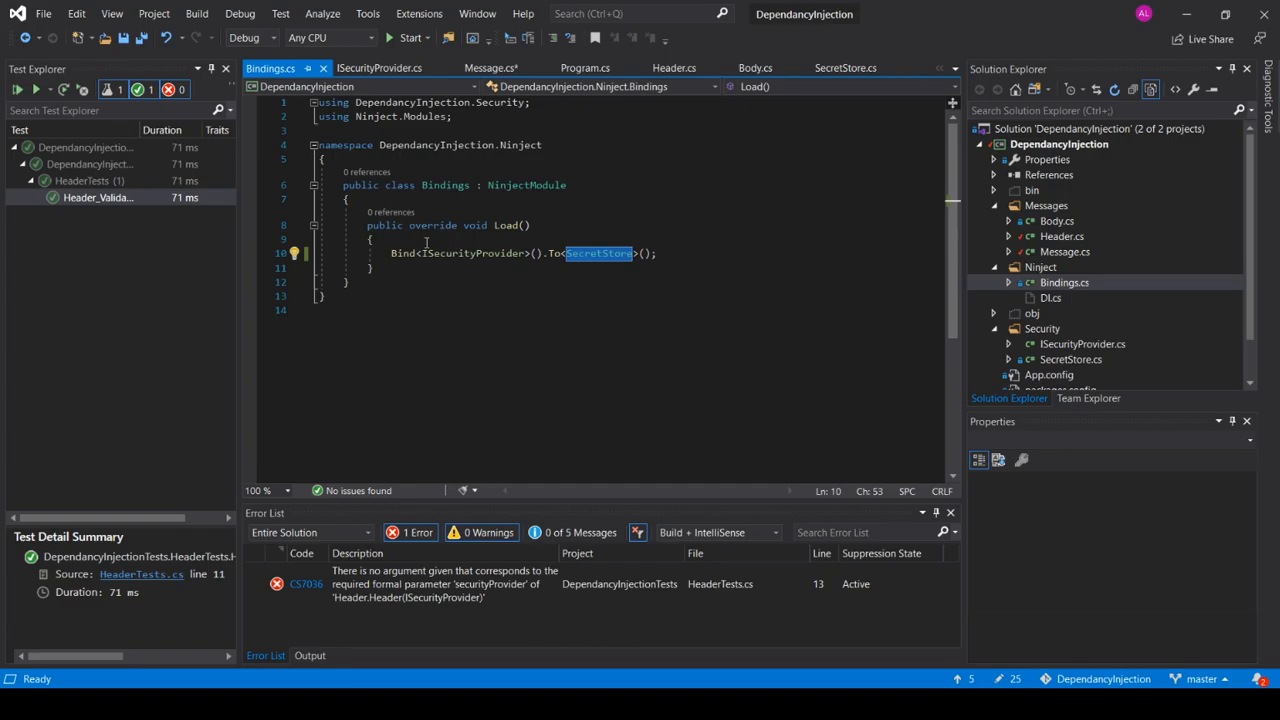
mouse_move(844, 276)
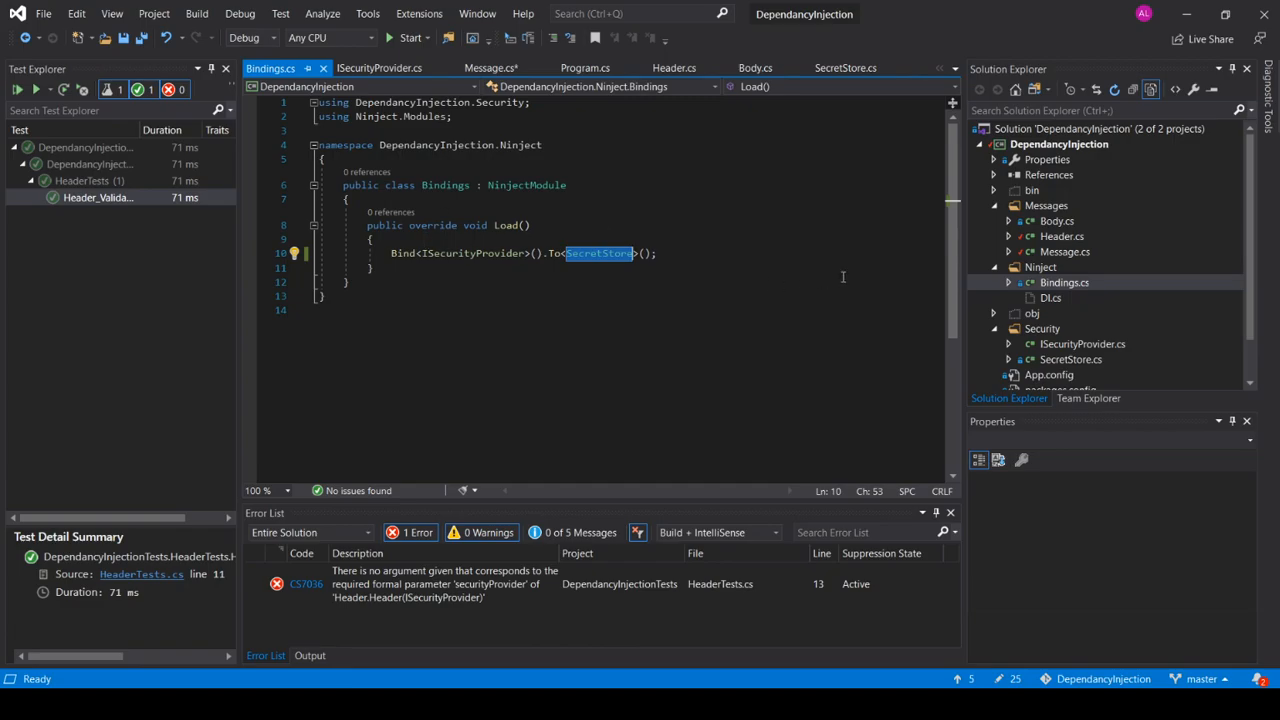
mouse_move(856, 276)
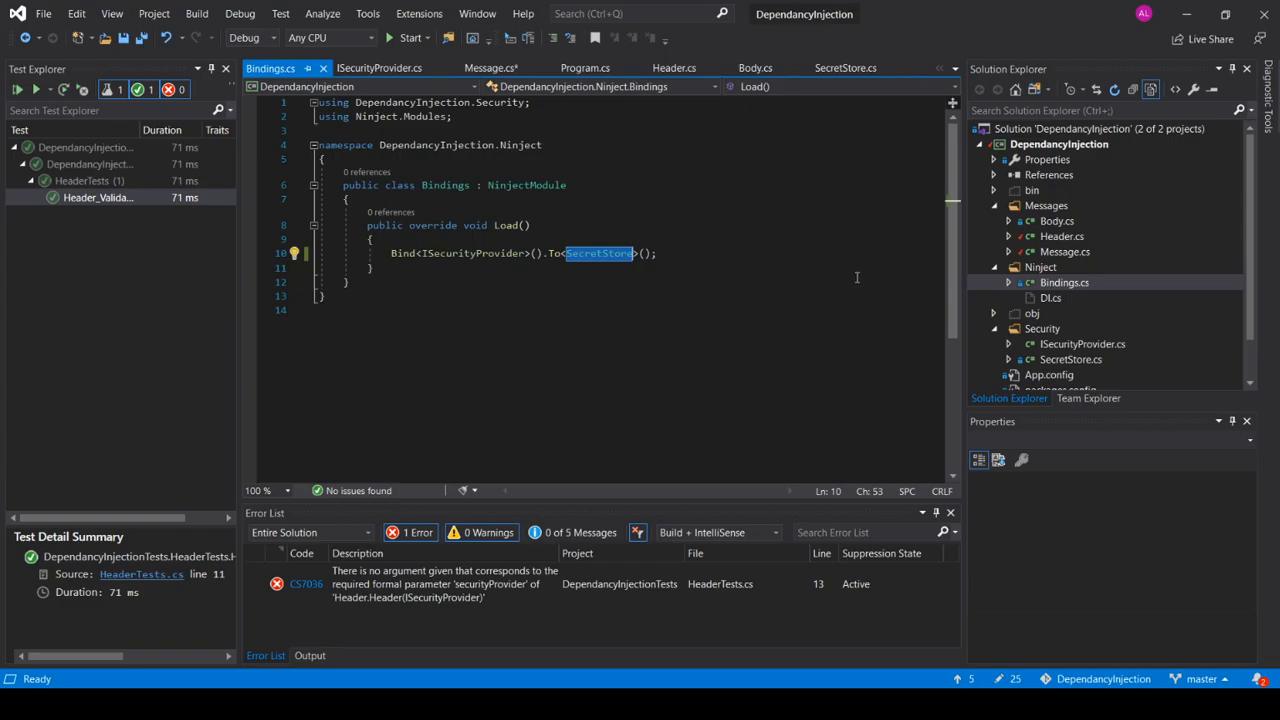
mouse_move(420, 226)
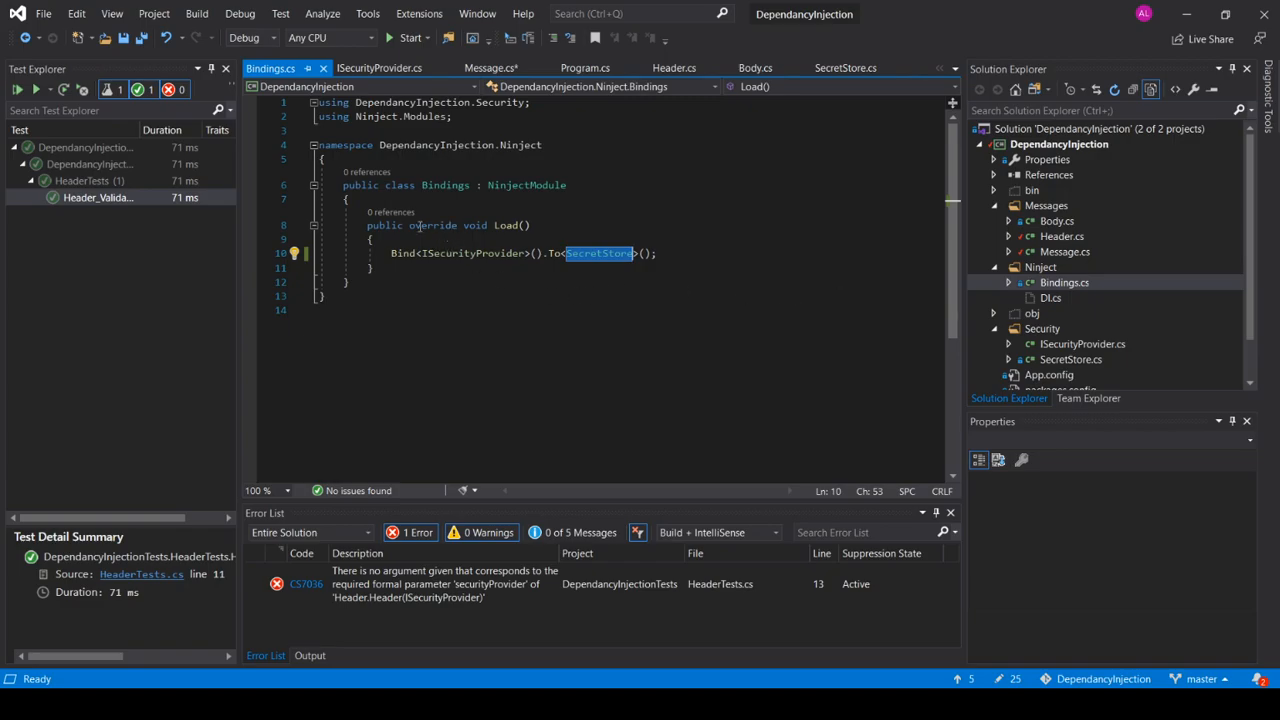
mouse_move(644, 436)
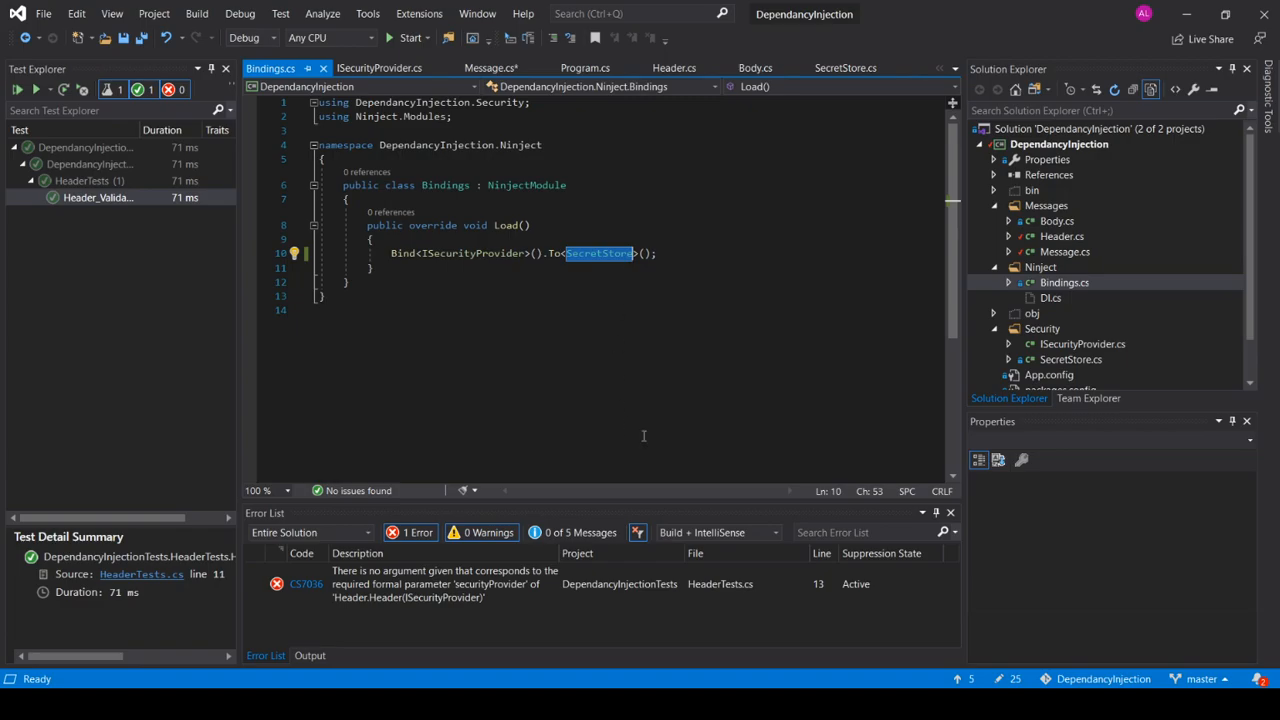
Highlight the _Kernel field's uses in the DI class
click(1052, 296)
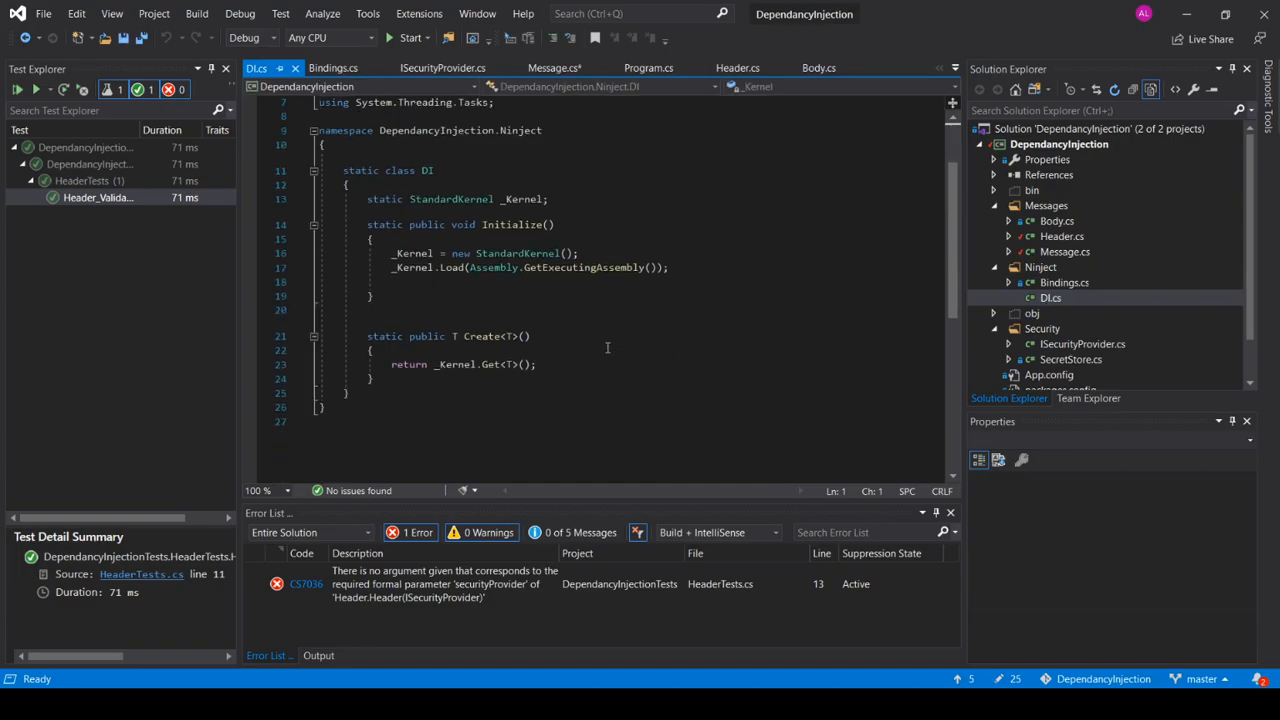
double_click(384, 156)
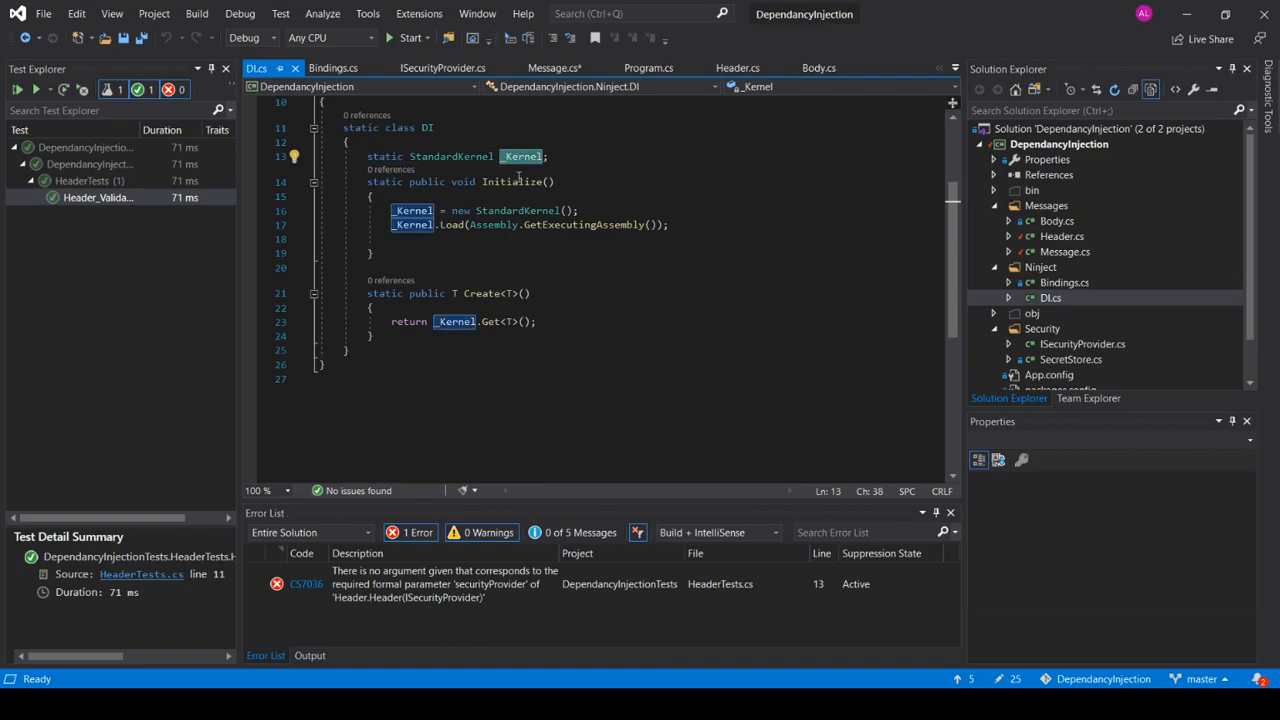
mouse_move(664, 136)
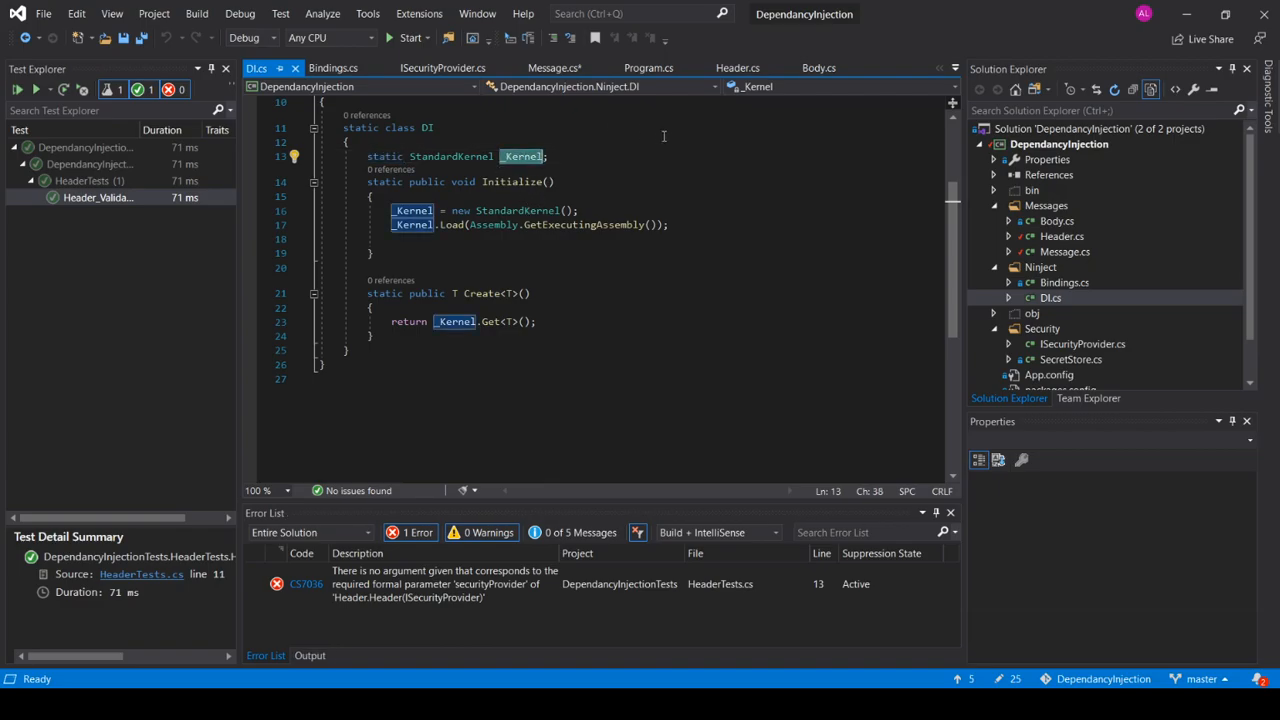
click(468, 224)
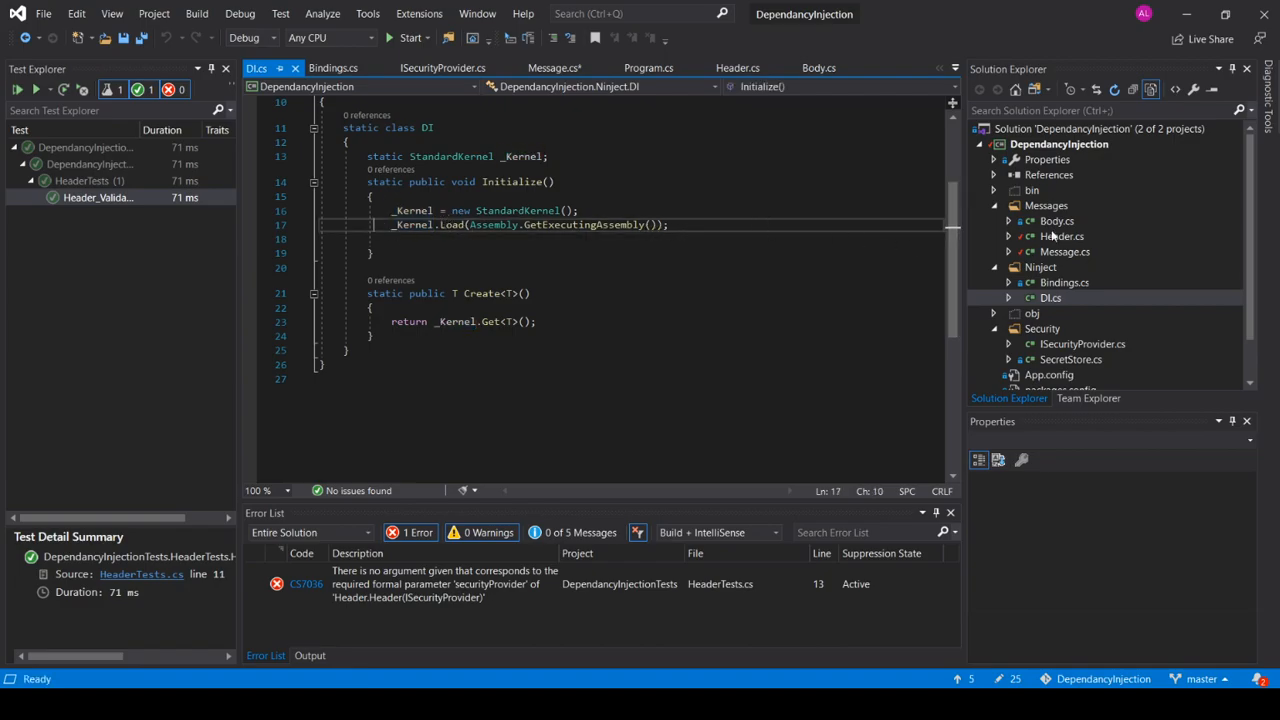
mouse_move(1058, 284)
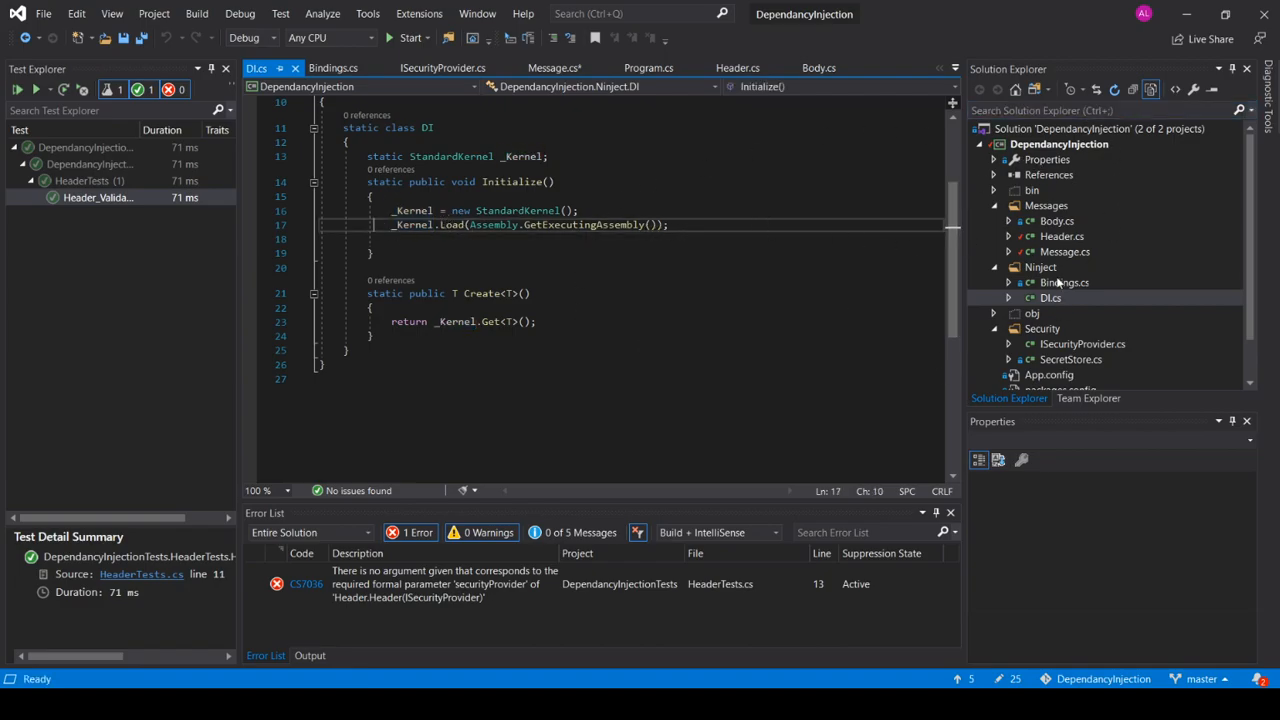
Check the SecretStore binding in Bindings.cs, then scroll DI.cs to Create<T>()
click(334, 68)
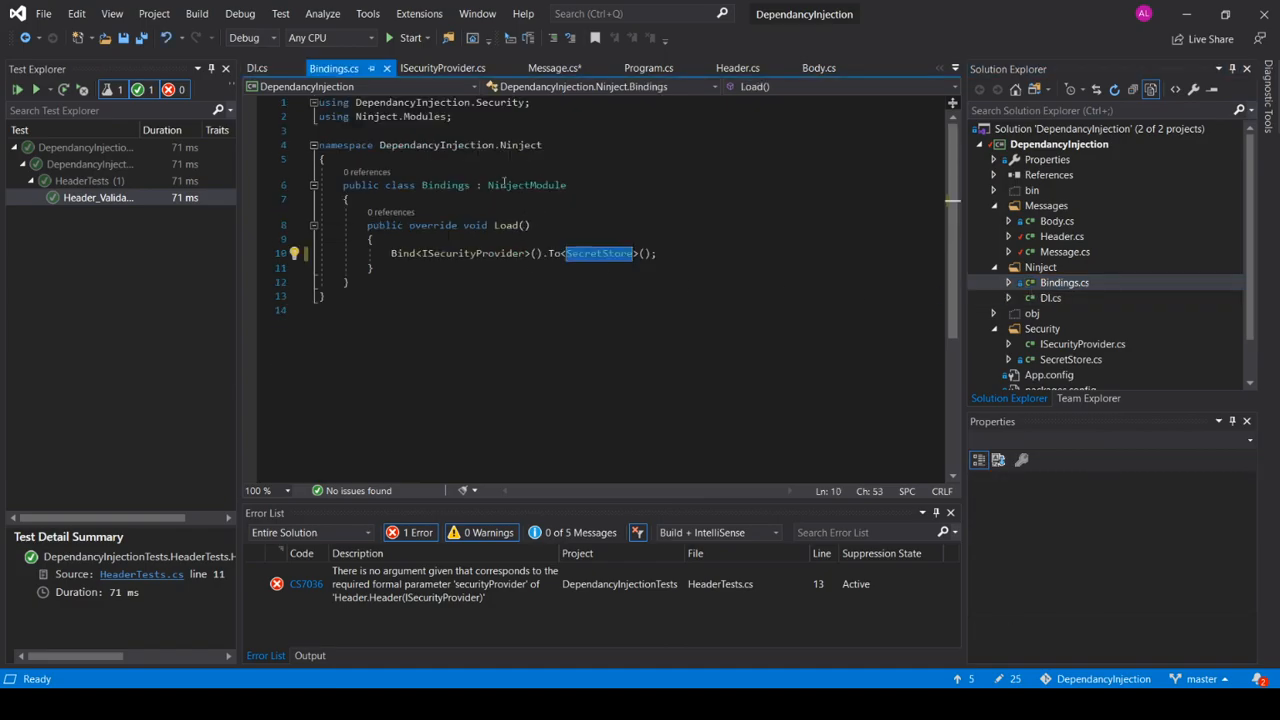
double_click(526, 184)
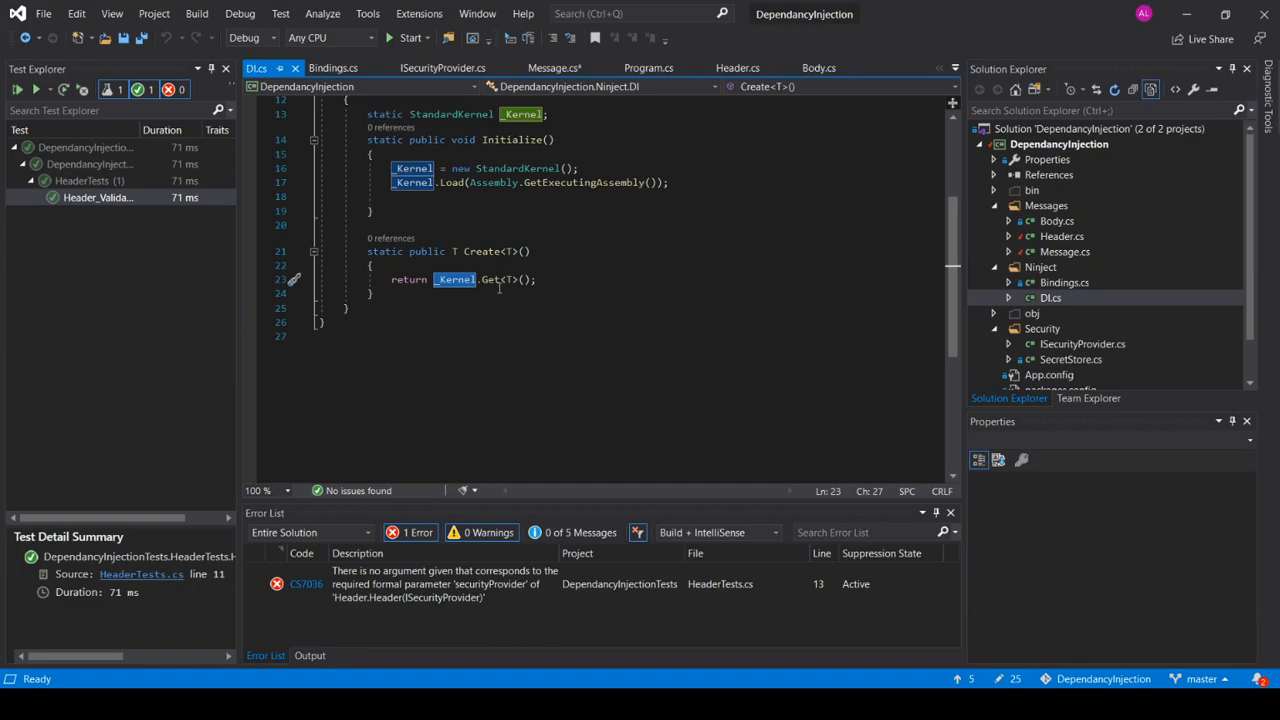
mouse_move(570, 268)
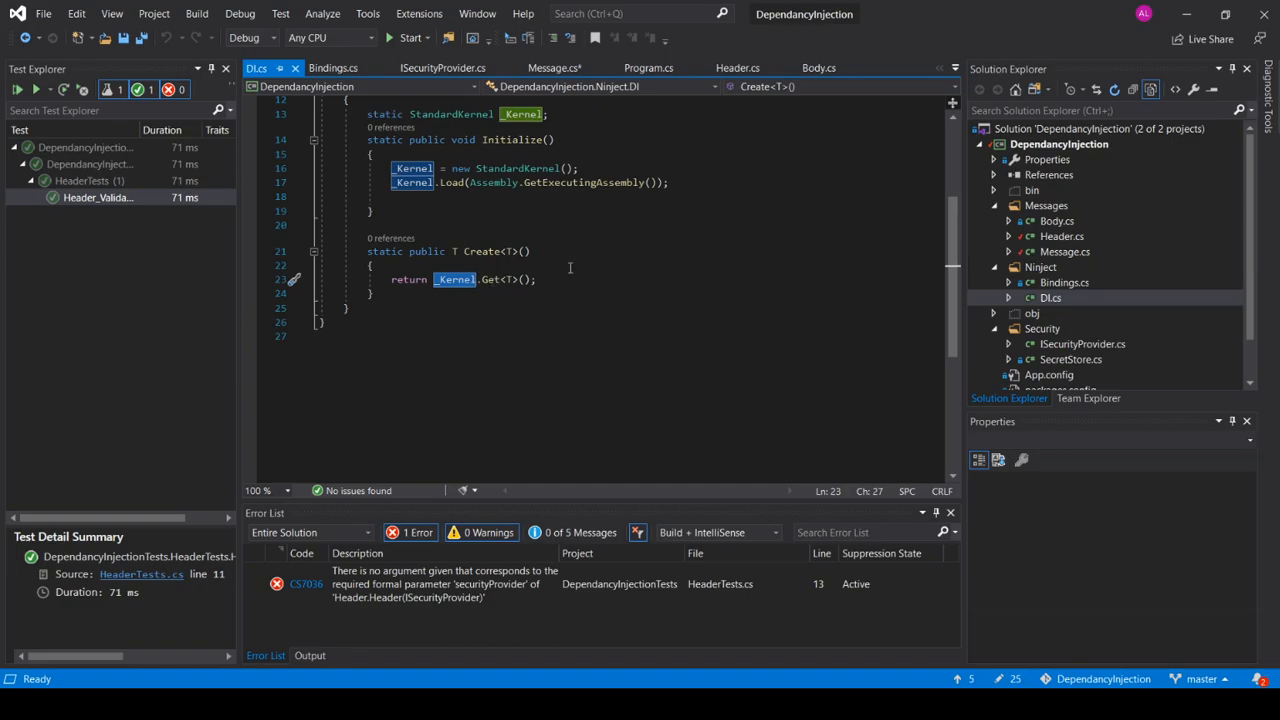
scroll(up, 3)
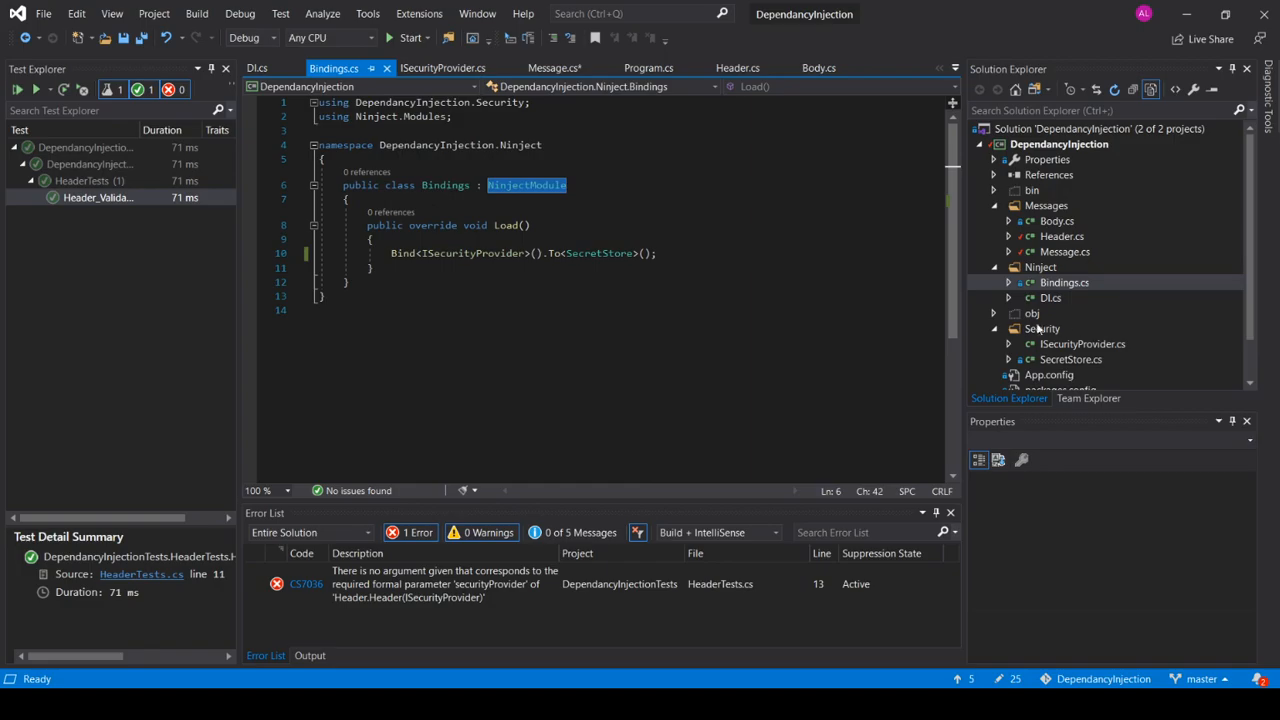
mouse_move(1058, 240)
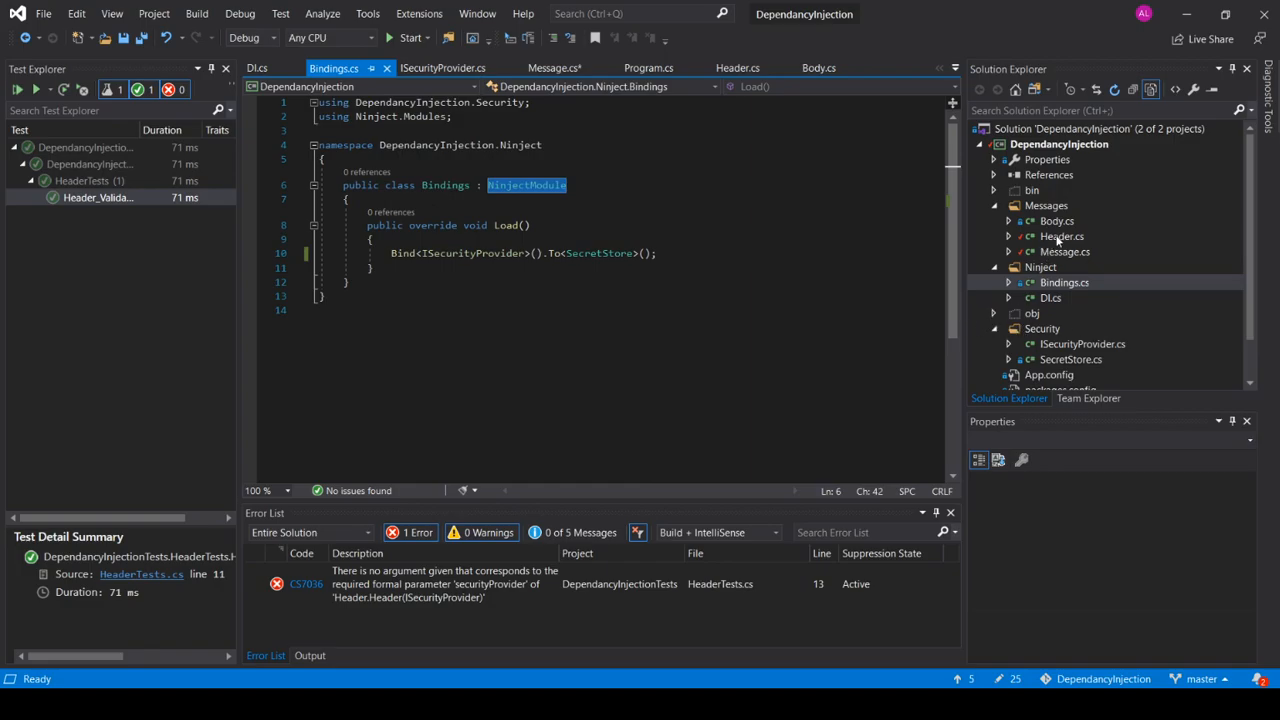
Show the Header class with its ISecurityProvider constructor parameter
click(1060, 236)
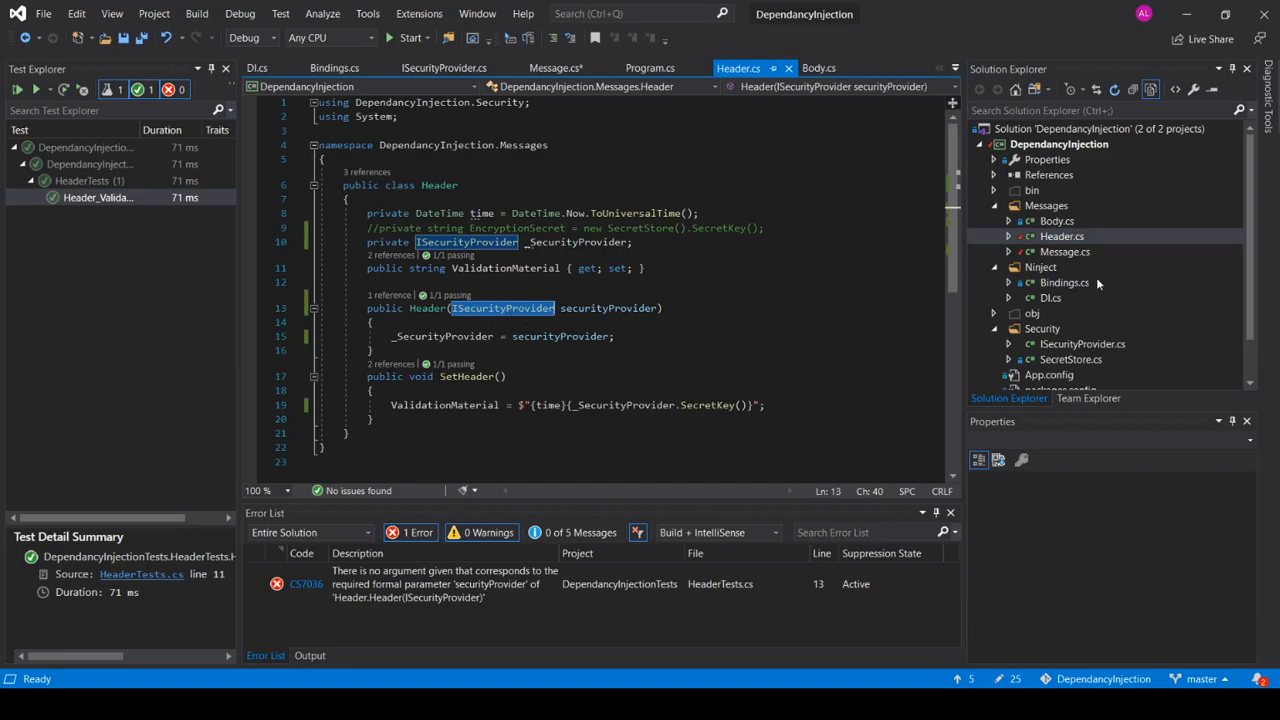
Make room in the Message constructor and check the DI.Create signature in DI.cs
click(554, 68)
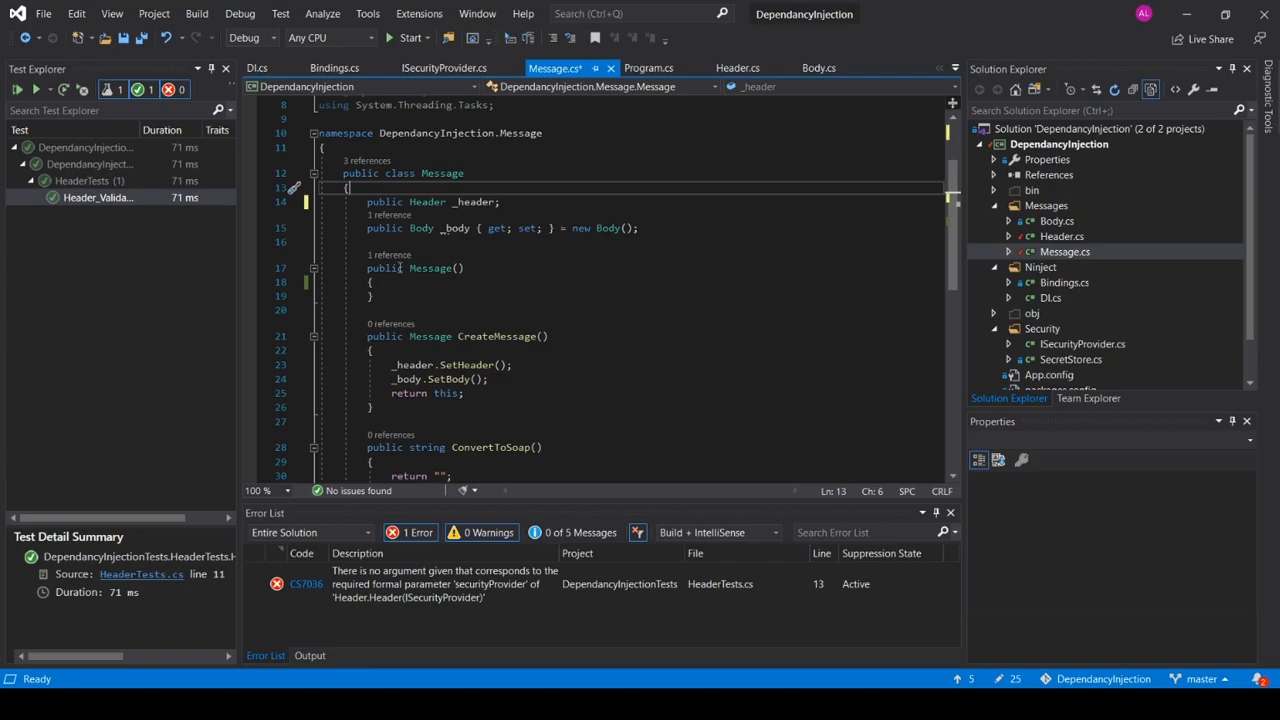
click(400, 280)
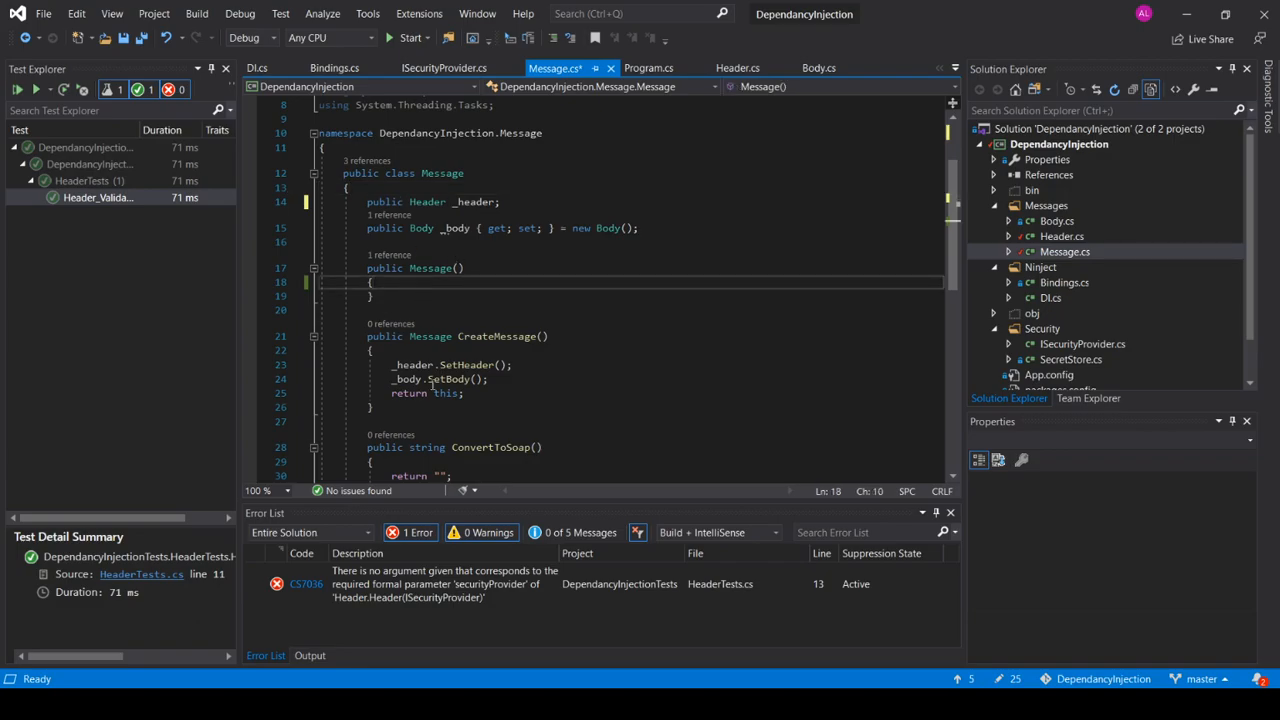
key(enter)
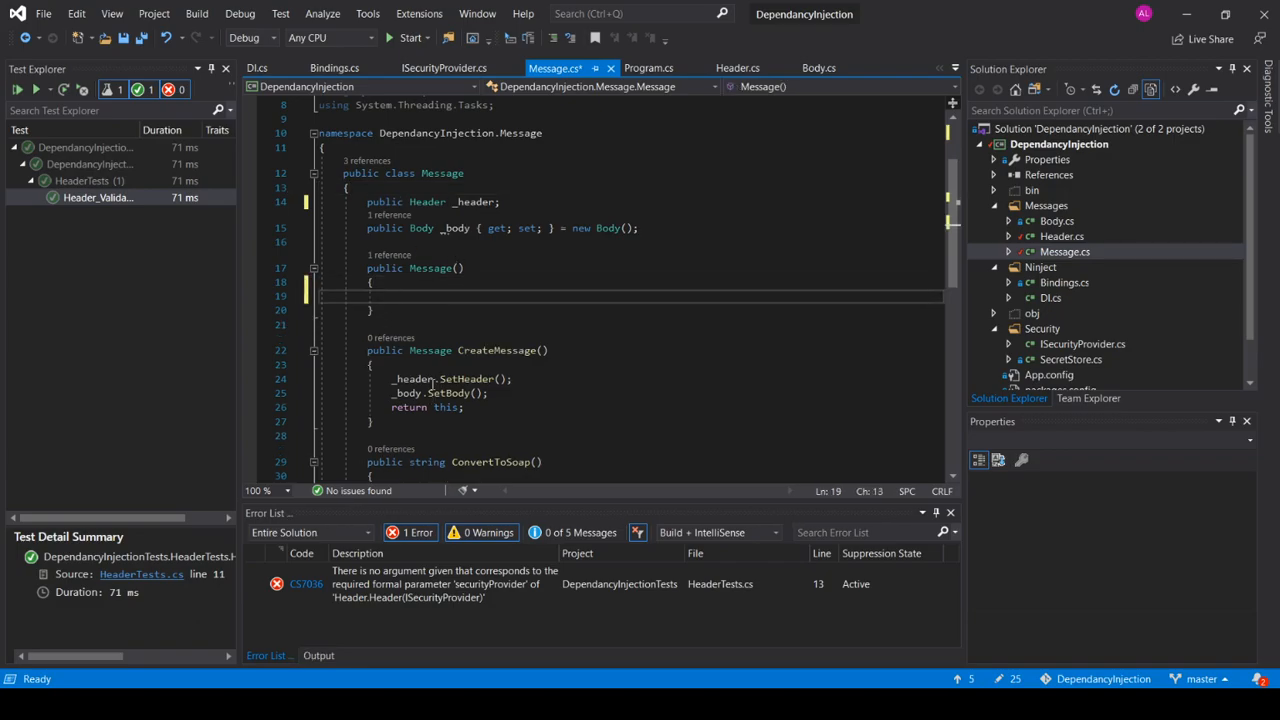
click(1050, 298)
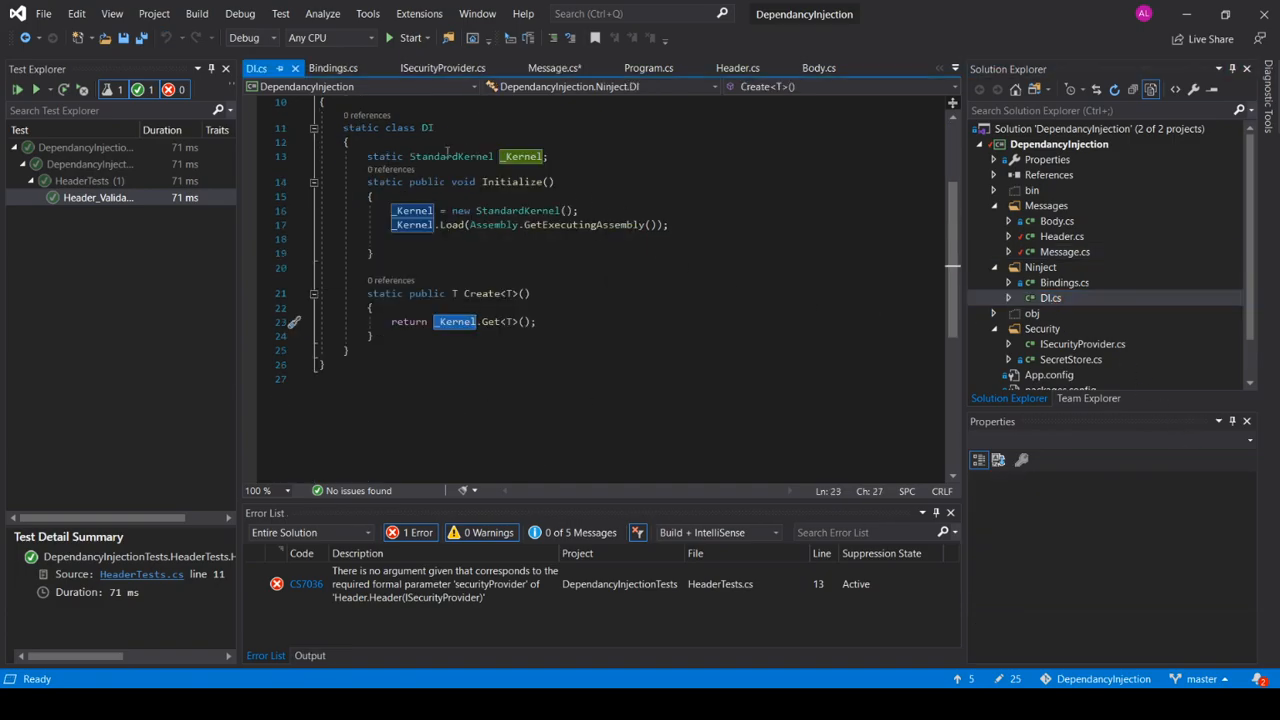
mouse_move(468, 302)
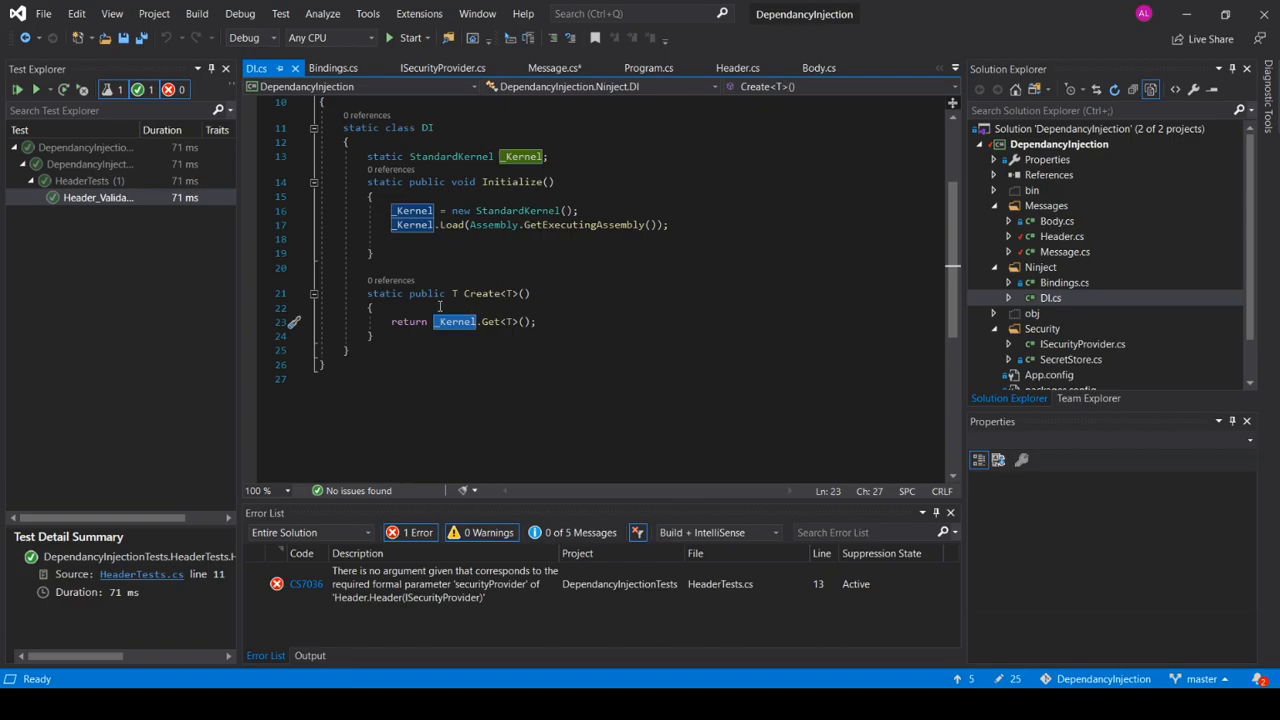
click(552, 68)
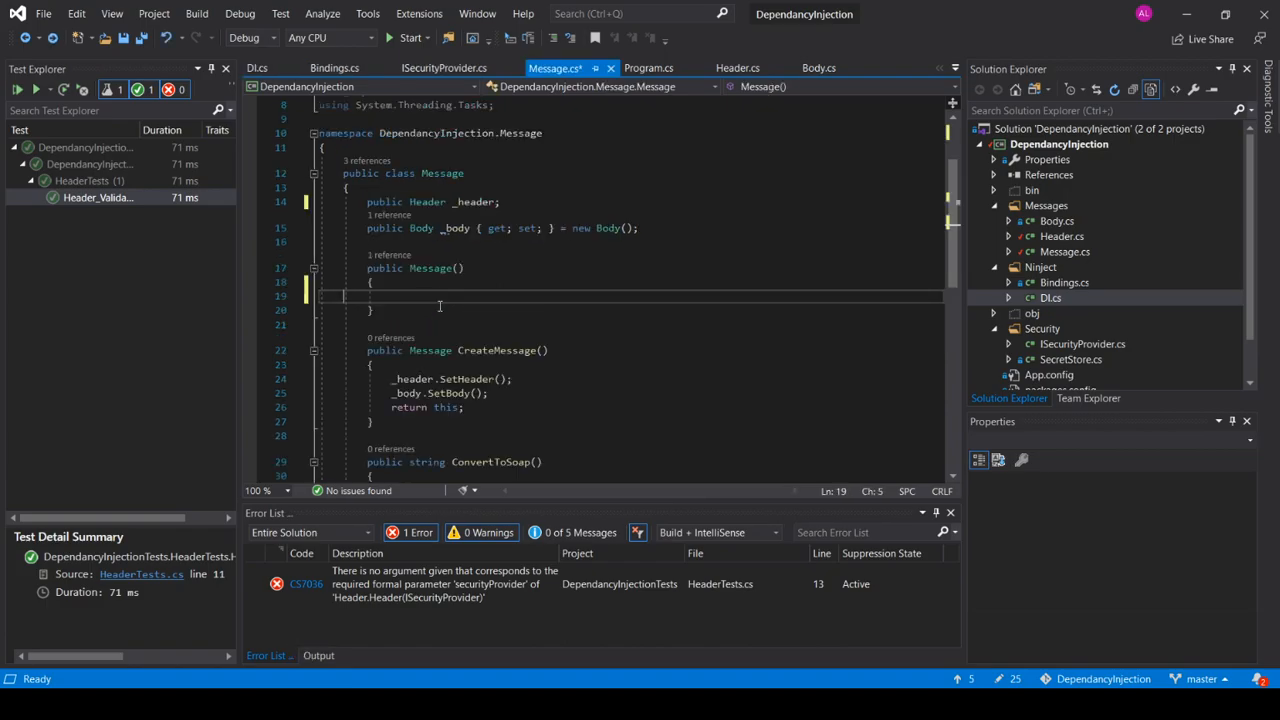
Write '_header = DI.Create<Header>();' inside the Message constructor
text(D)
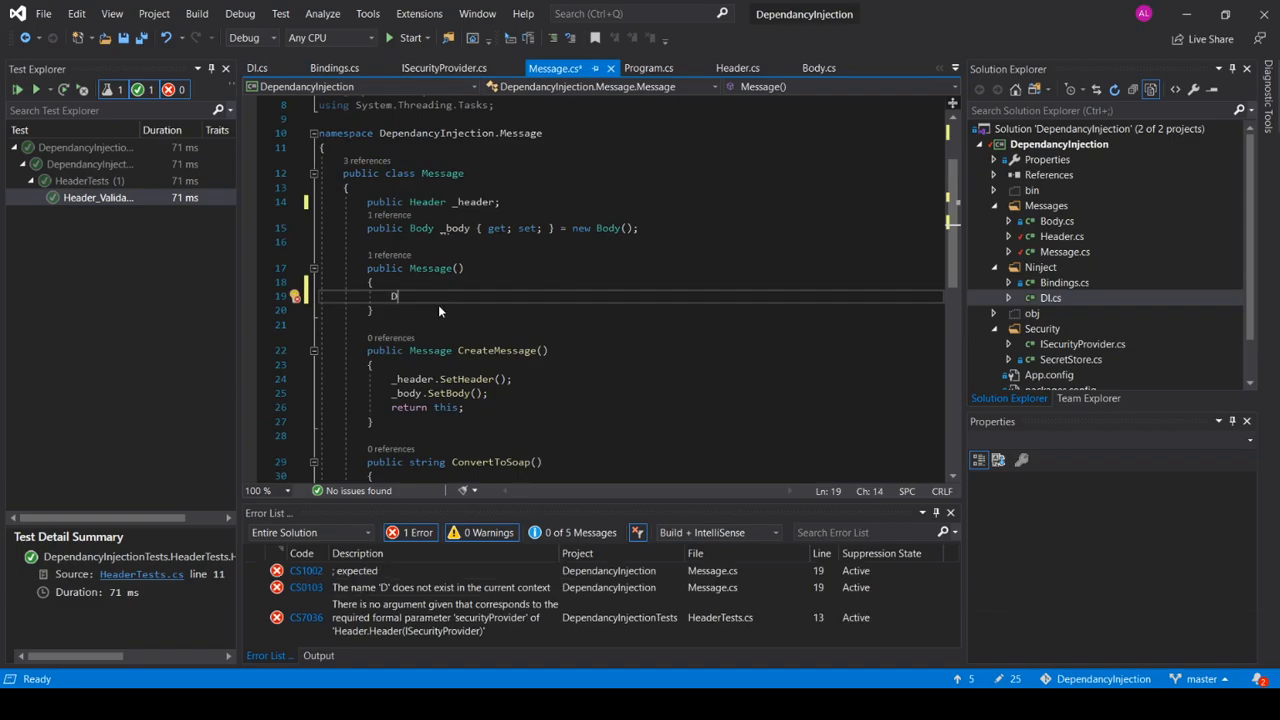
text(ictiona)
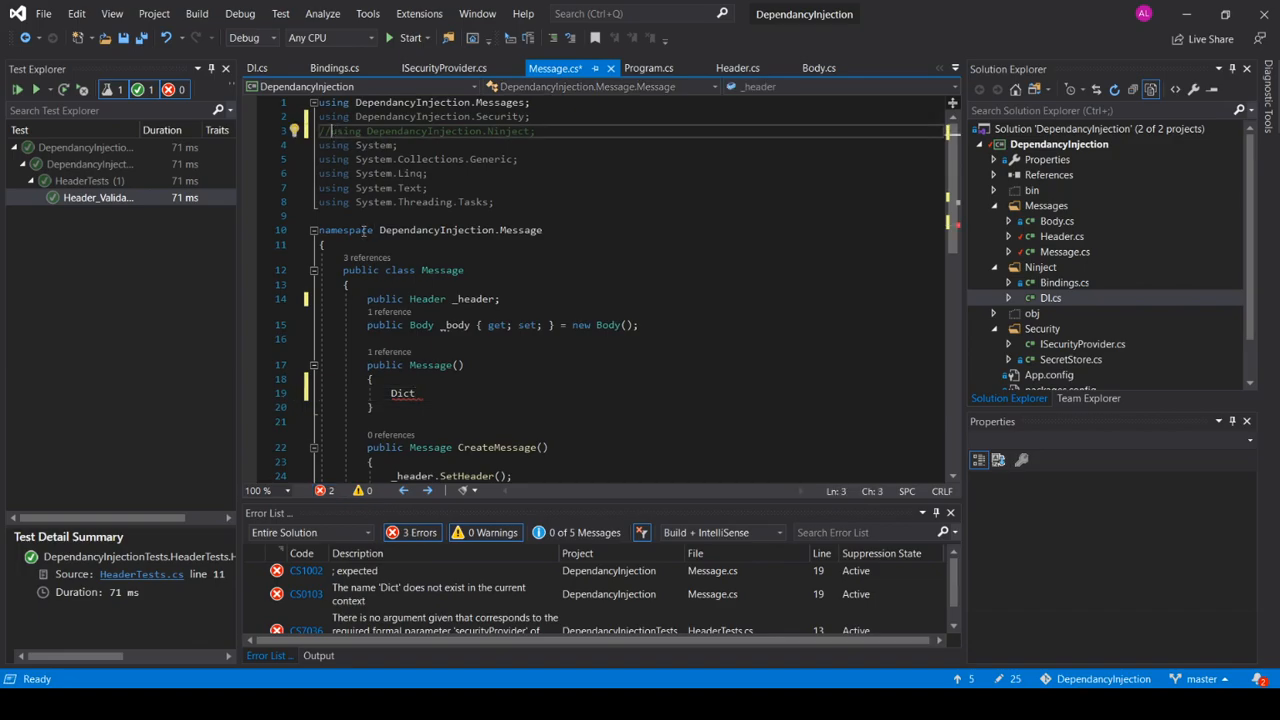
scroll(down, 3)
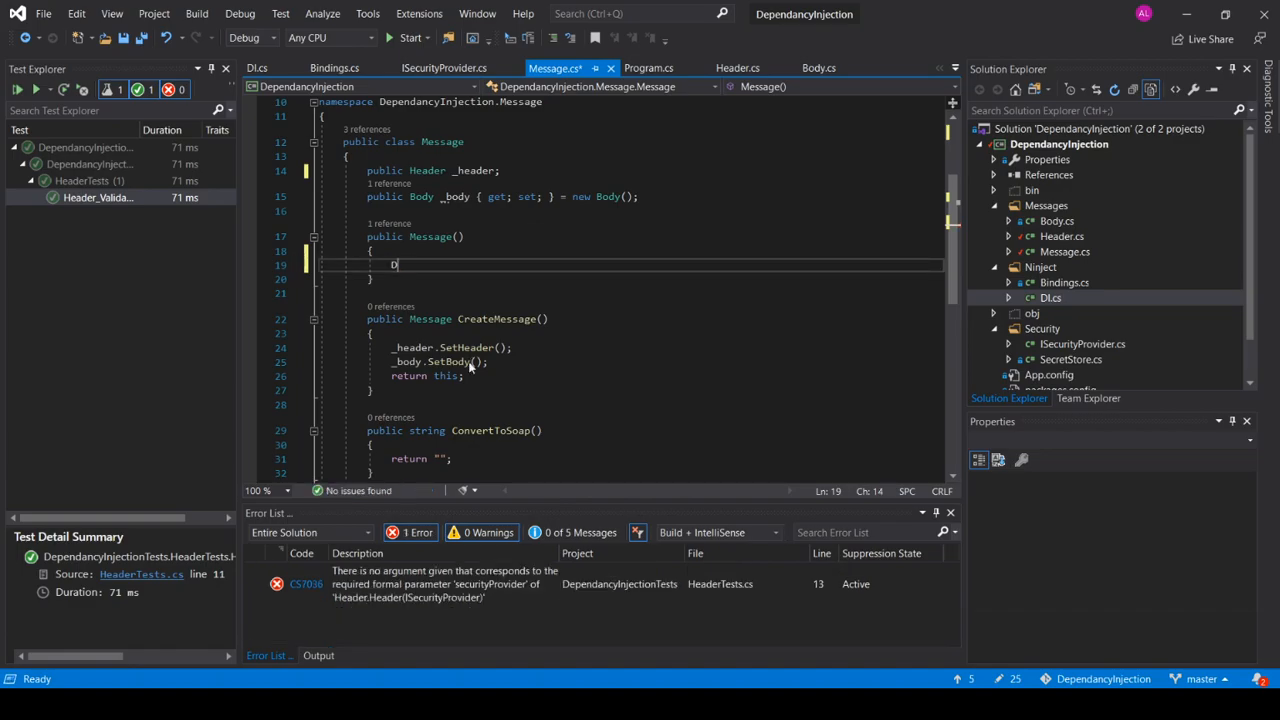
text(I.Create)
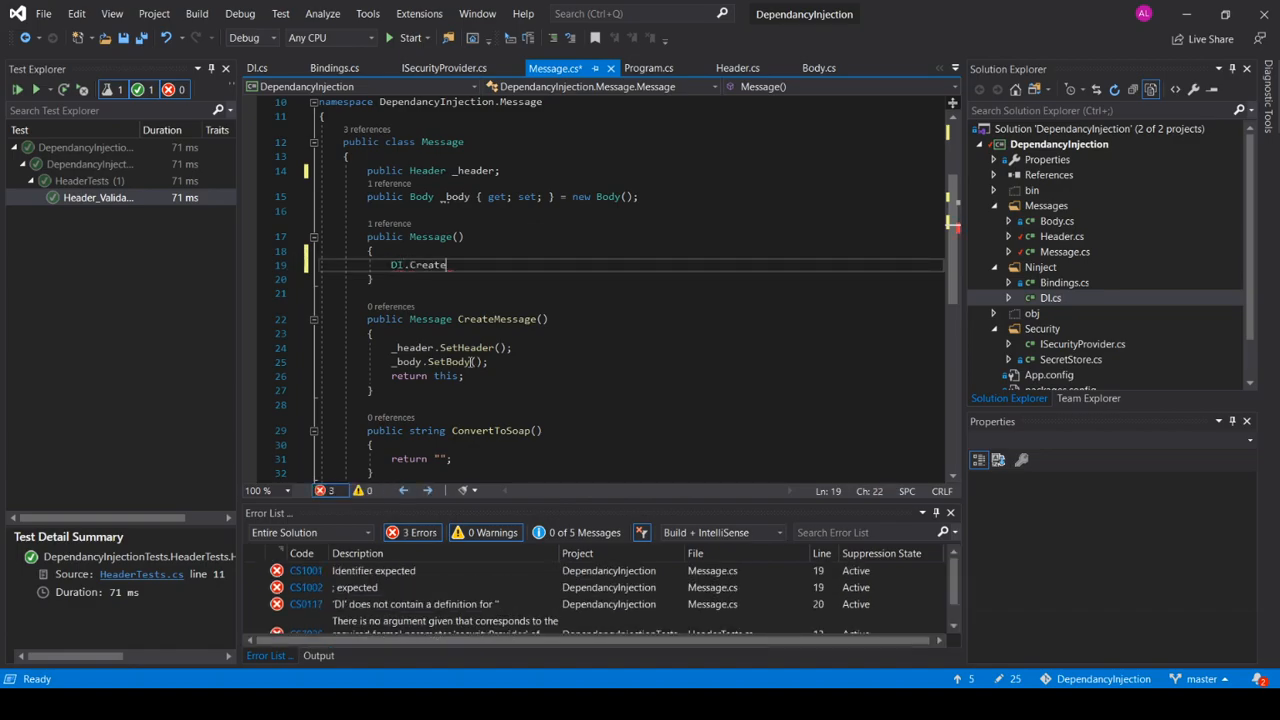
text(<>)
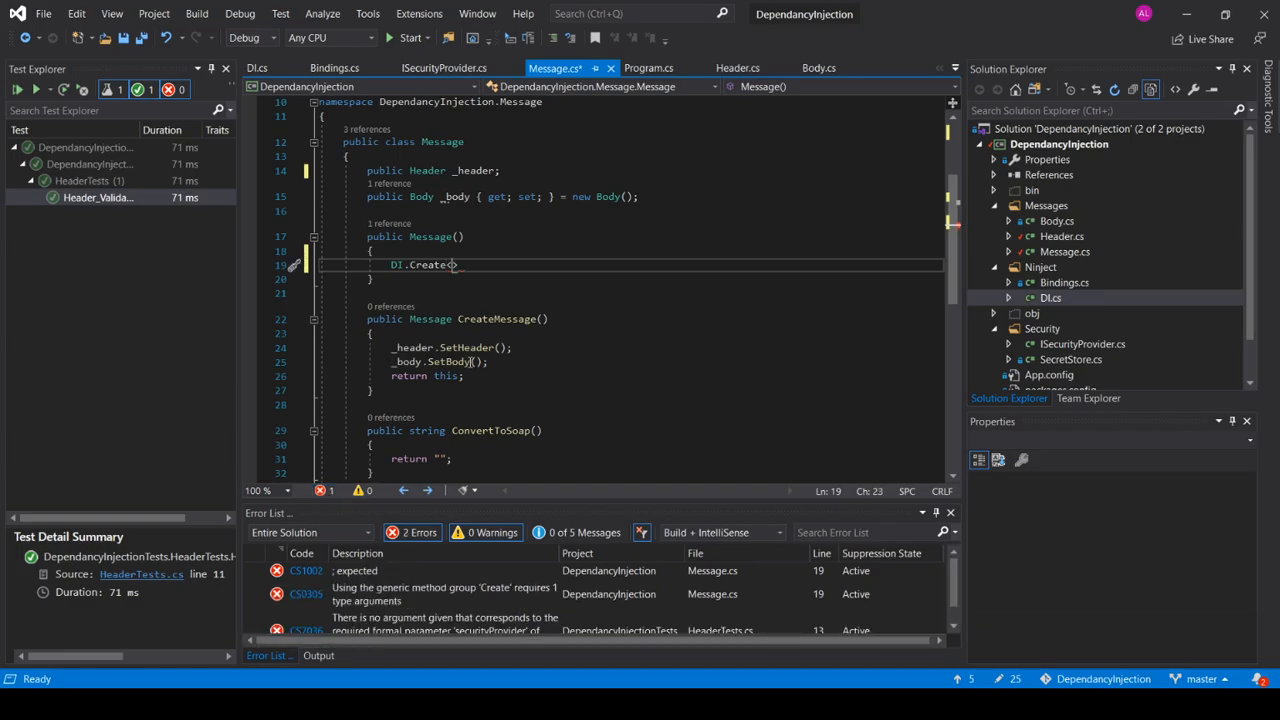
text(Header>)
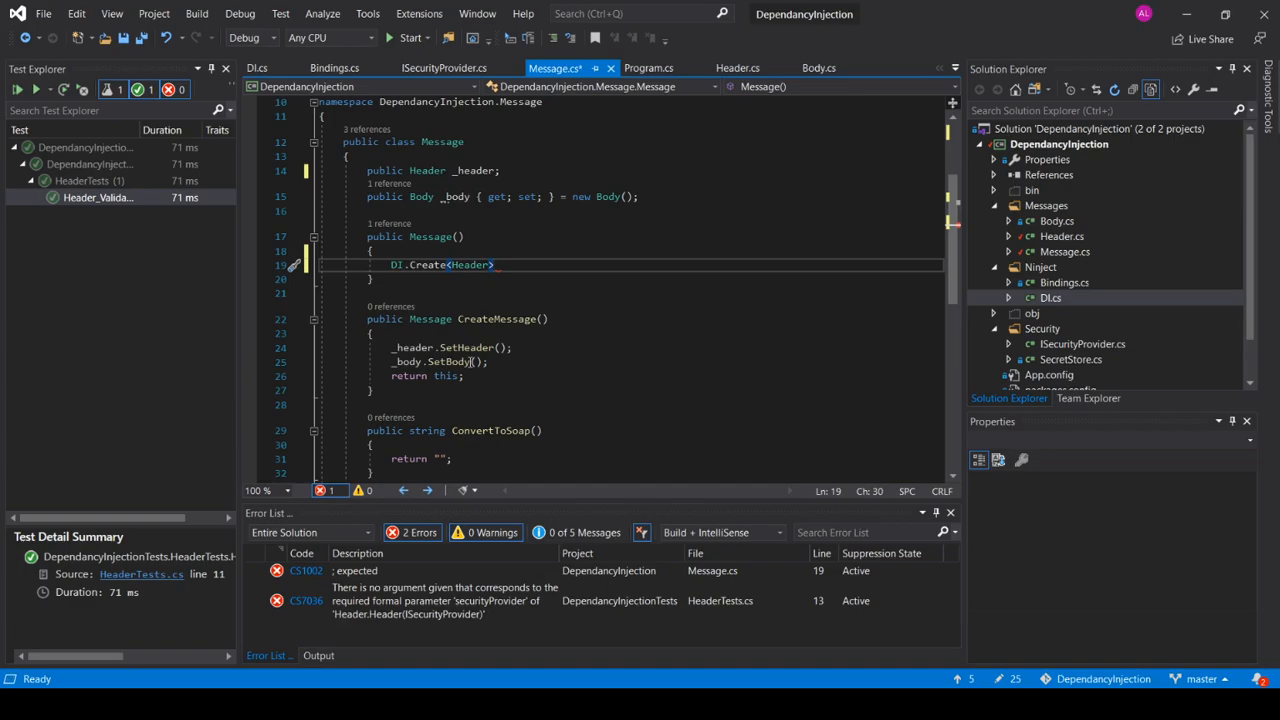
text(();)
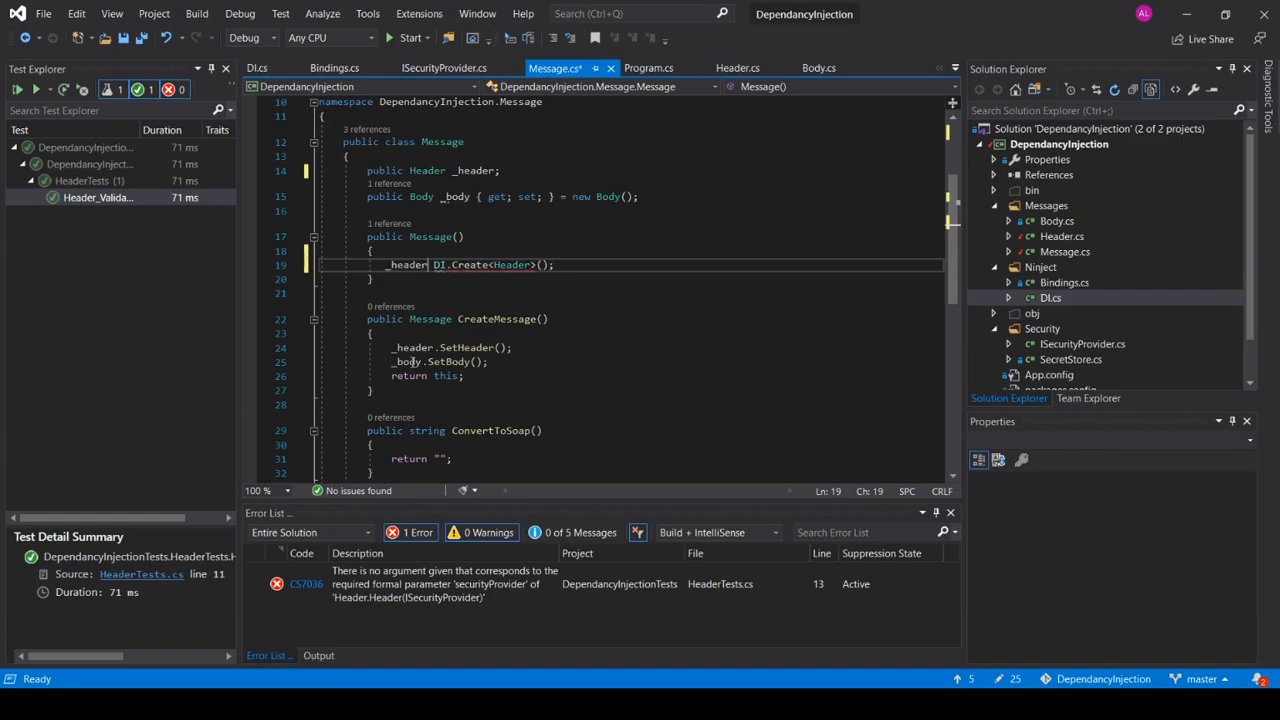
text(=)
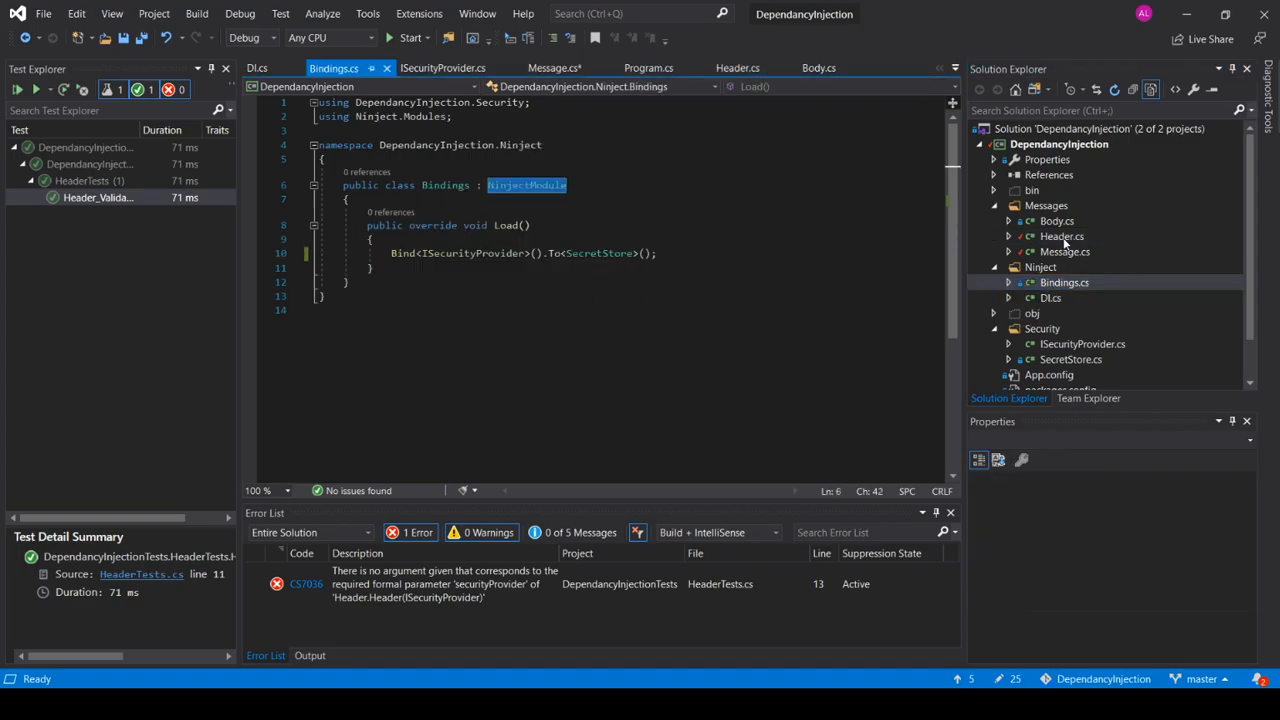
Show the Header class again with its injected ISecurityProvider
click(1062, 236)
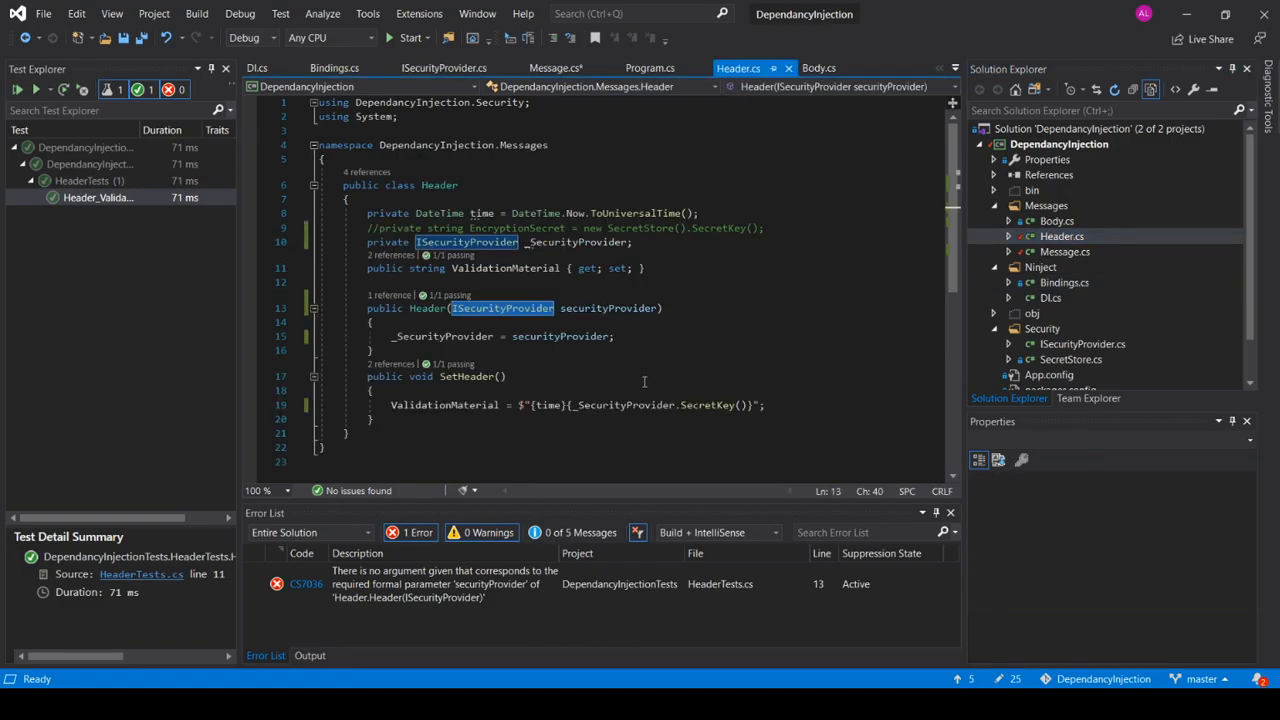
mouse_move(798, 296)
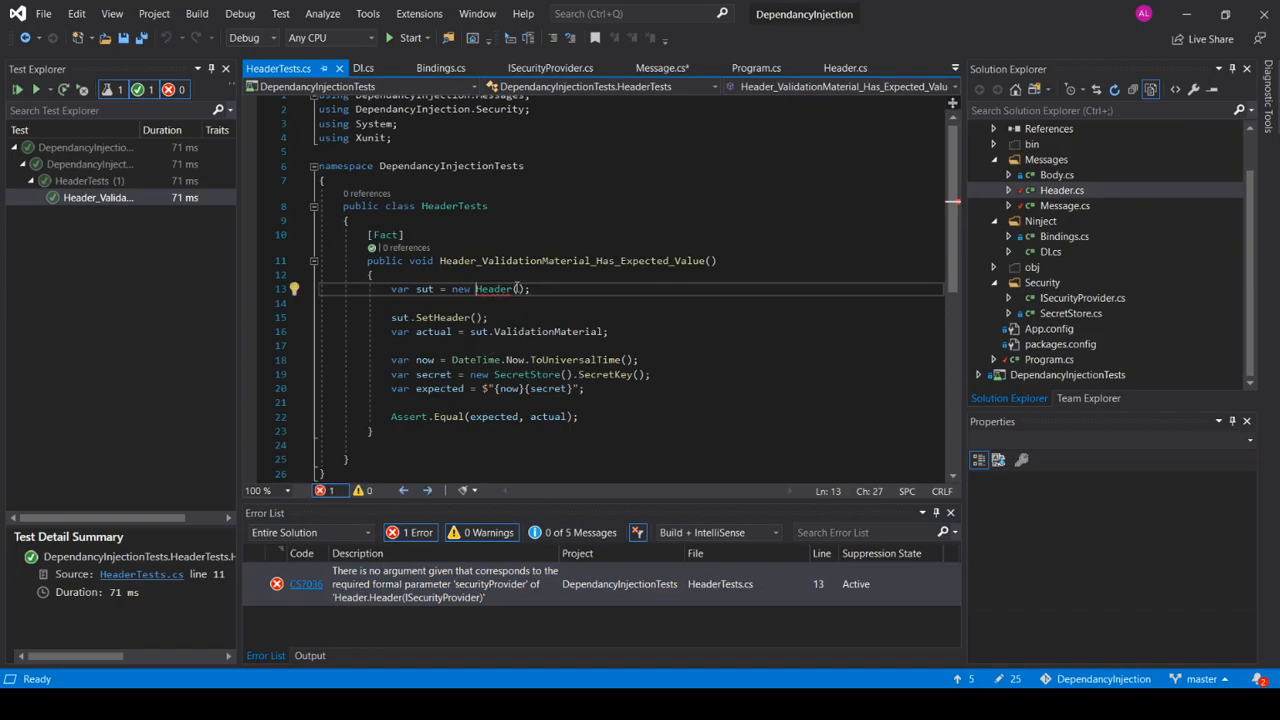
Add 'var secretStore = new SecretStore();' and pass it to 'new Header(secretStore)' in HeaderTests
key(Return)
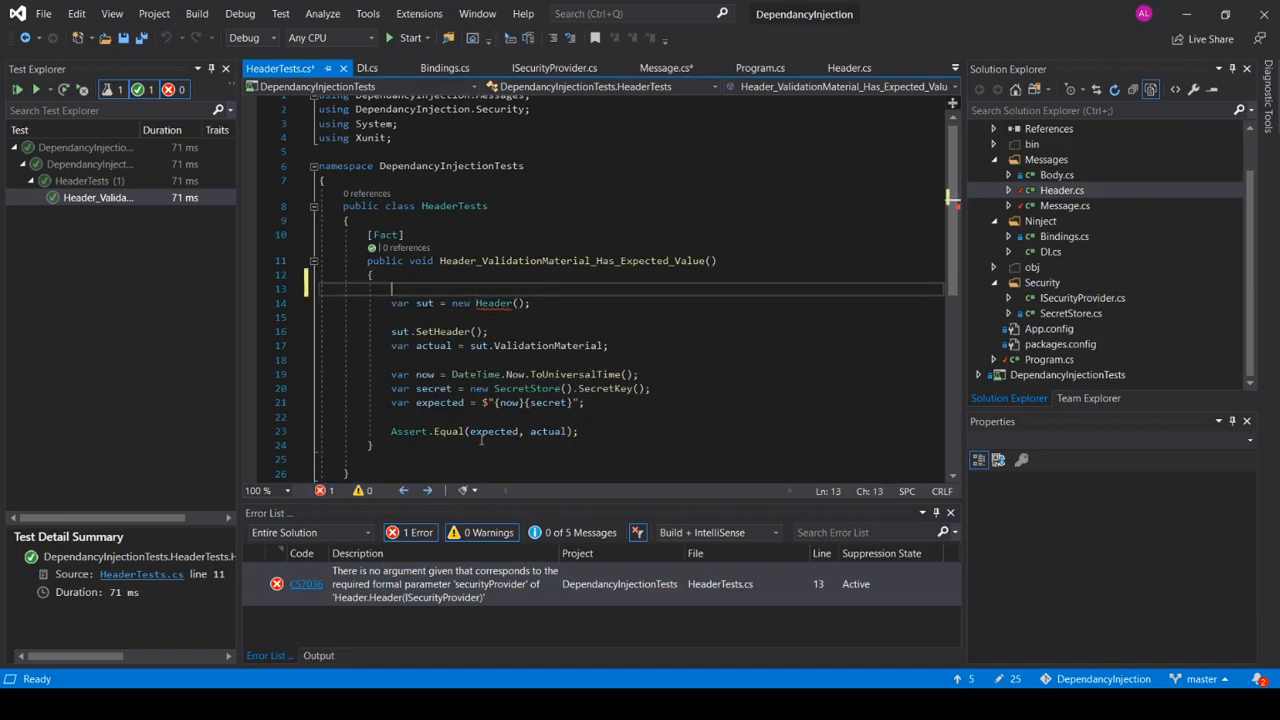
text(var)
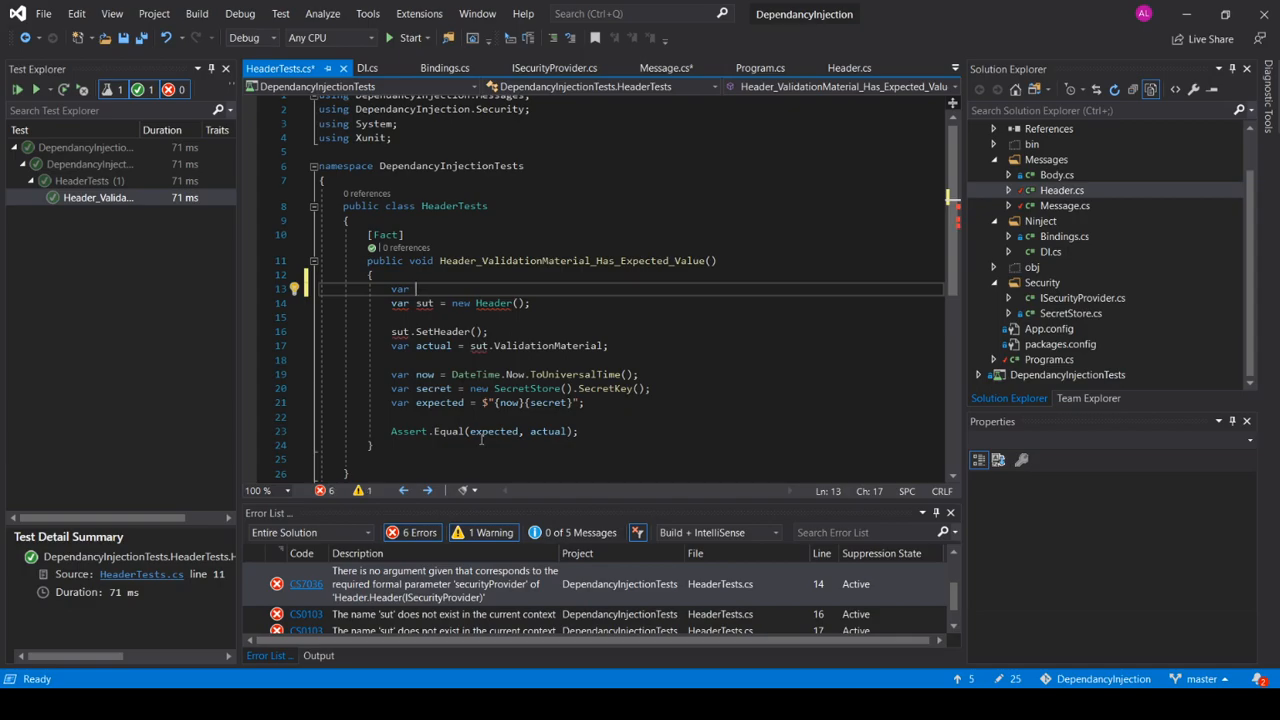
text(l)
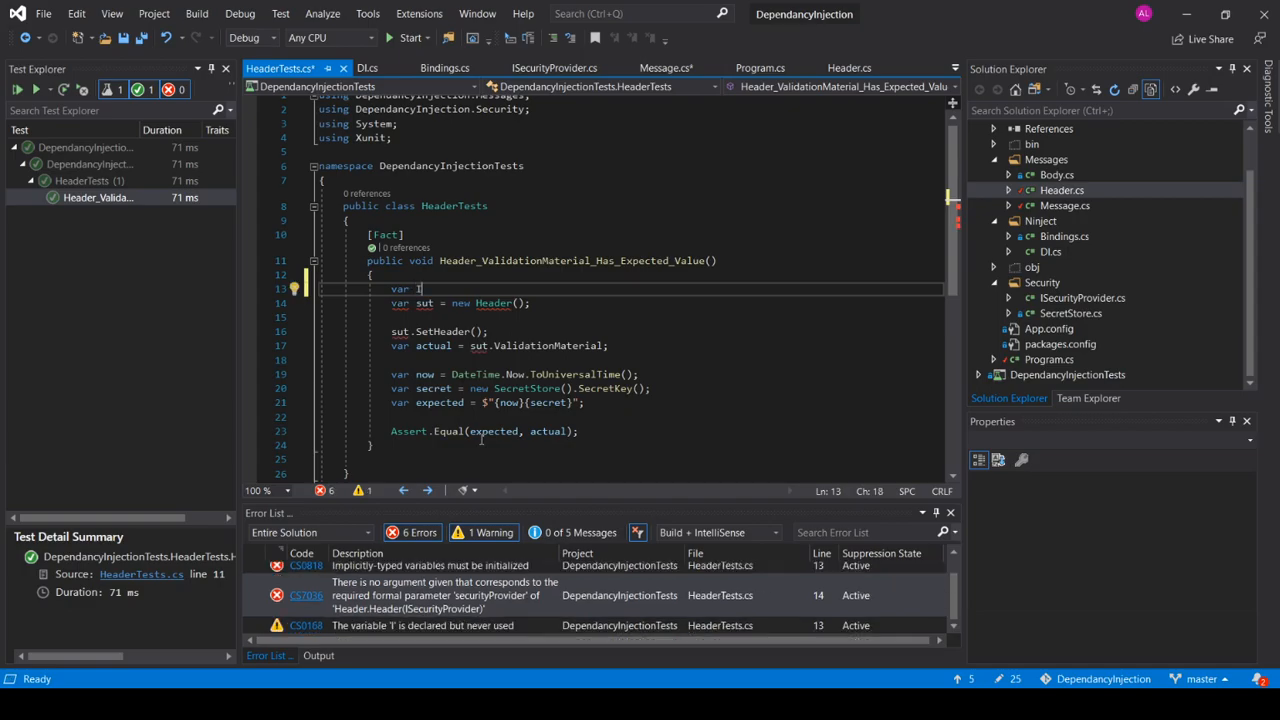
key(Backspace)
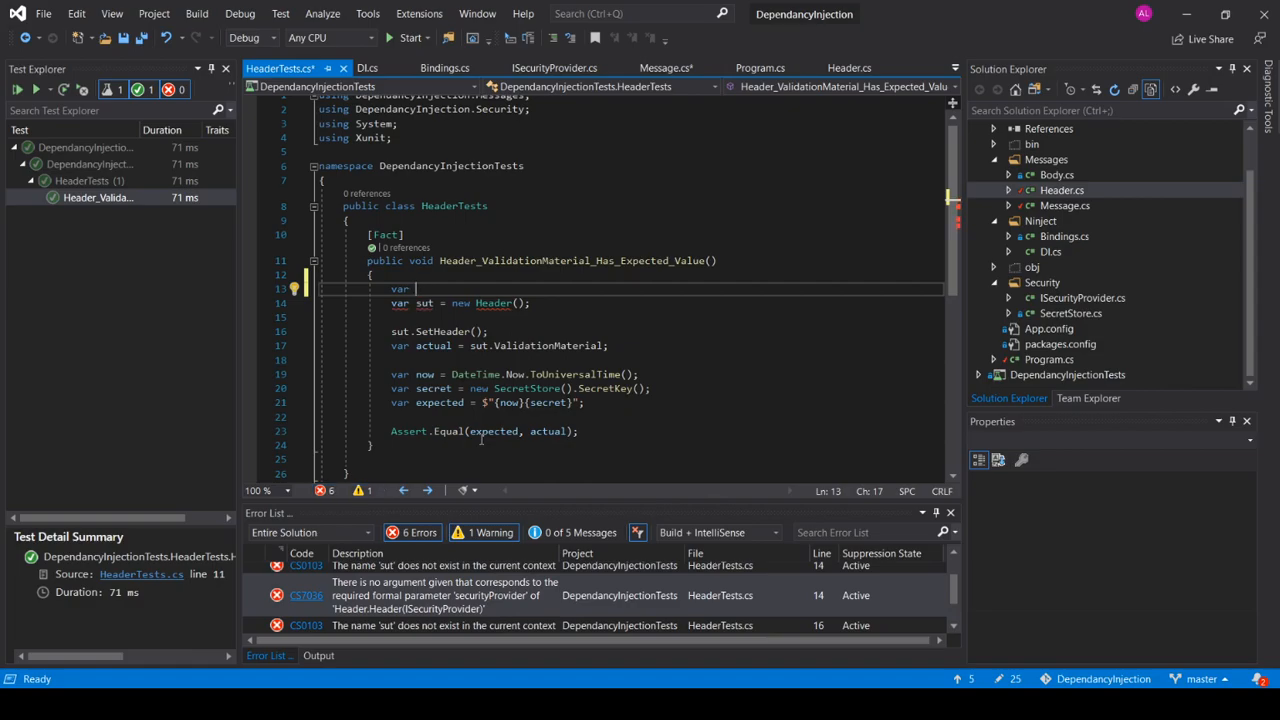
text(ser)
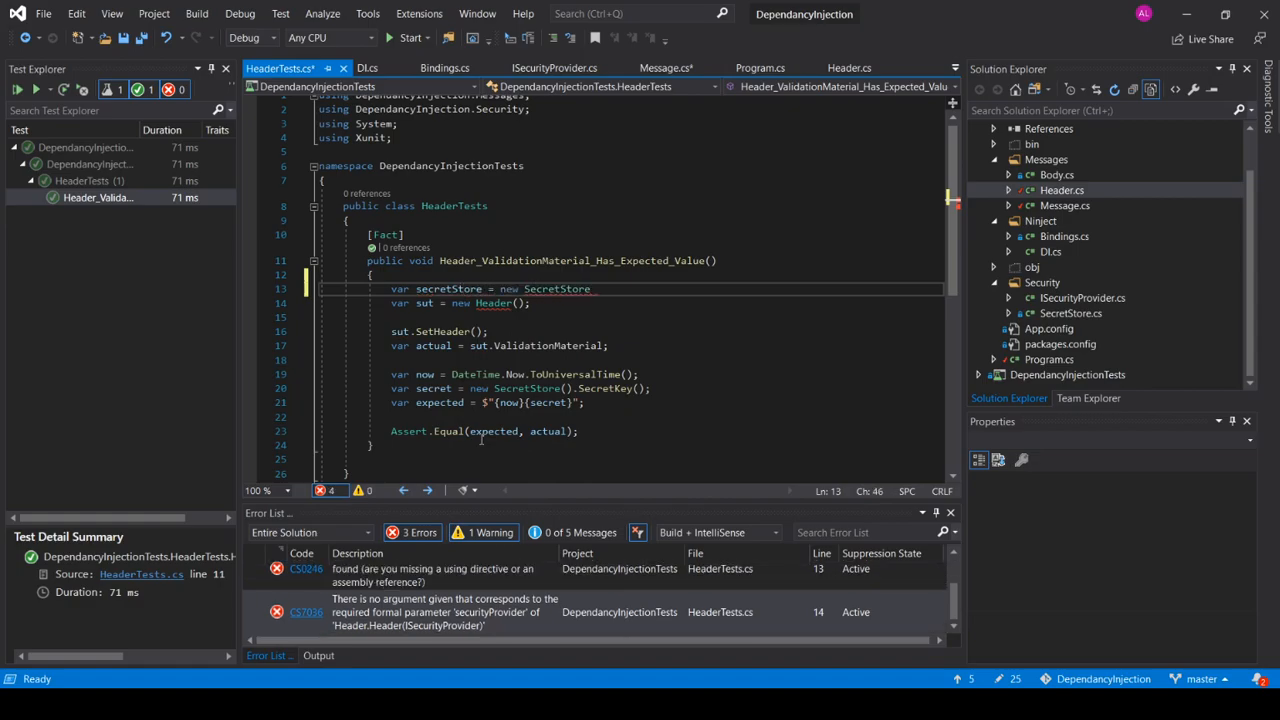
text(())
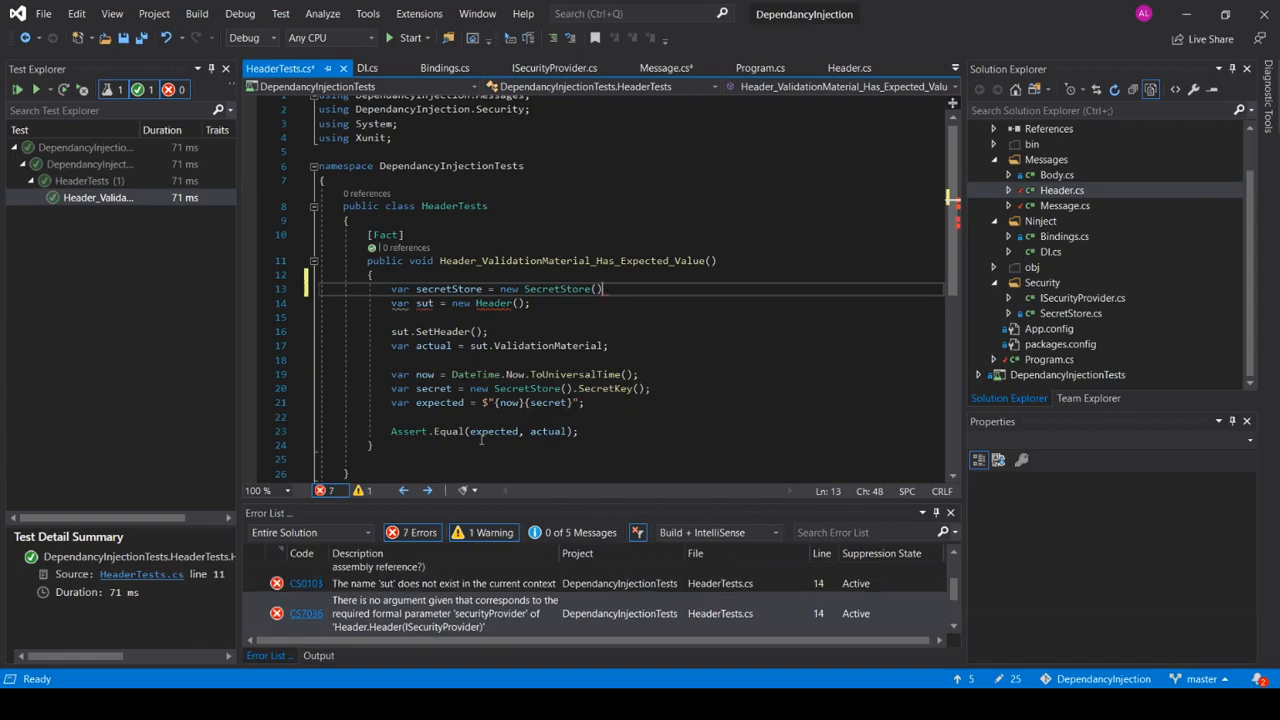
text(;)
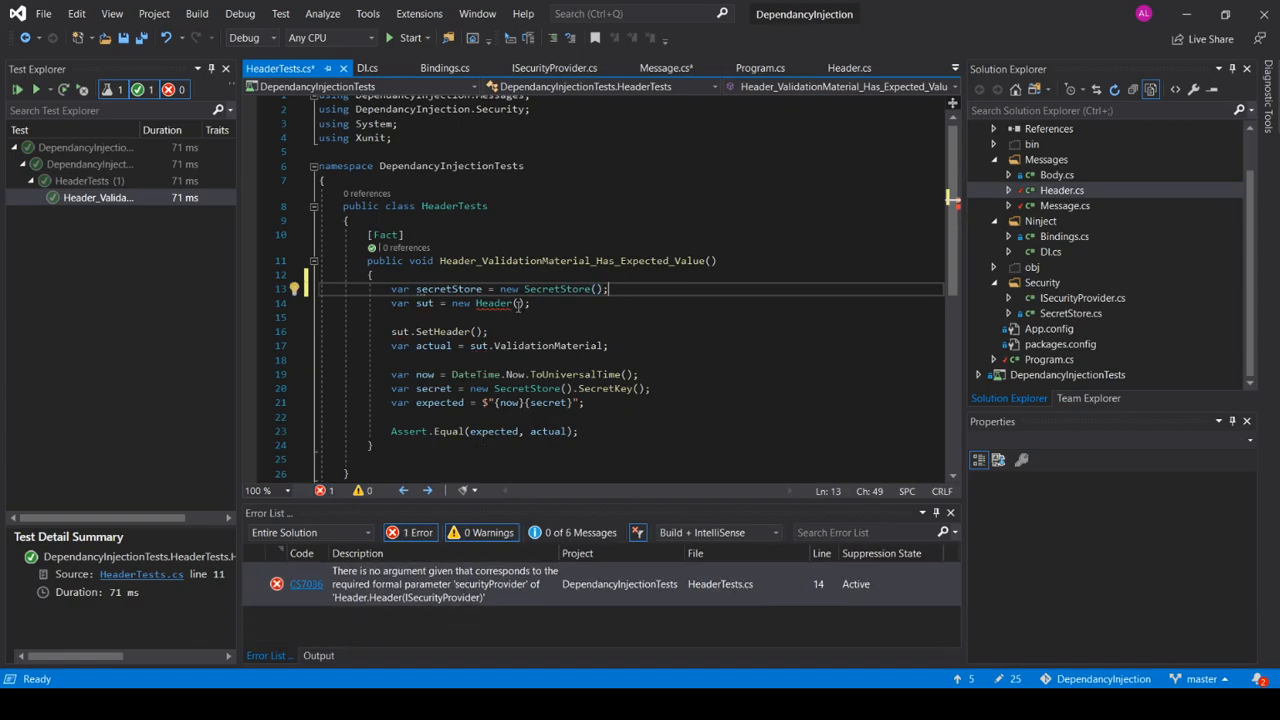
text(sec)
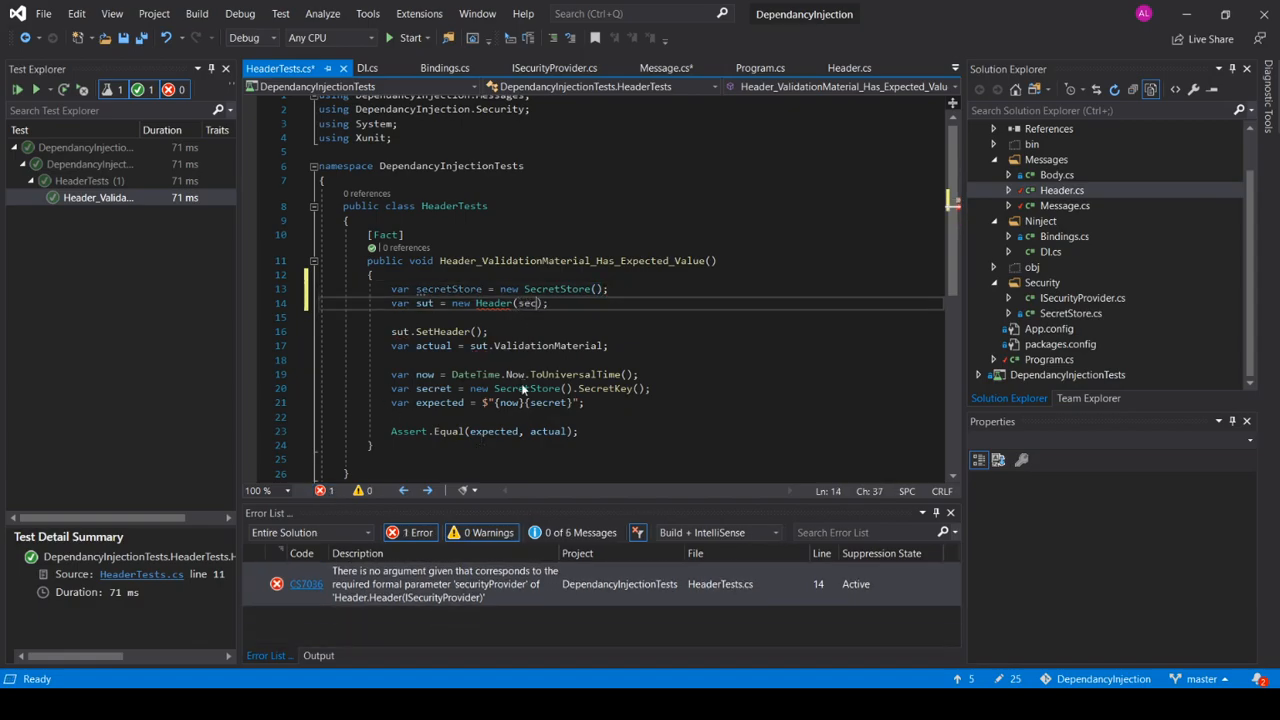
text(sec)
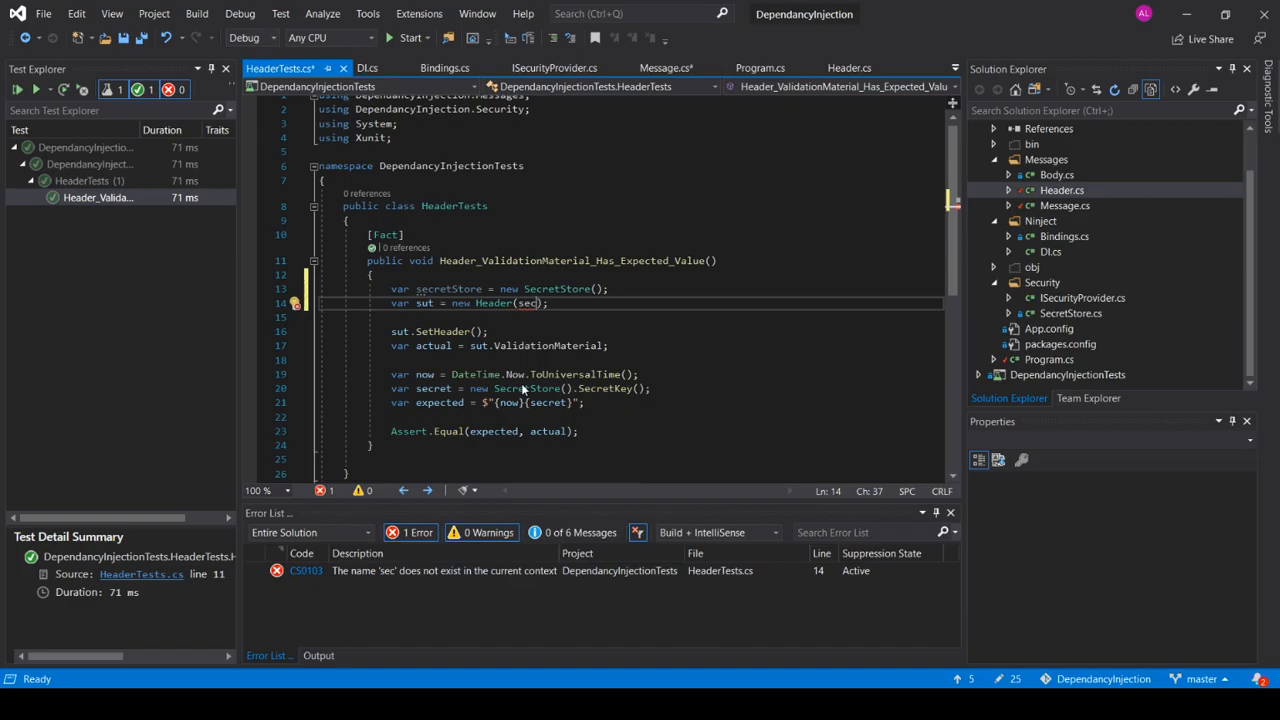
text(ISecurityProvider)
text(retStore)
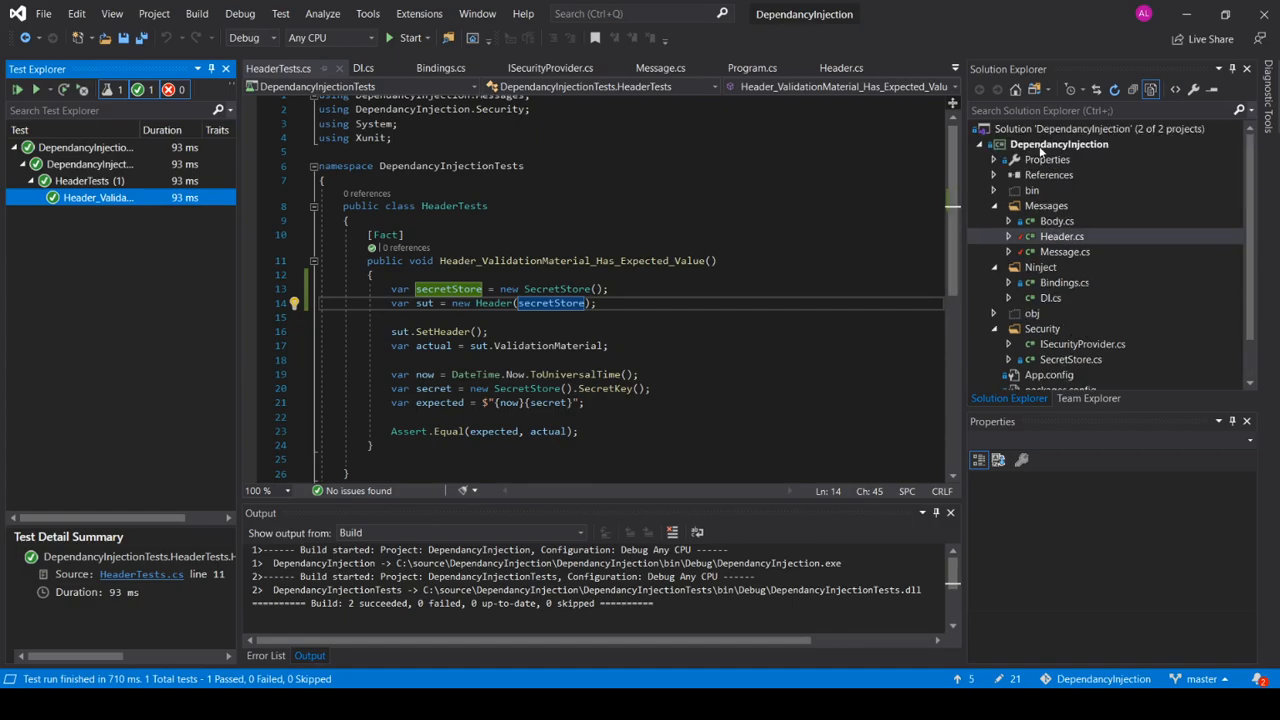
mouse_move(1004, 206)
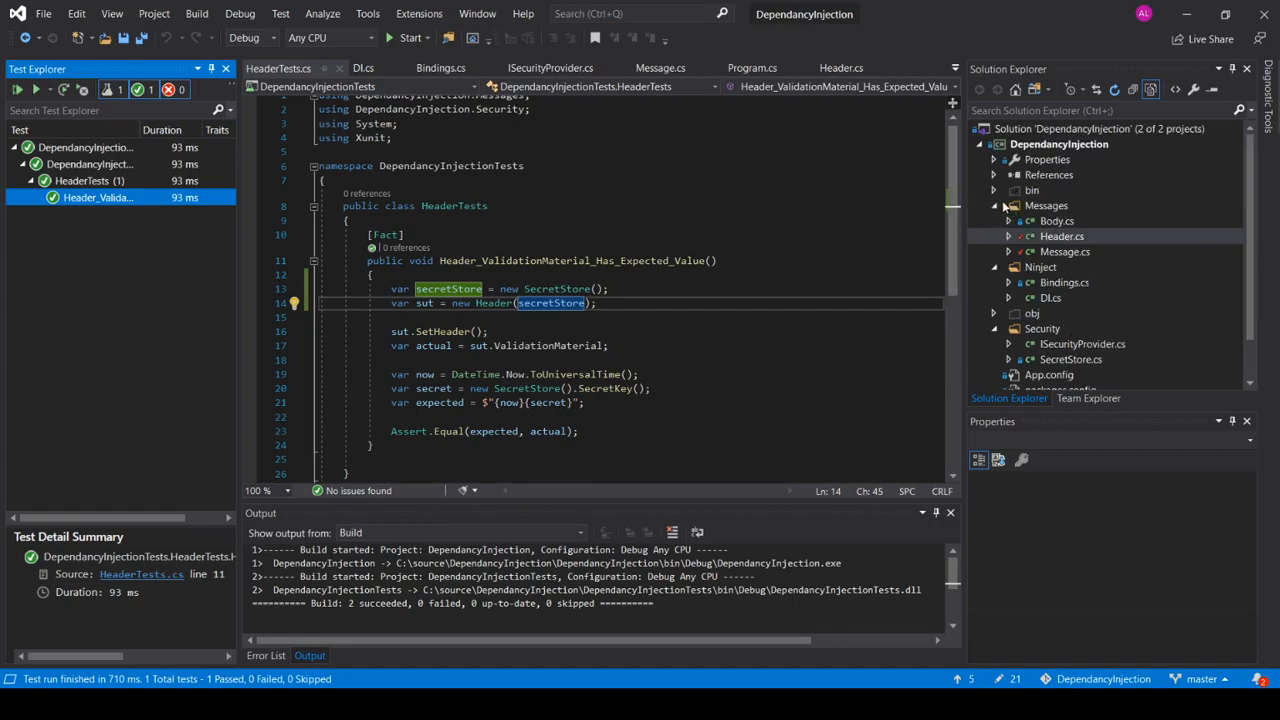
Tidy the Solution Explorer folders and bring up Program.cs, saving it
click(1008, 204)
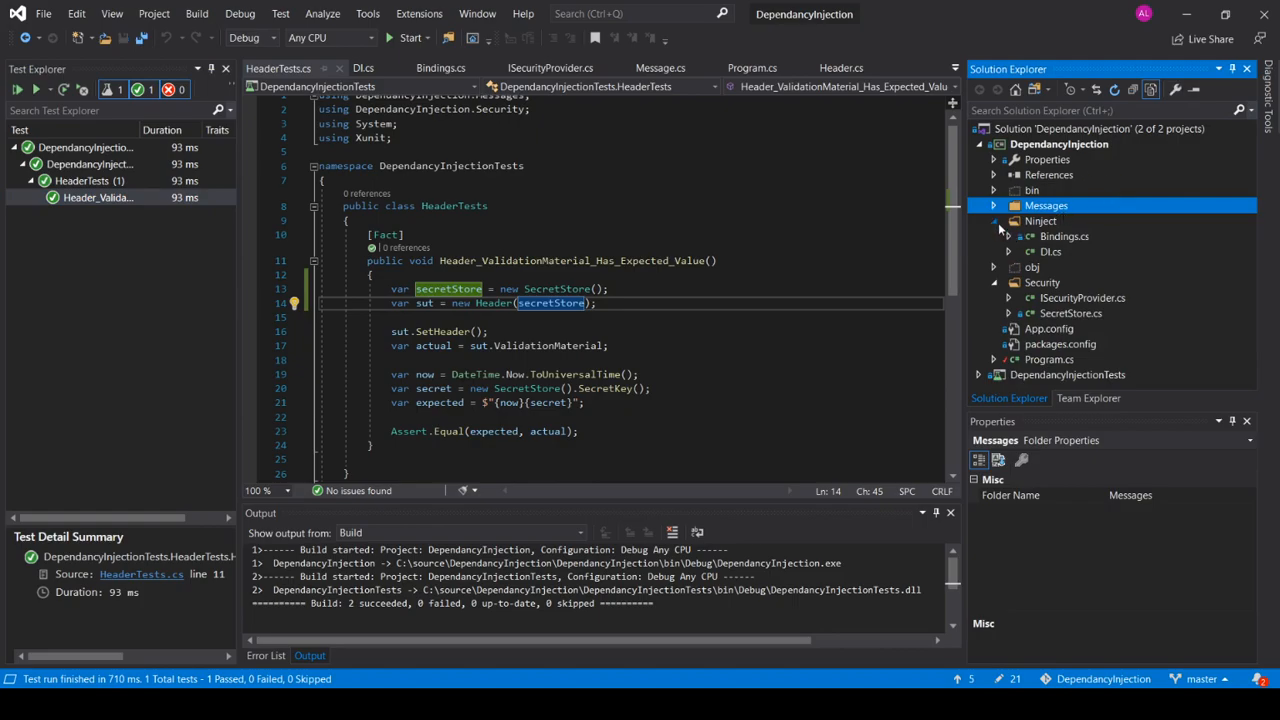
click(994, 220)
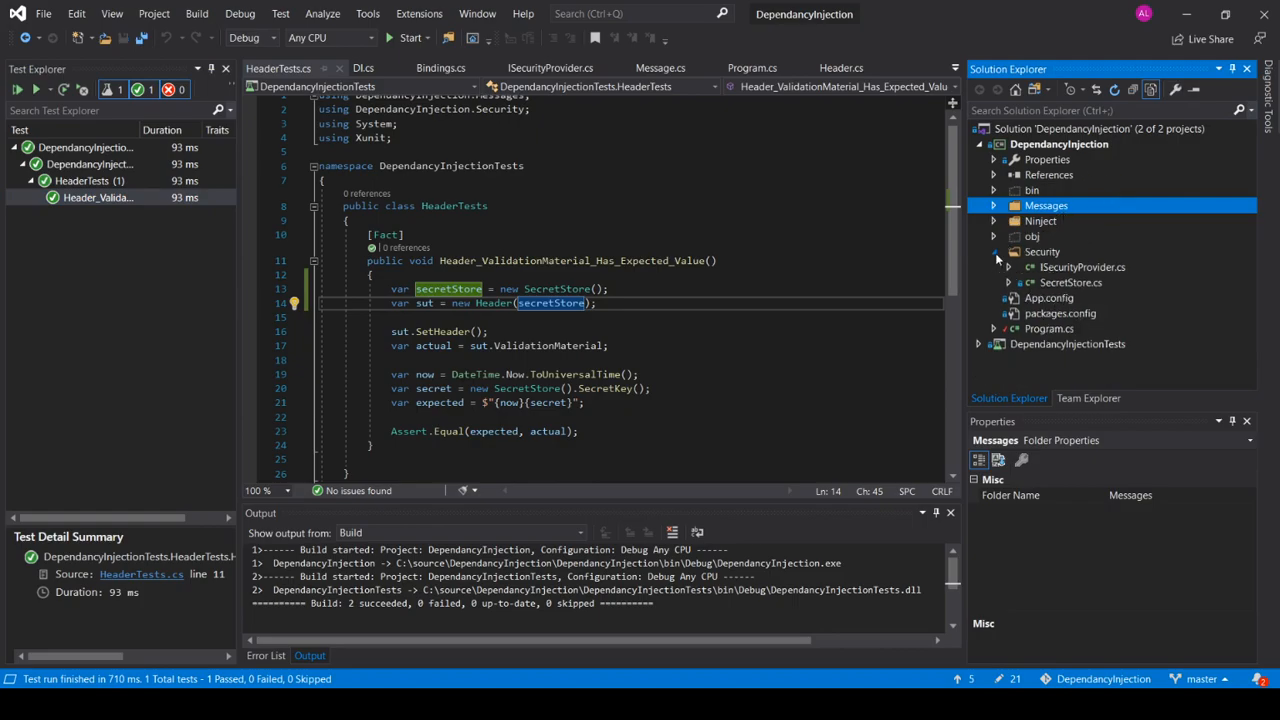
click(752, 68)
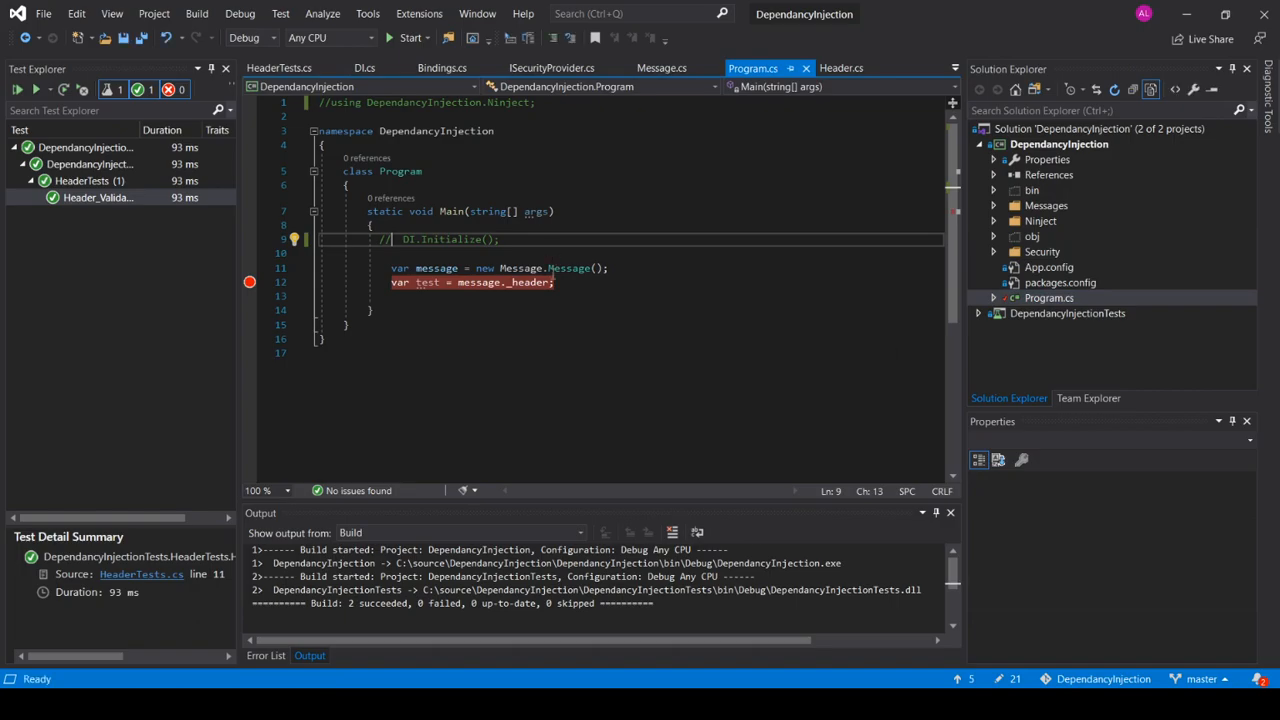
mouse_move(428, 344)
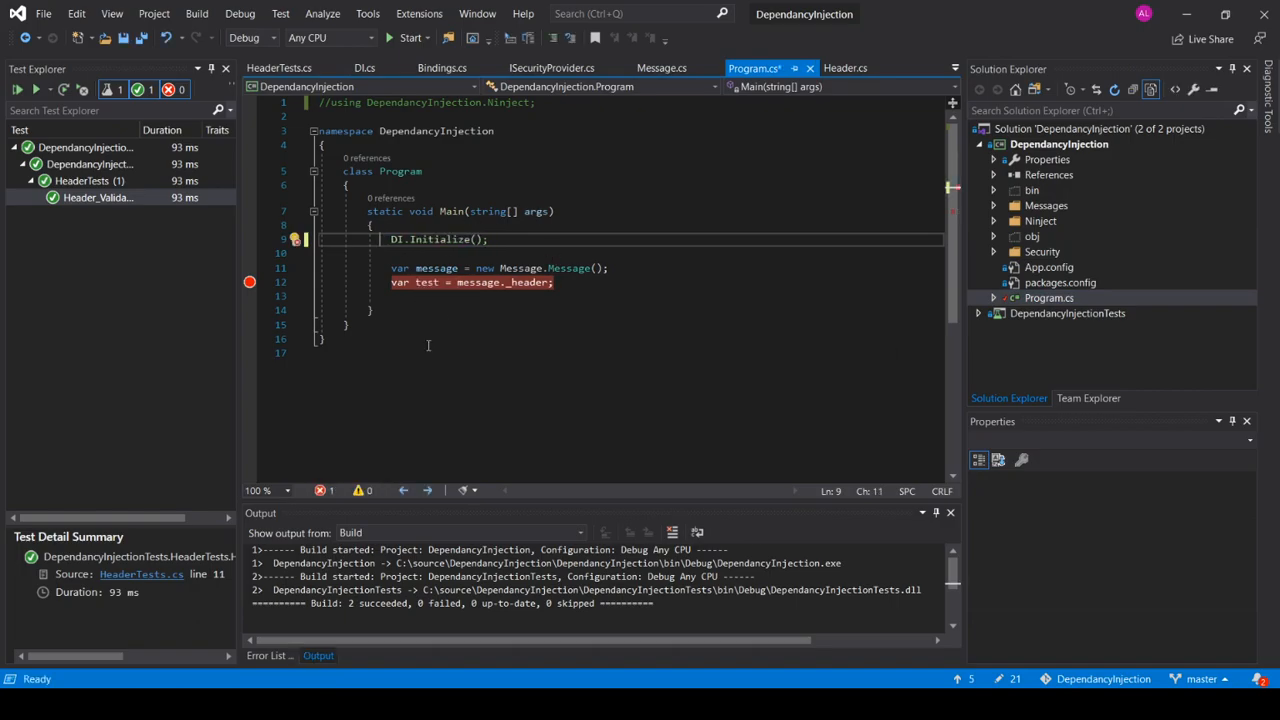
key(ctrl+s)
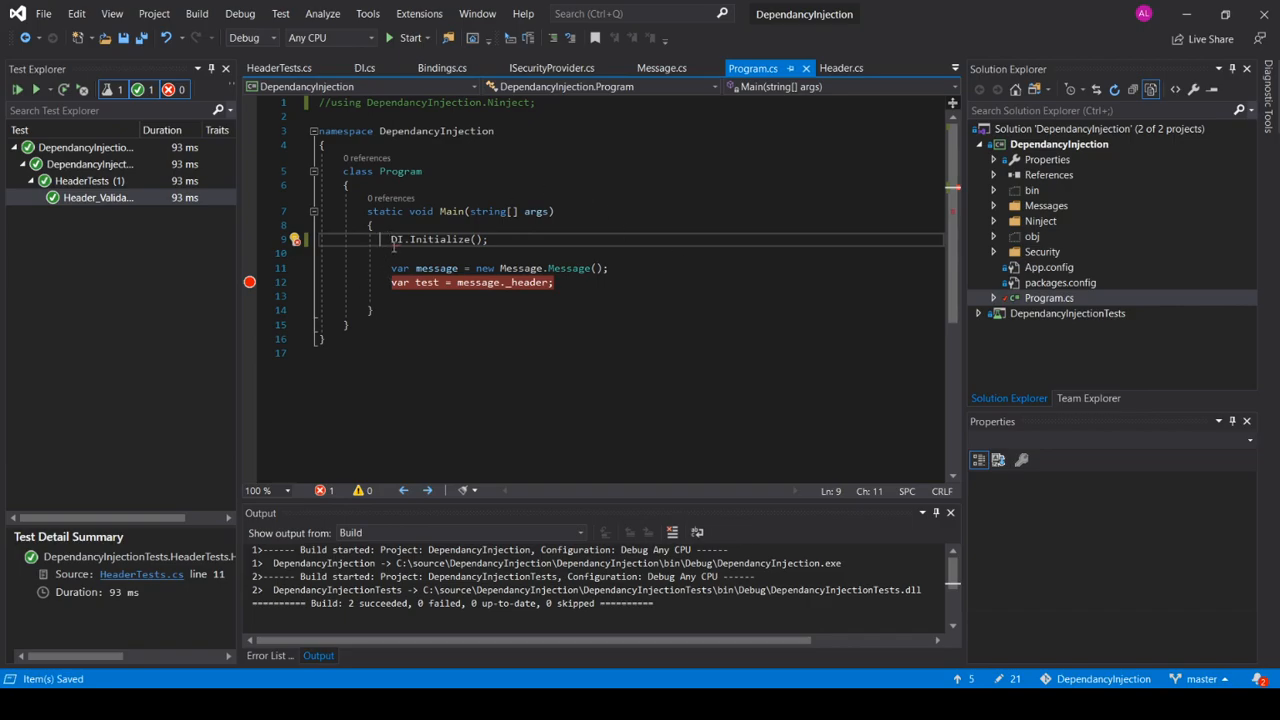
Enable the Ninject using and DI.Initialize() in Main, then review Message's DI.Create<Header>() constructor
double_click(396, 238)
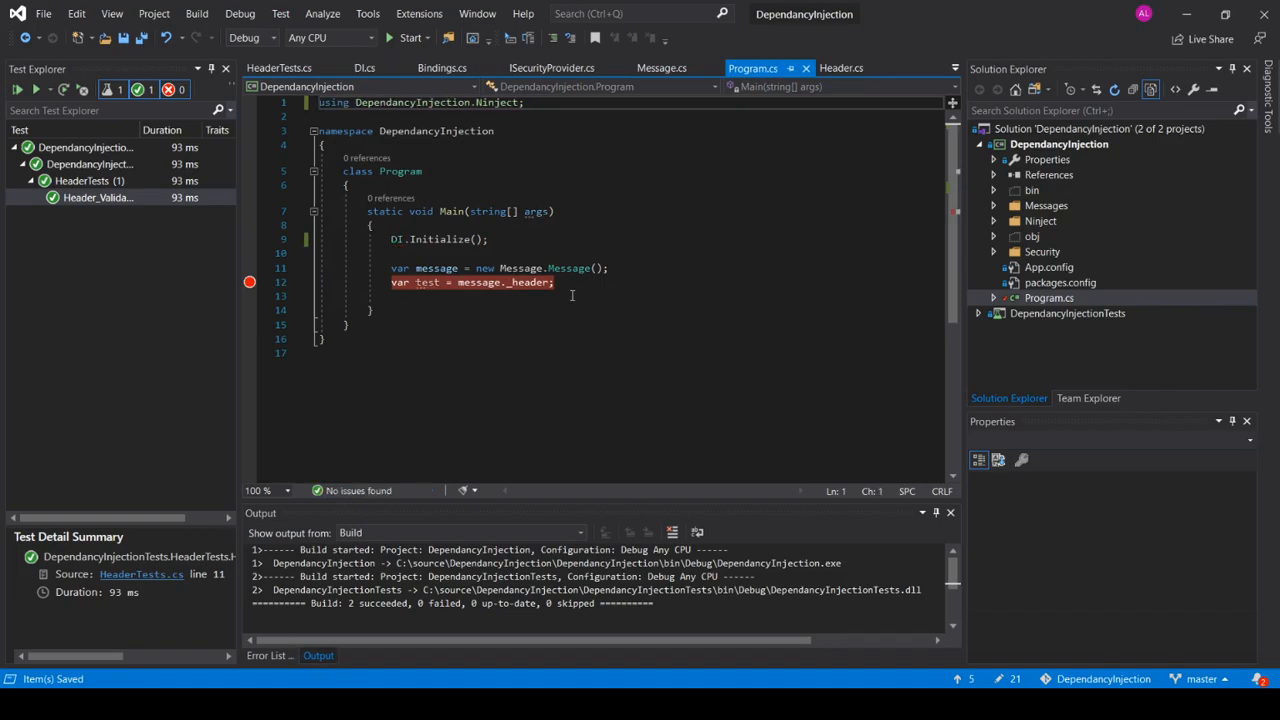
double_click(440, 240)
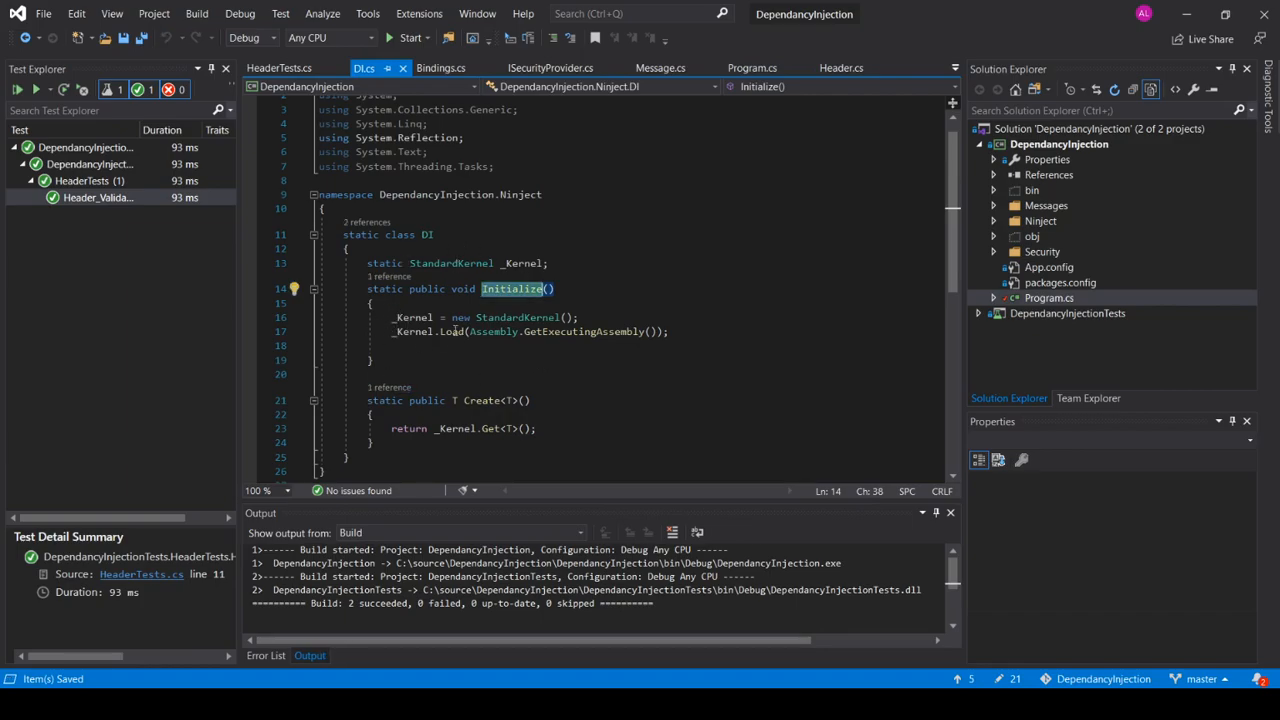
click(752, 68)
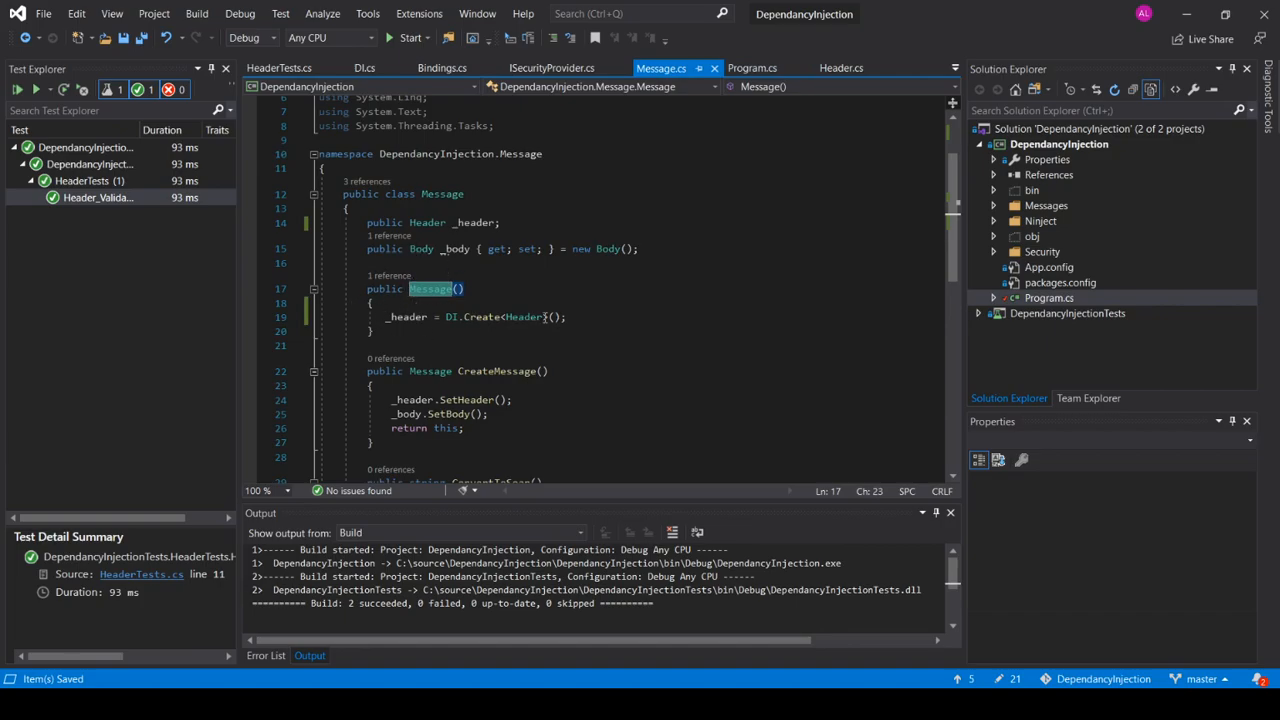
Debug the program from Program.cs until the breakpoint on 'var test = message._header;' is hit
click(752, 68)
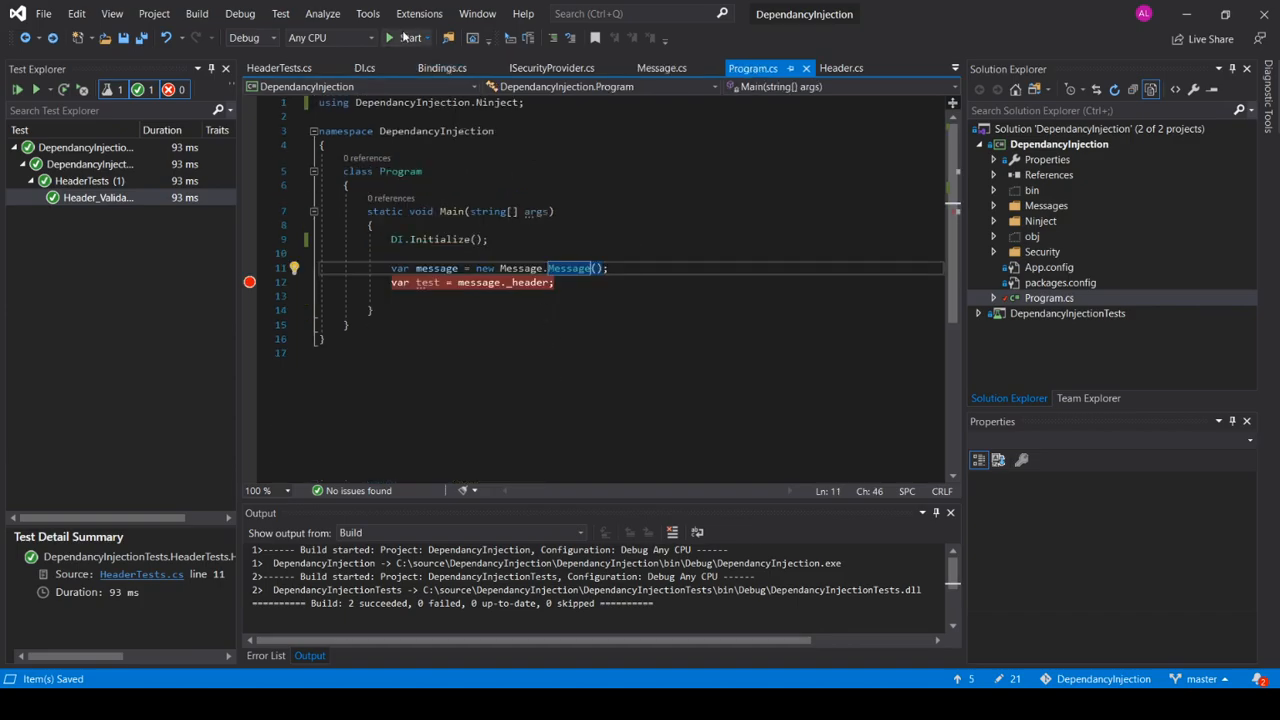
click(390, 38)
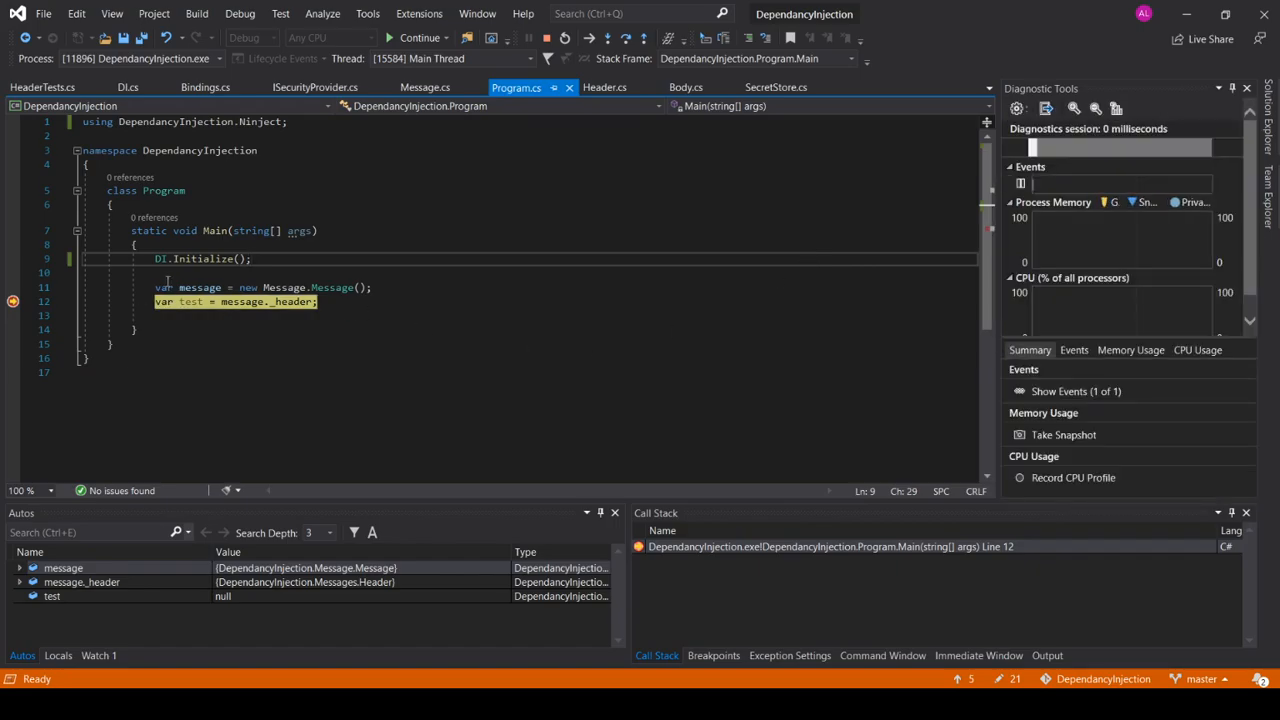
mouse_move(222, 316)
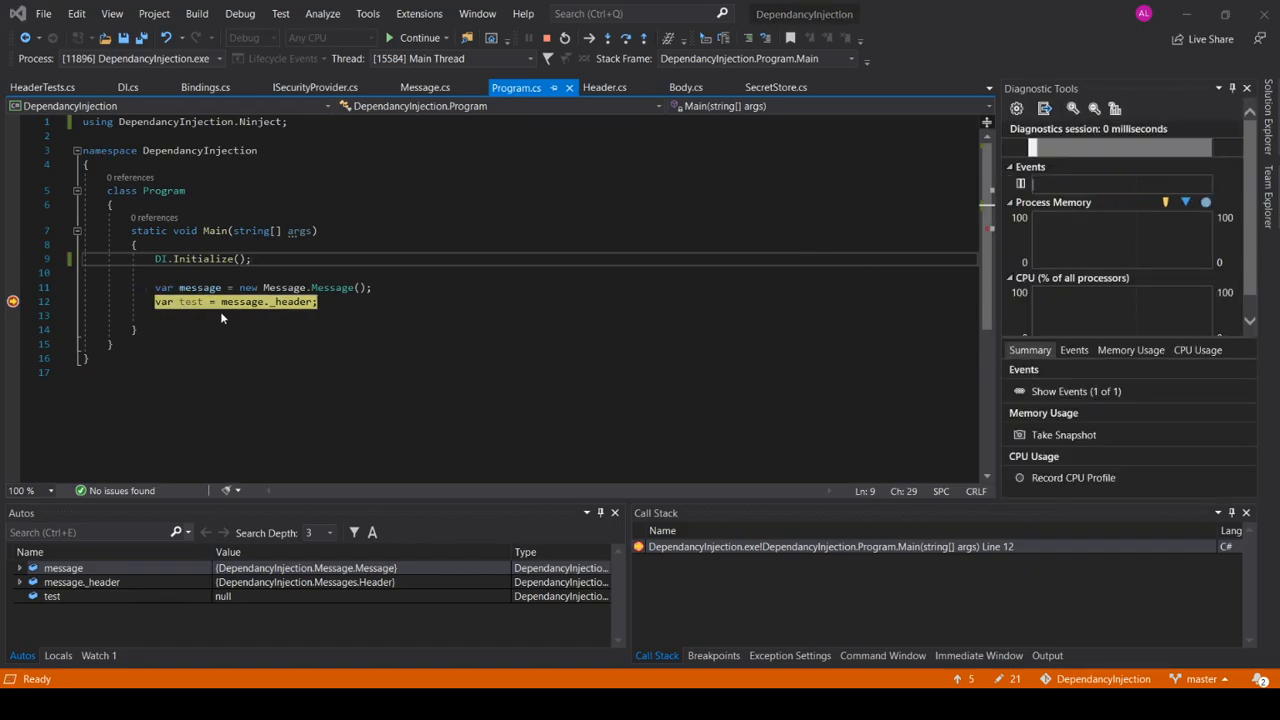
mouse_move(320, 368)
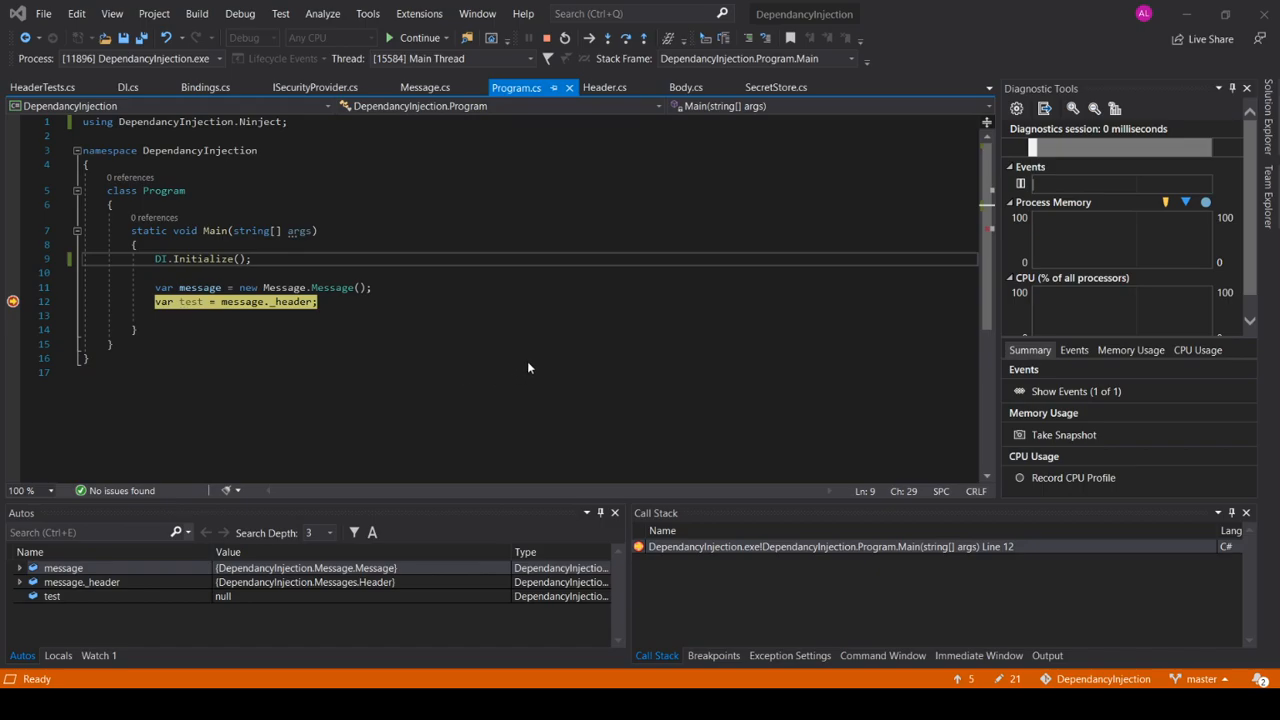
mouse_move(416, 376)
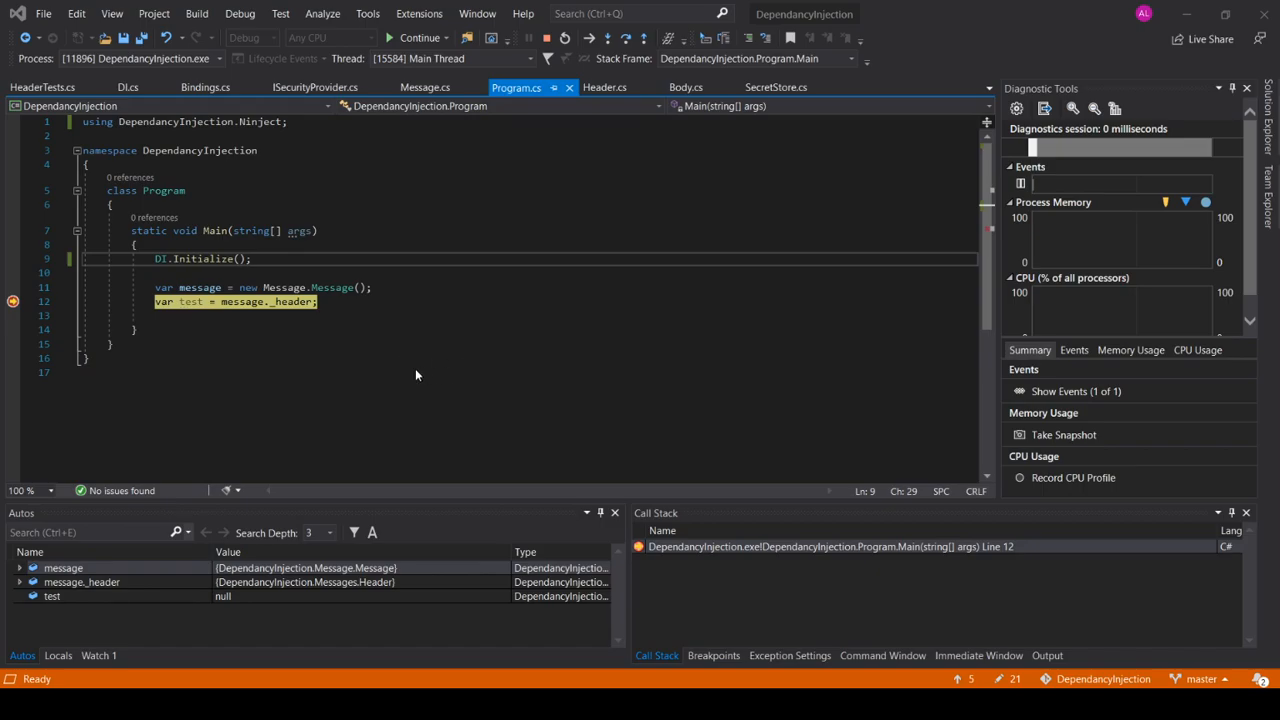
mouse_move(380, 412)
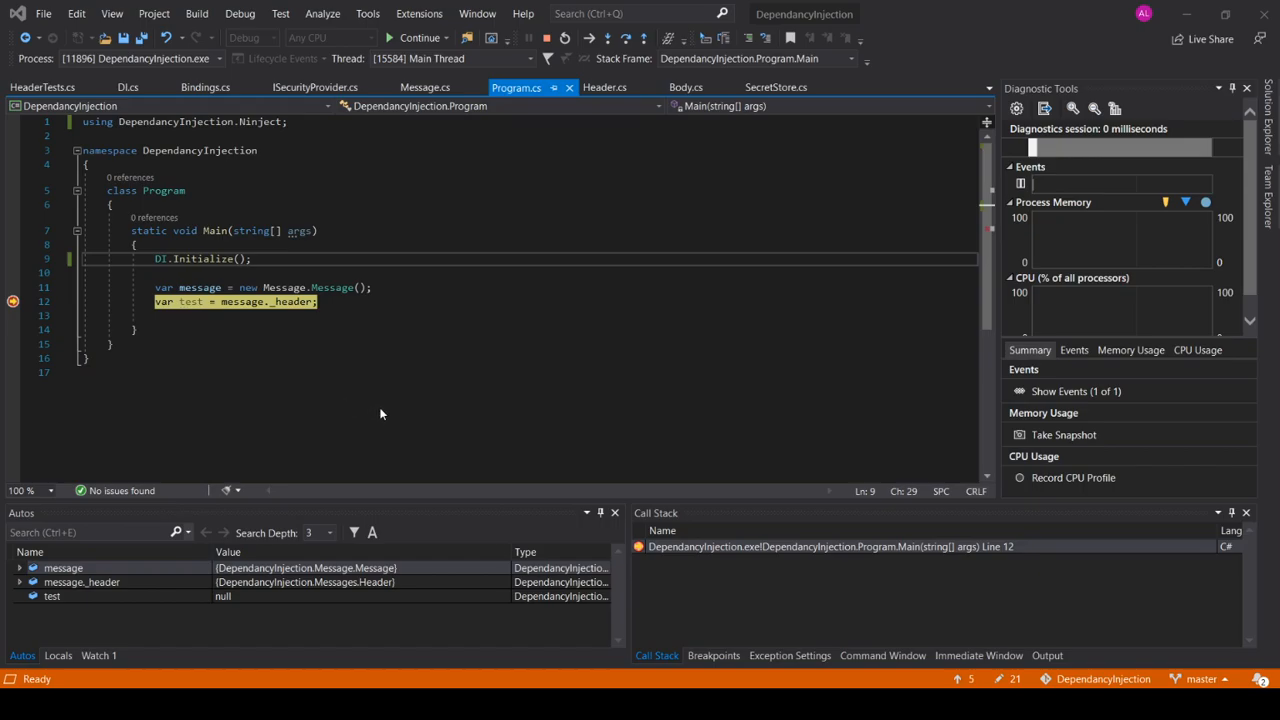